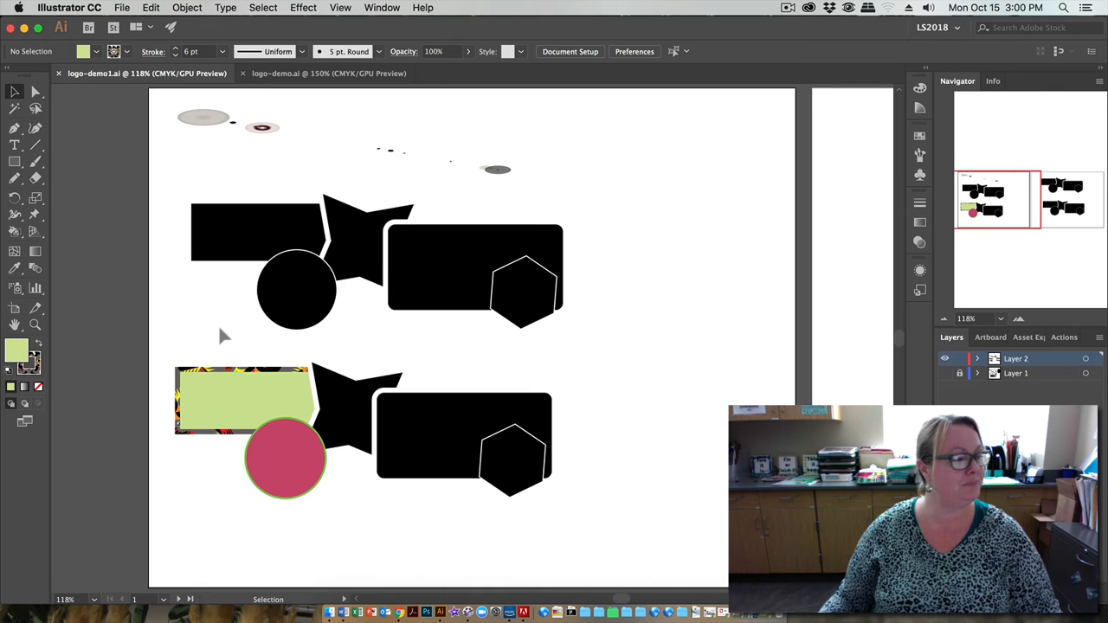
mouse_move(68, 189)
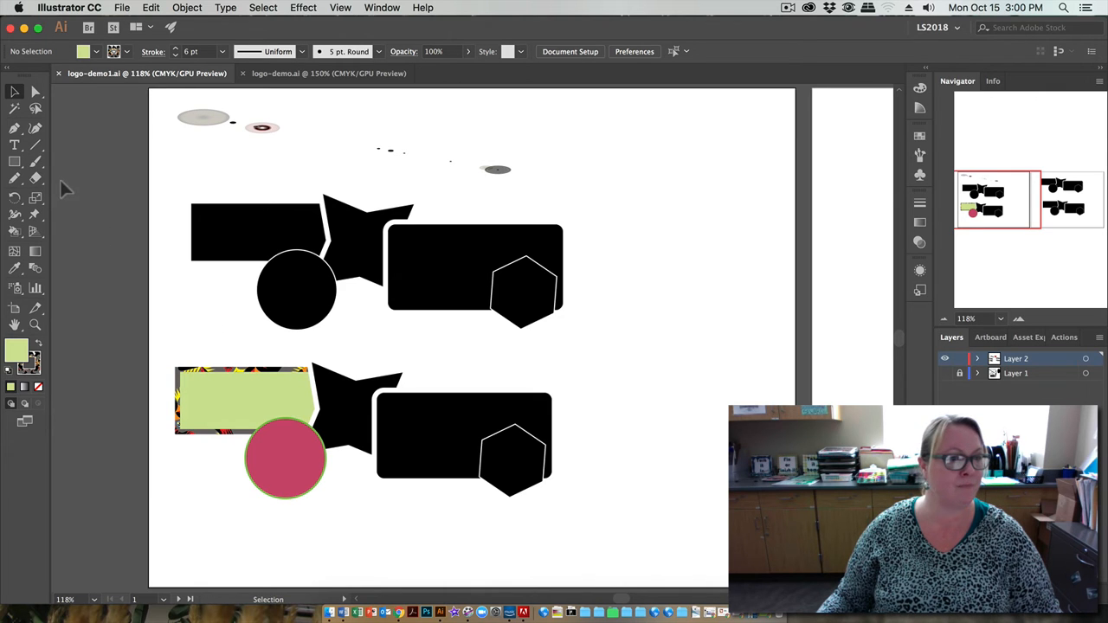
mouse_move(61, 176)
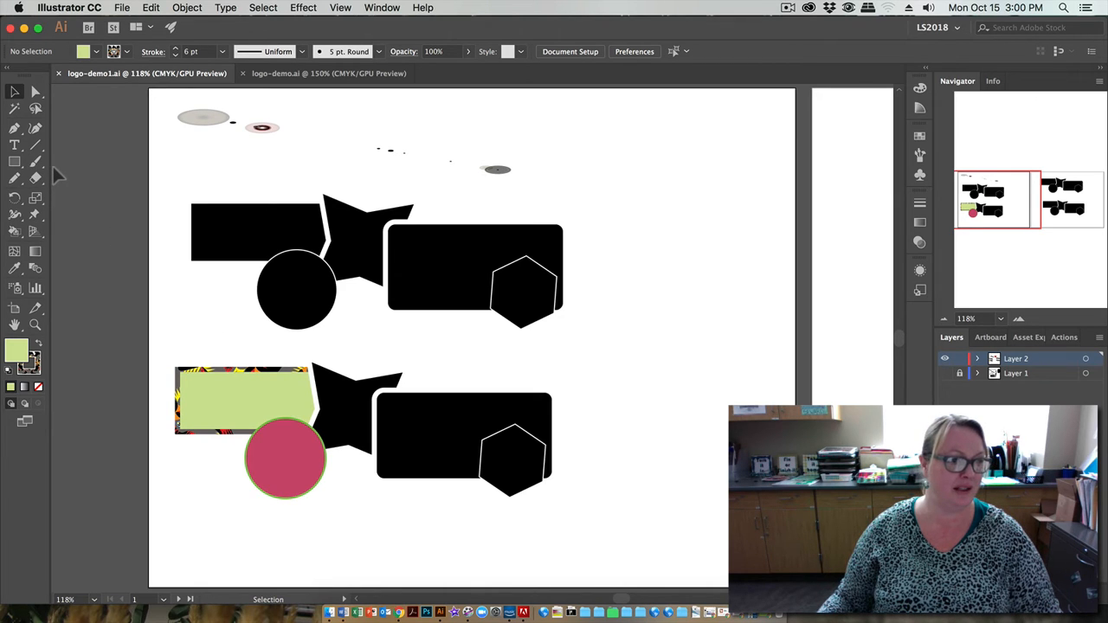
mouse_move(14, 145)
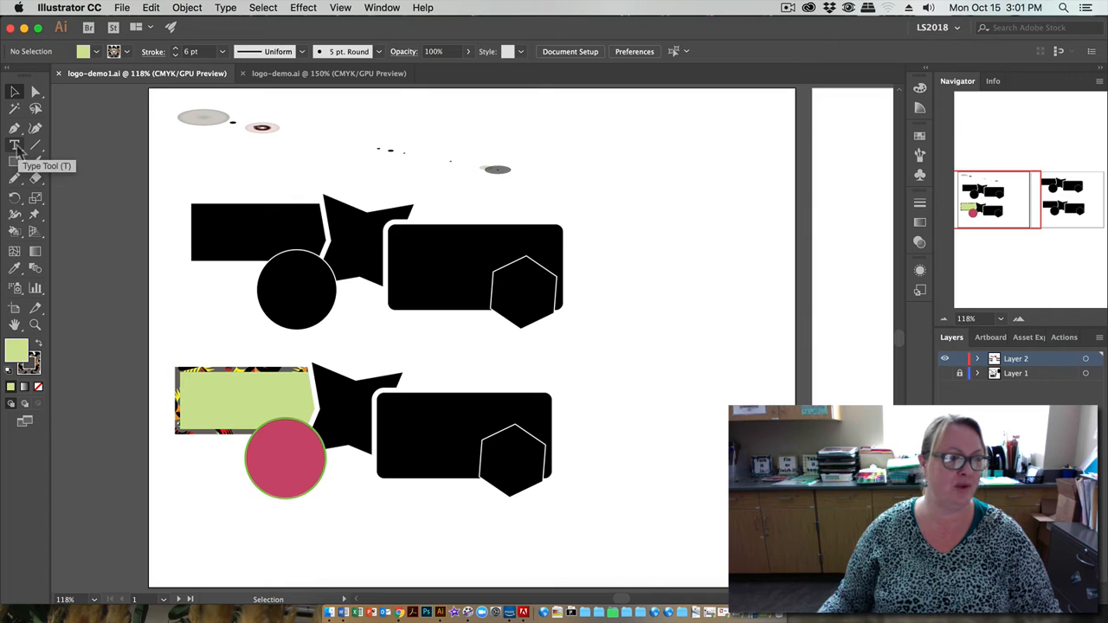
Step: Tear off the Type tool group into its own floating panel
click(14, 146)
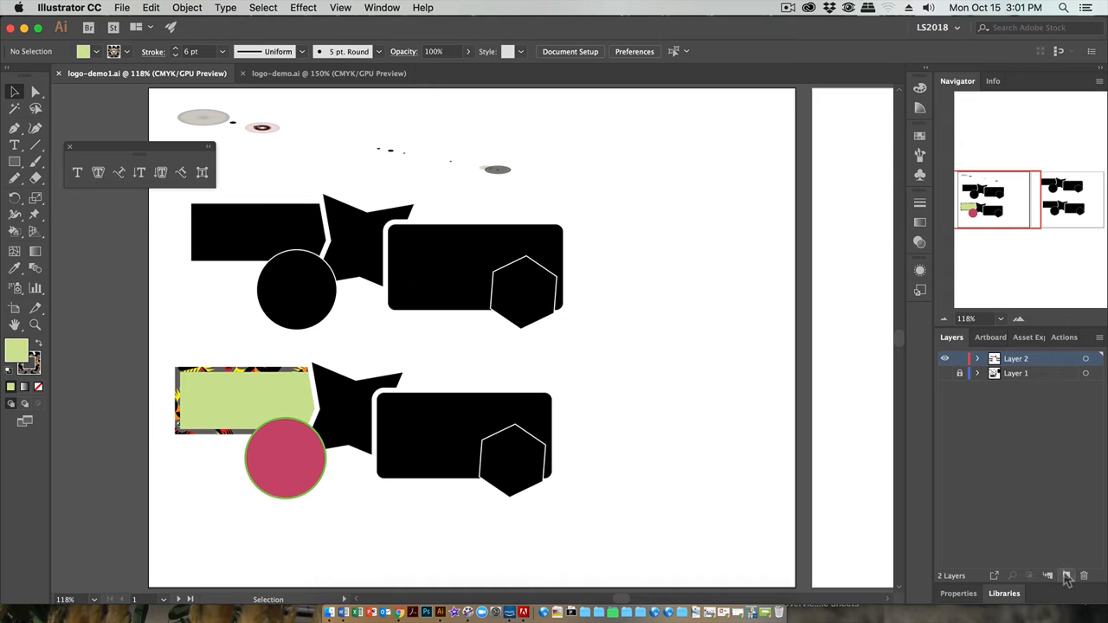
Step: Create a new Layer 3 on top and lock Layer 2
click(1067, 575)
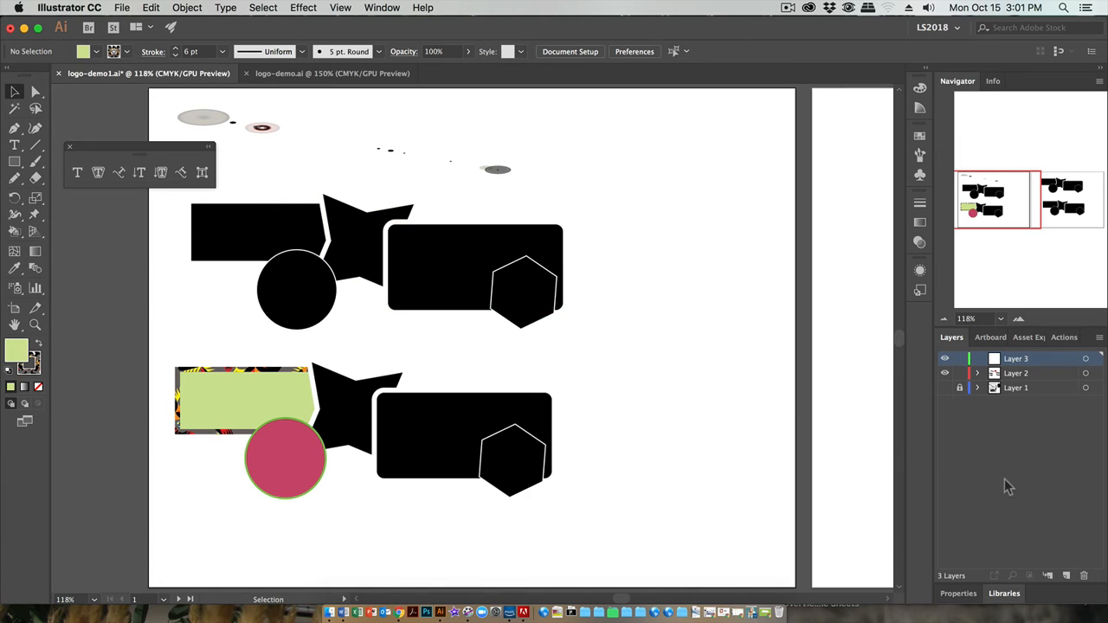
mouse_move(1101, 464)
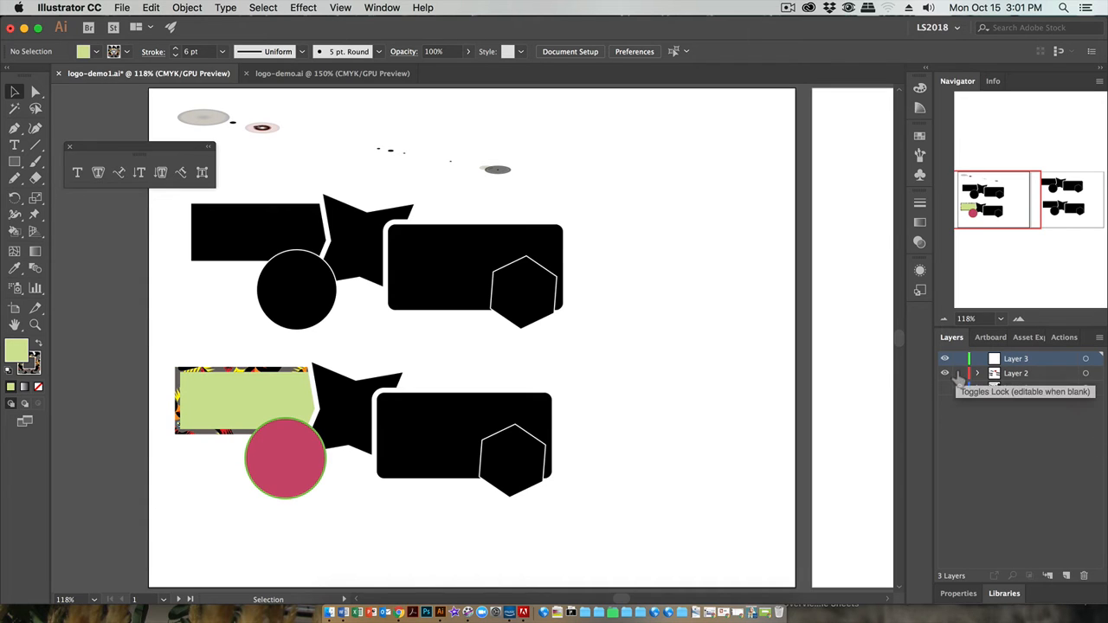
click(959, 374)
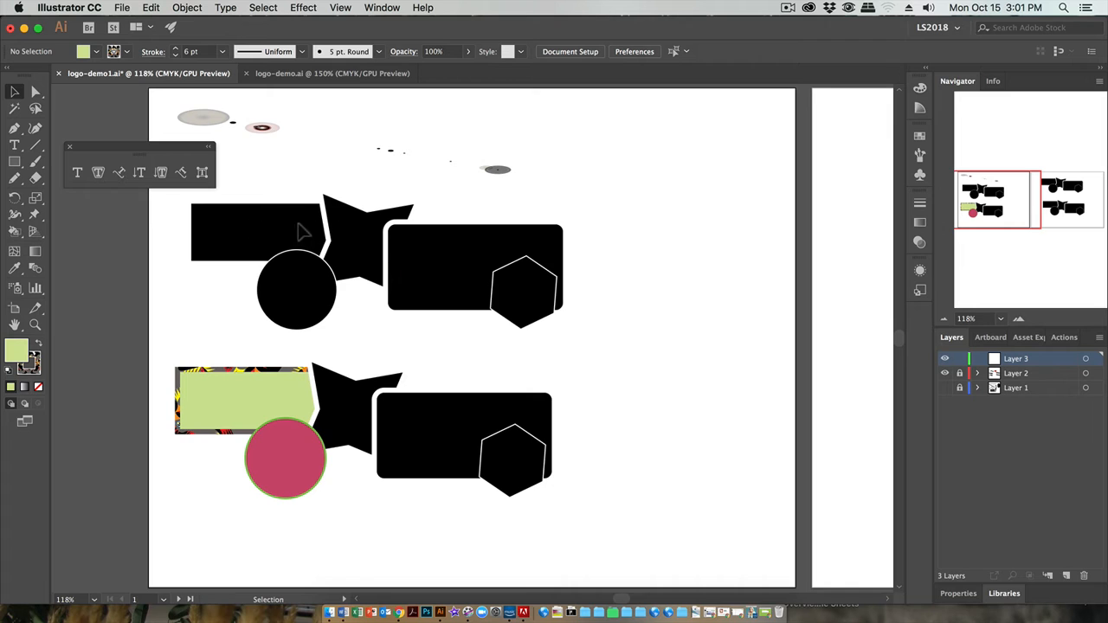
mouse_move(211, 178)
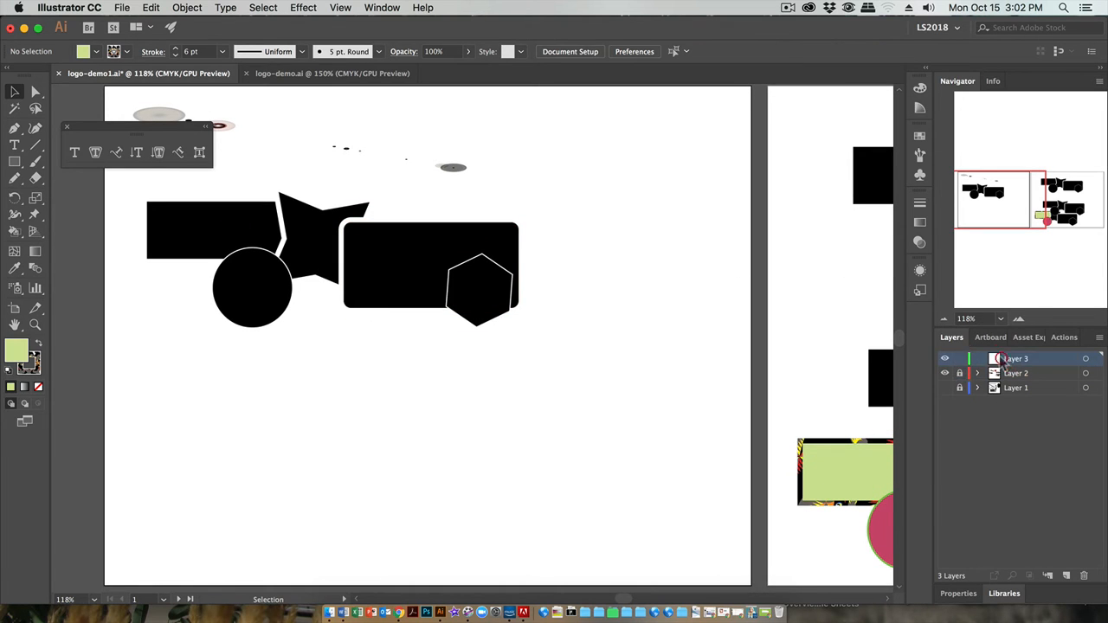
Step: Add point text reading "Hello GDIM! How are you?!" below the black shapes
click(14, 146)
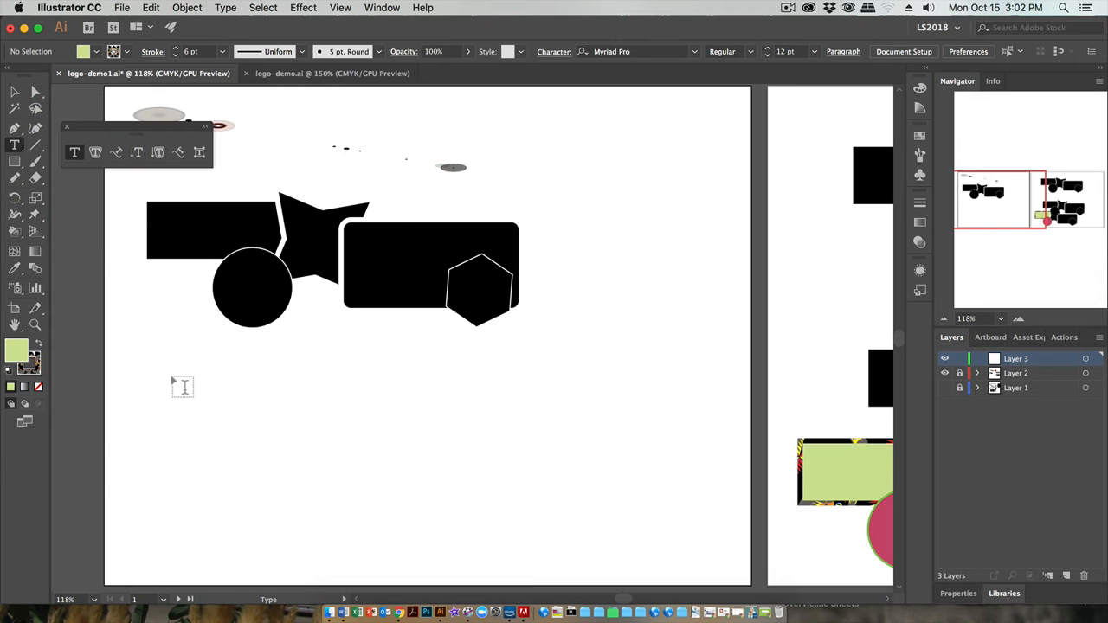
click(183, 386)
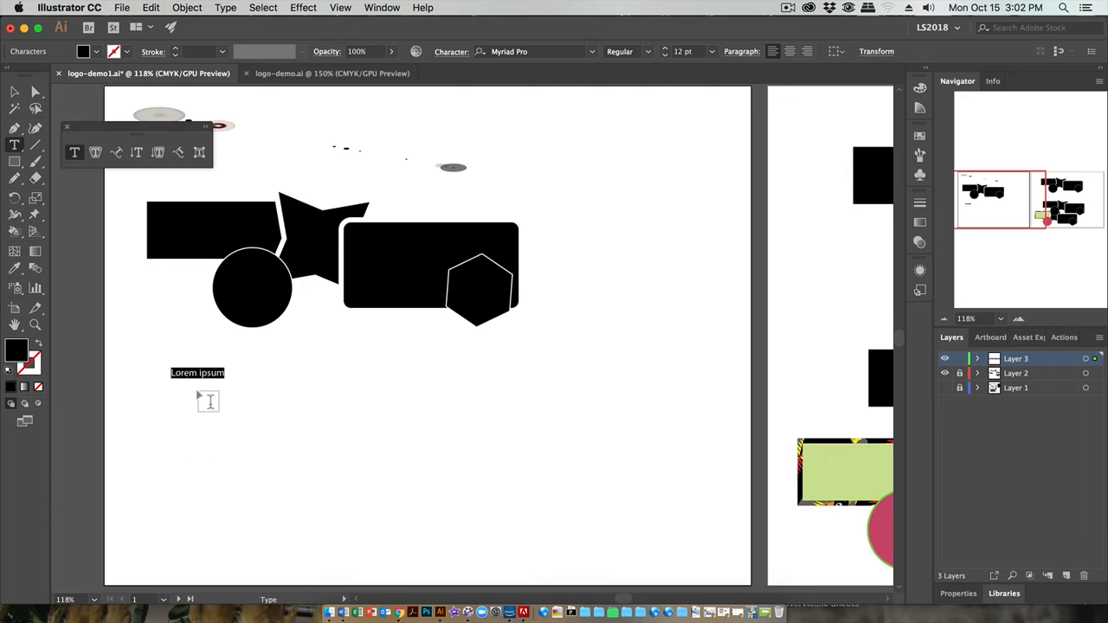
mouse_move(277, 384)
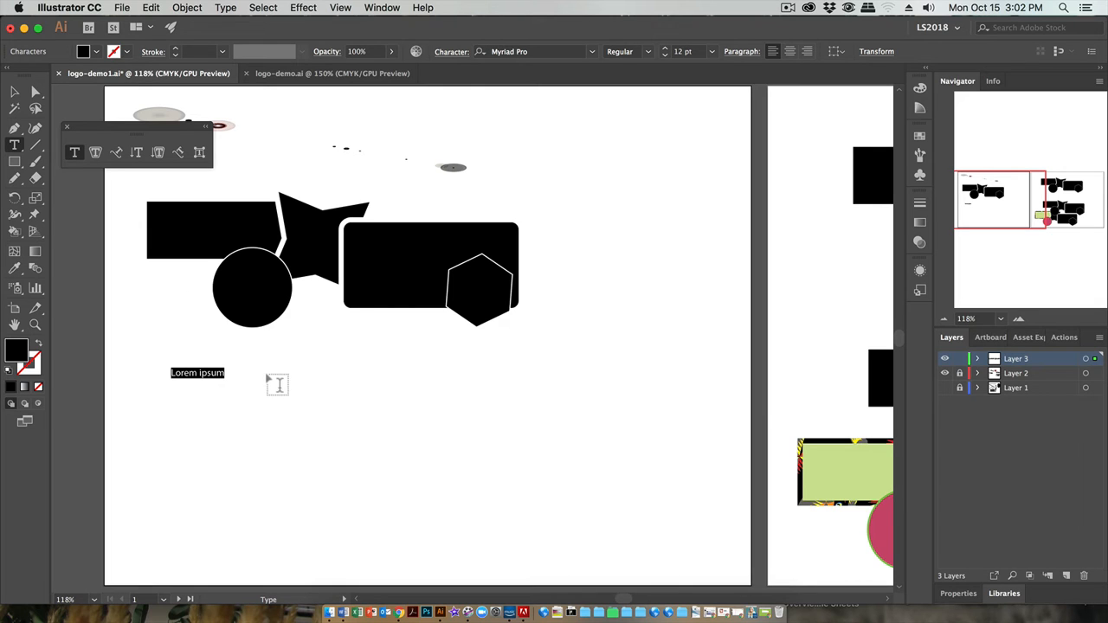
mouse_move(241, 400)
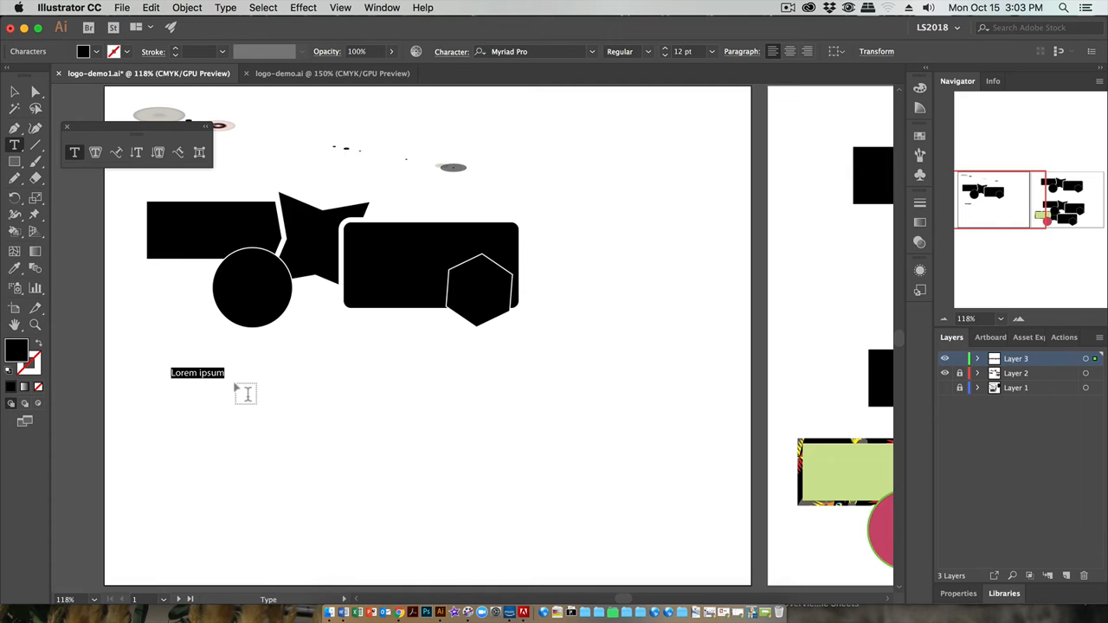
text(Hel)
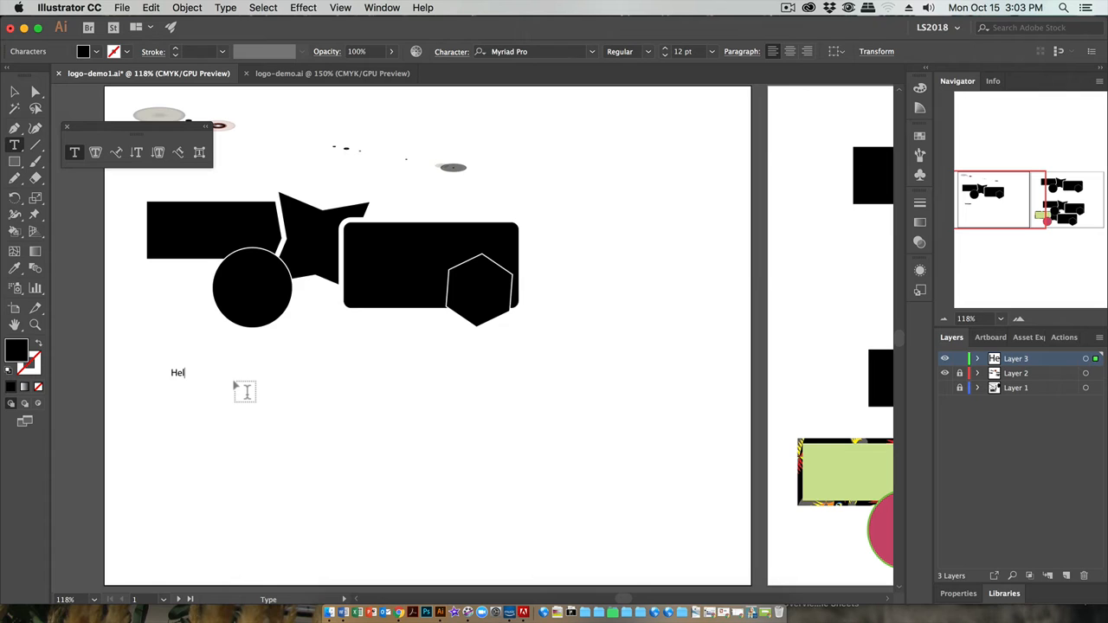
text(lo)
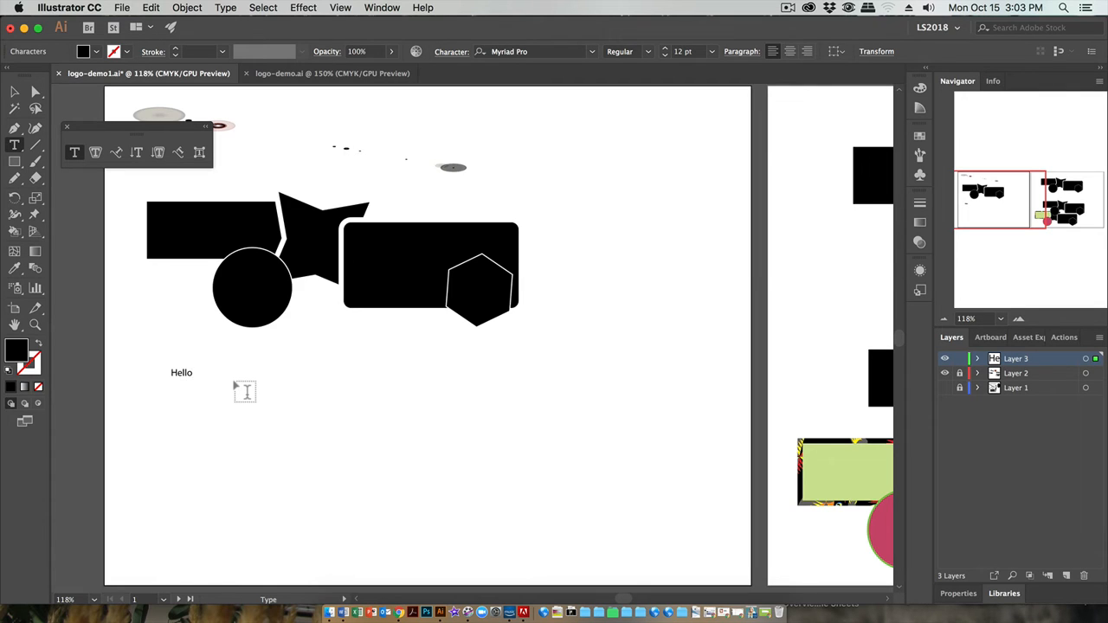
text(GD)
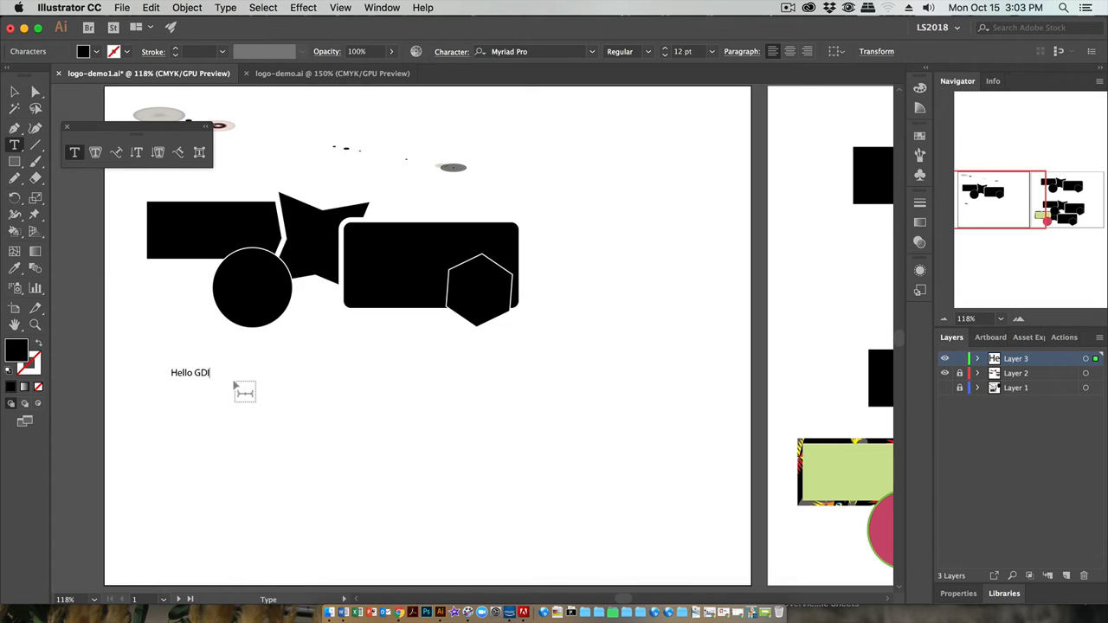
text(M! How ar)
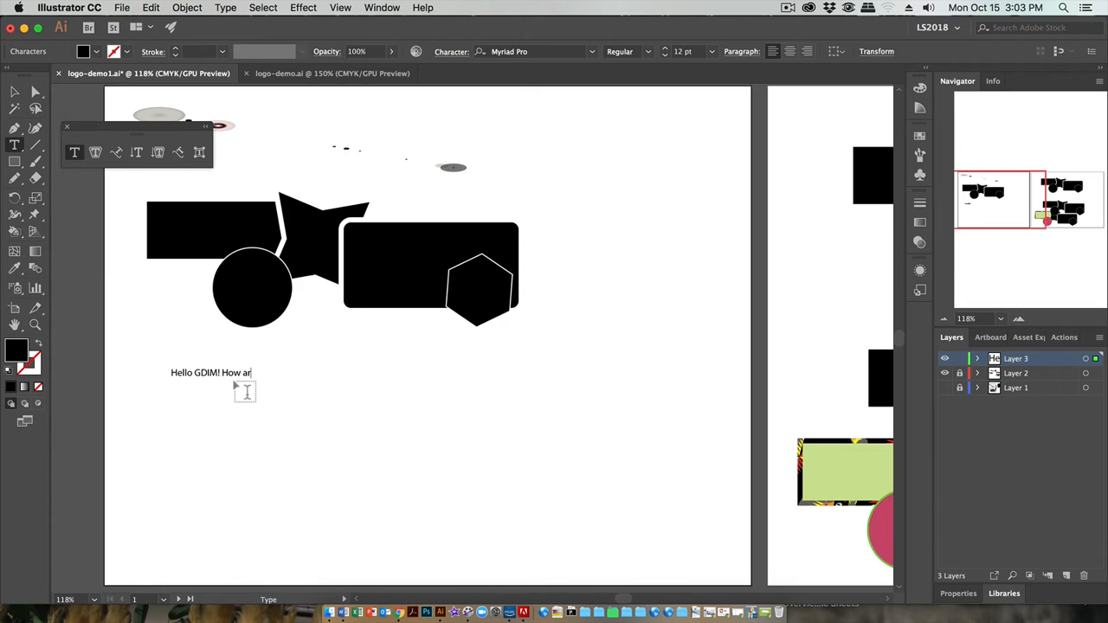
text(e you?!)
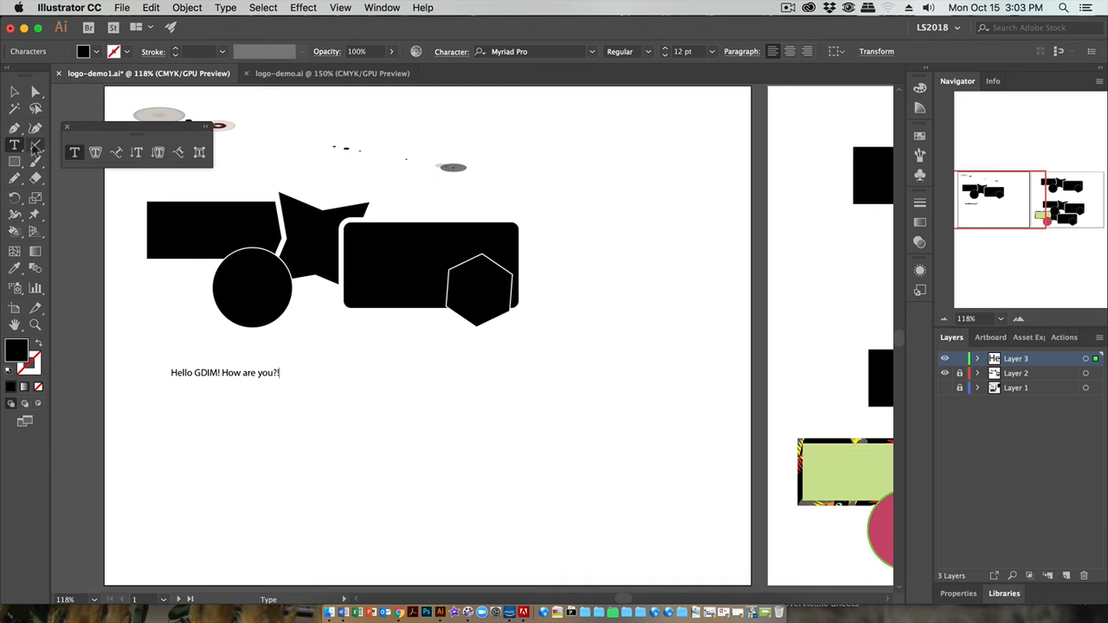
Step: Scale the greeting up and rotate it upward, settling on a moderate size
click(14, 90)
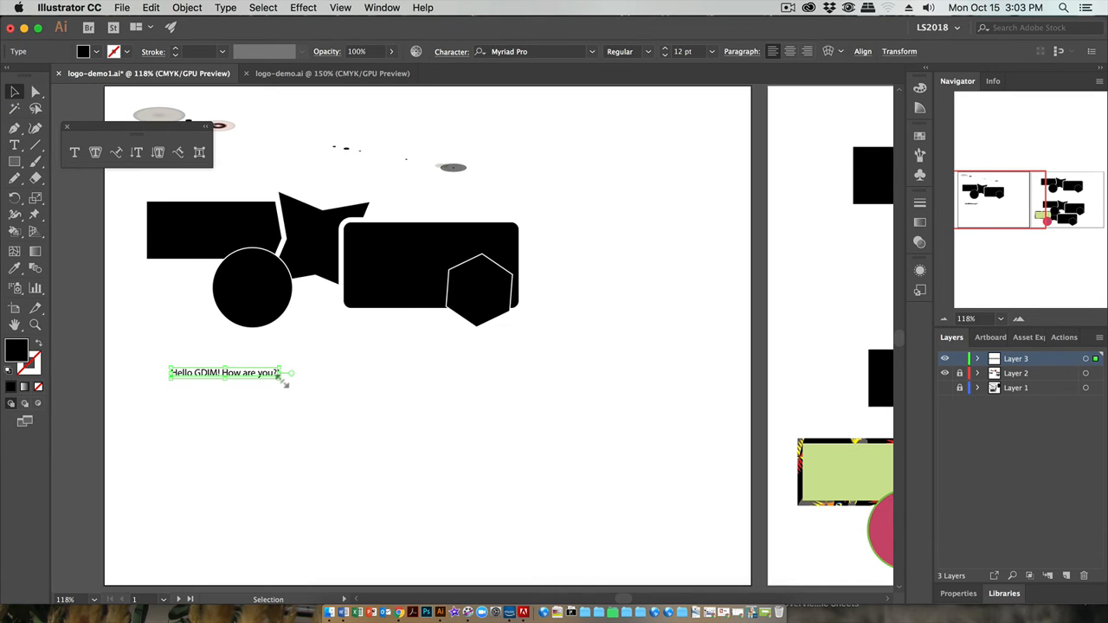
drag(286, 379, 348, 512)
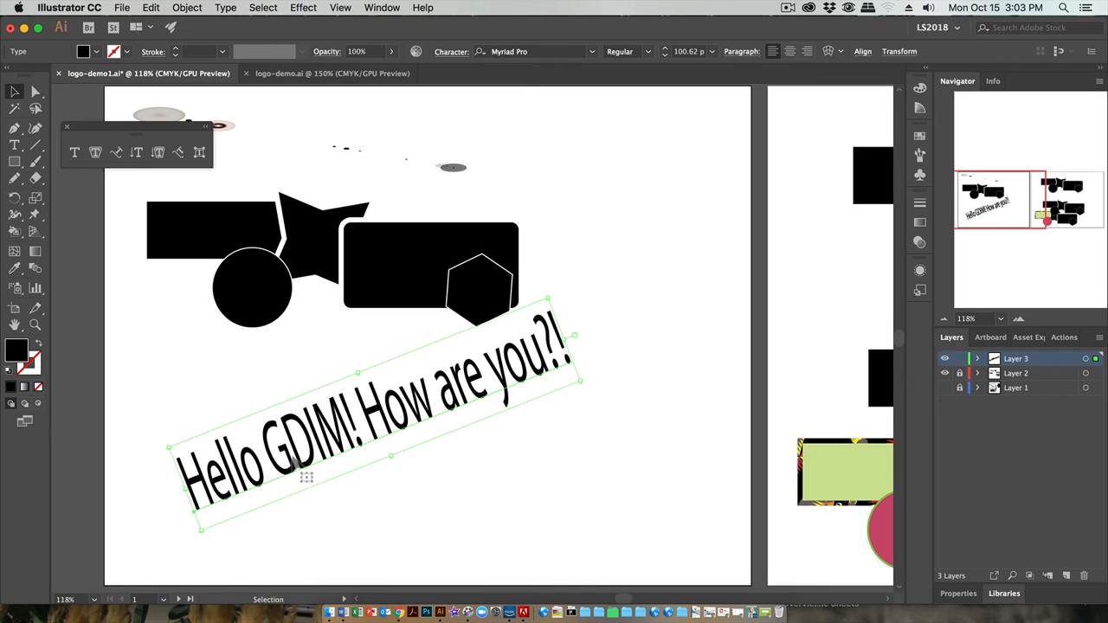
drag(304, 476, 302, 482)
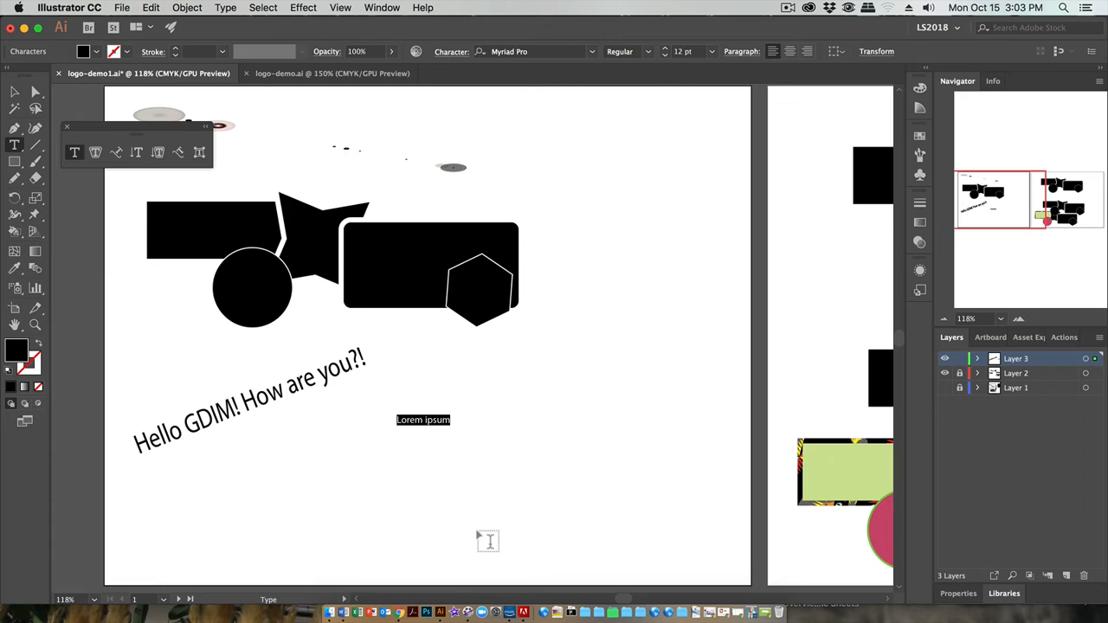
Step: Write "Hello, it's the shift key!" as a second line, enlarge it proportionally and place it beneath the greeting
text(Hello,)
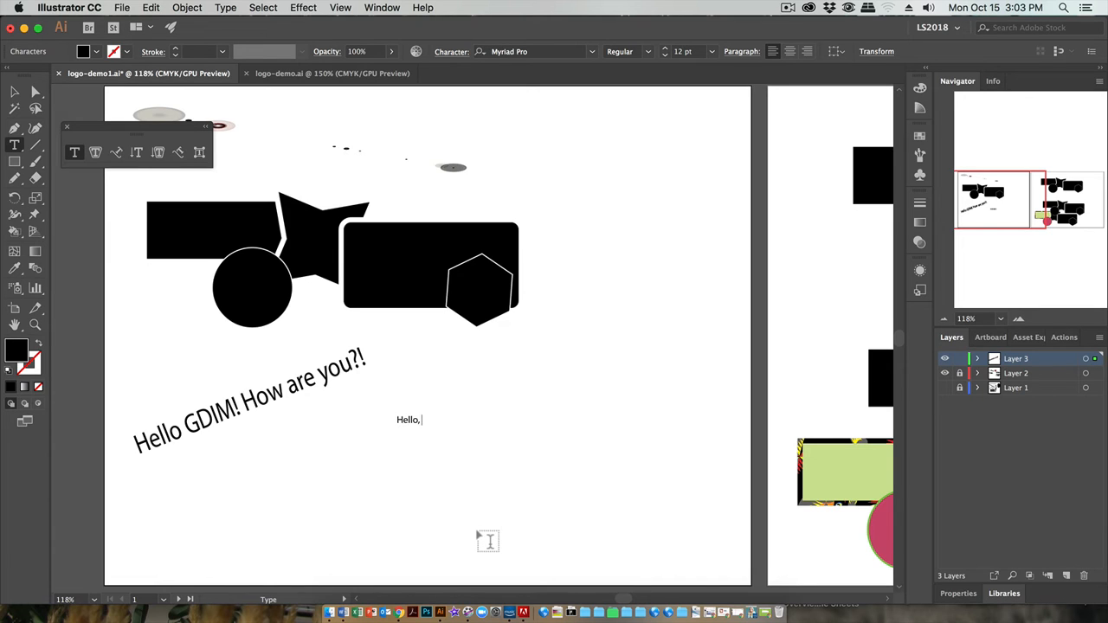
text(it's the shift)
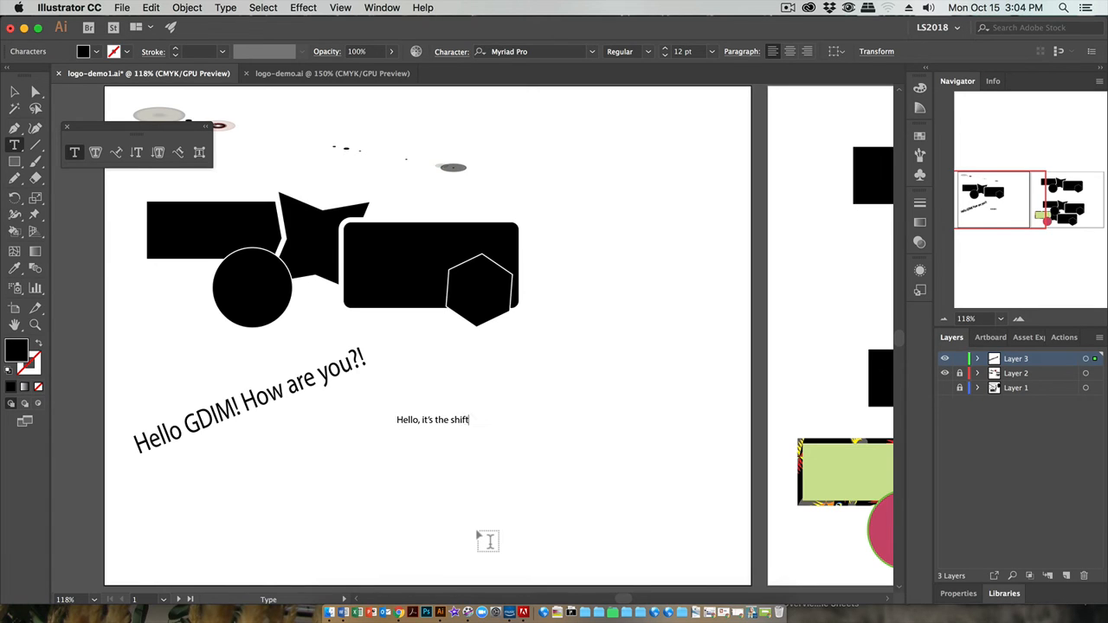
text(key)
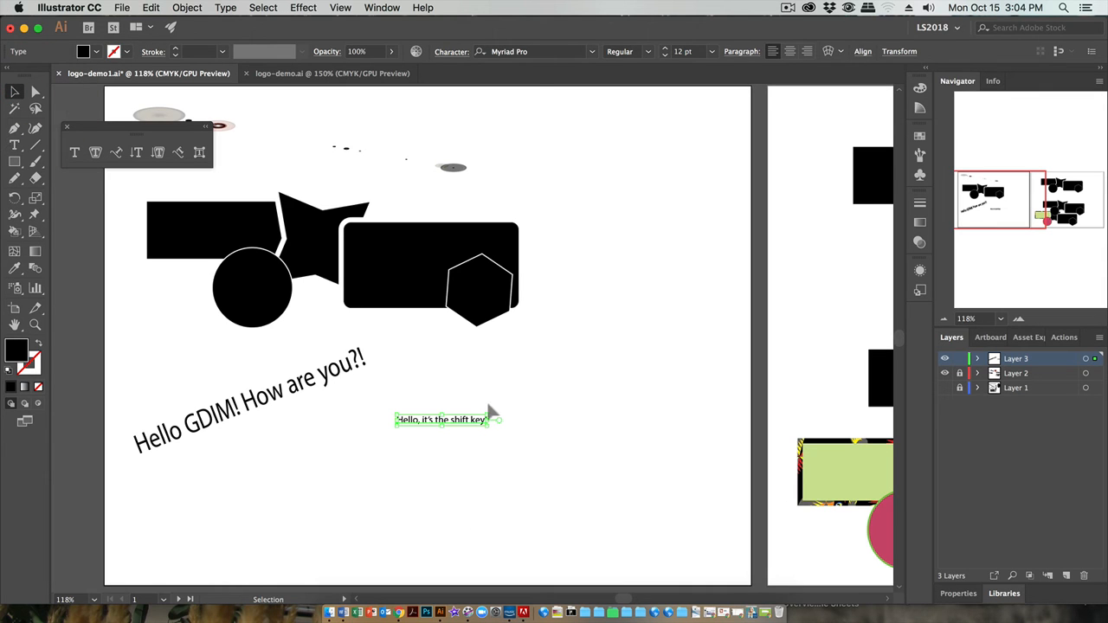
drag(488, 421, 724, 310)
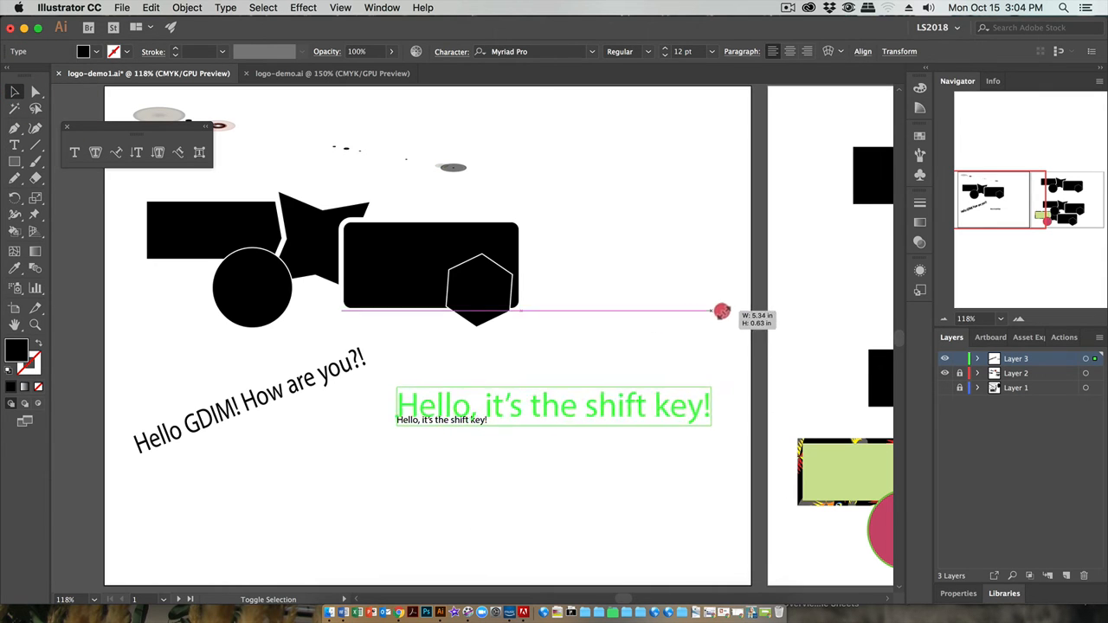
drag(720, 311, 760, 326)
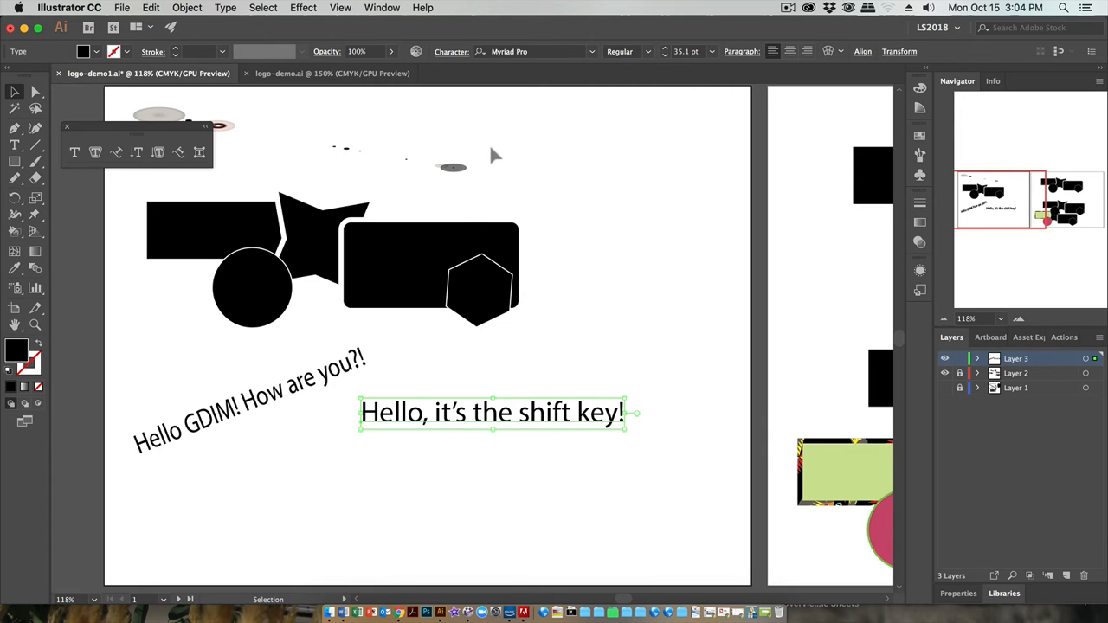
mouse_move(485, 156)
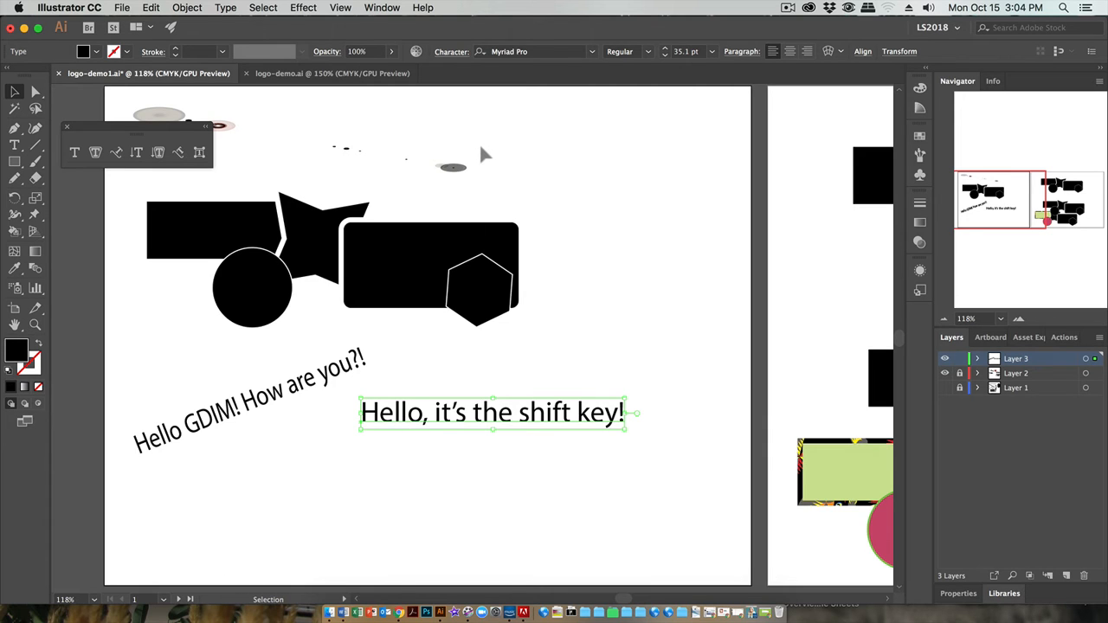
mouse_move(461, 422)
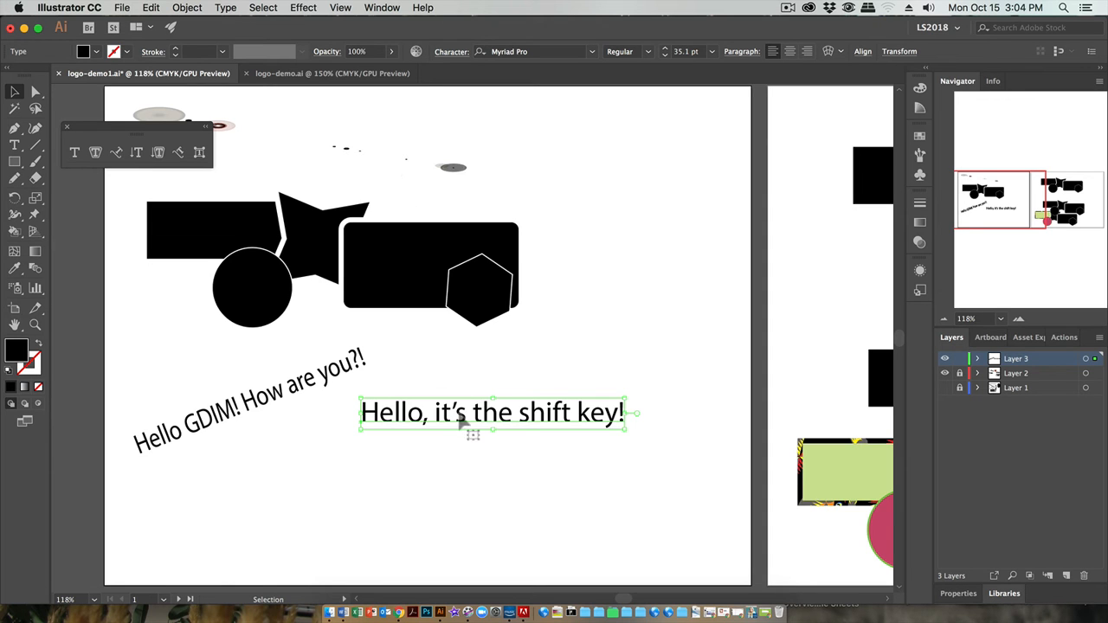
drag(491, 412, 270, 485)
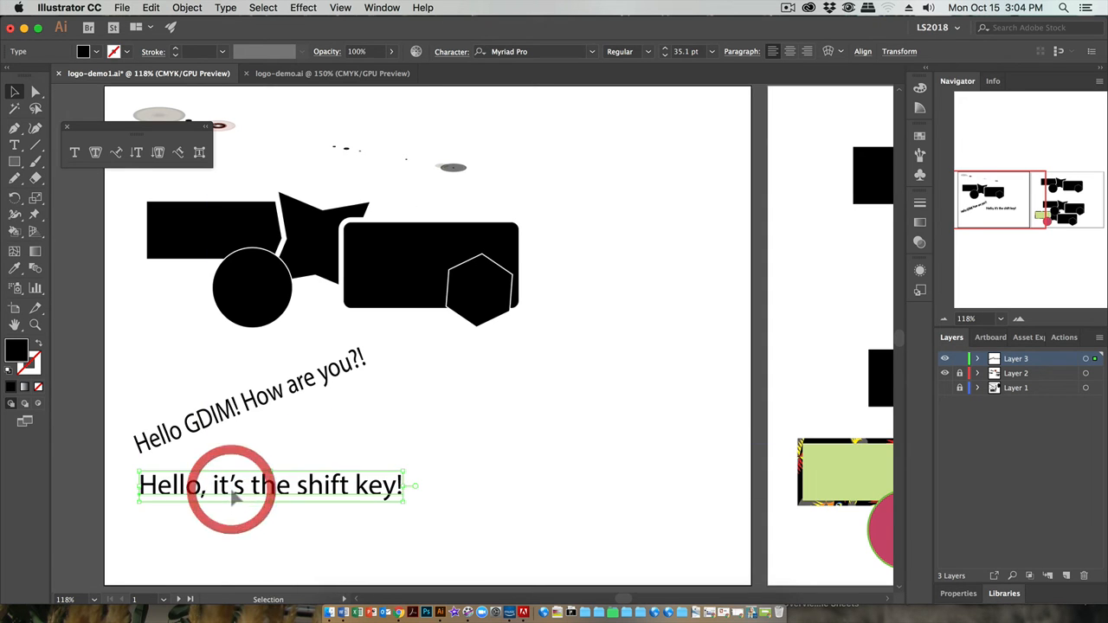
mouse_move(75, 152)
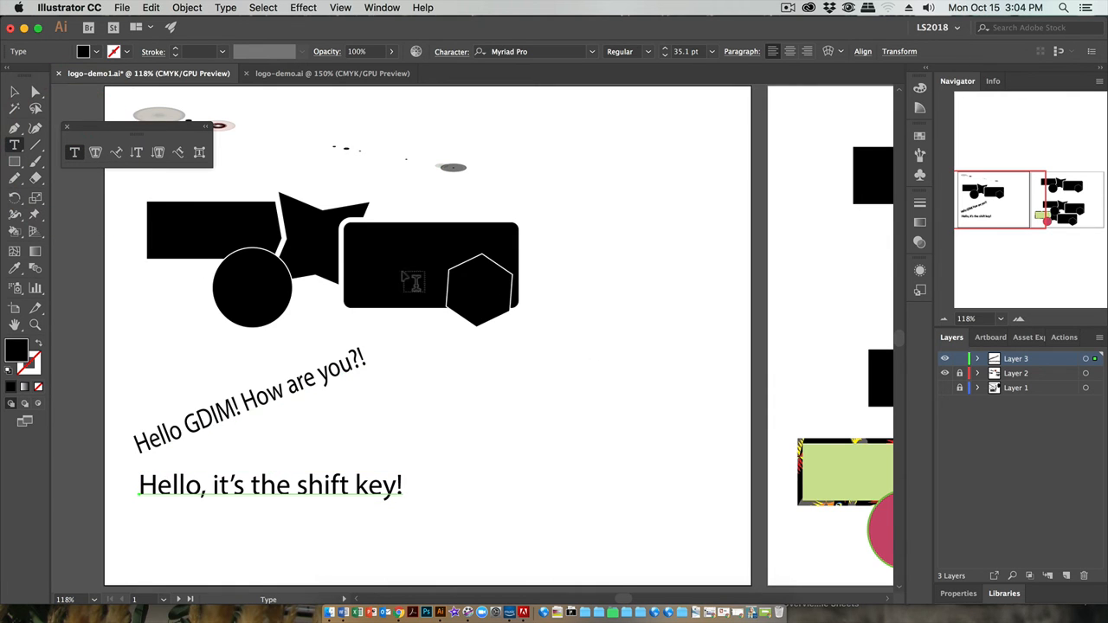
mouse_move(642, 363)
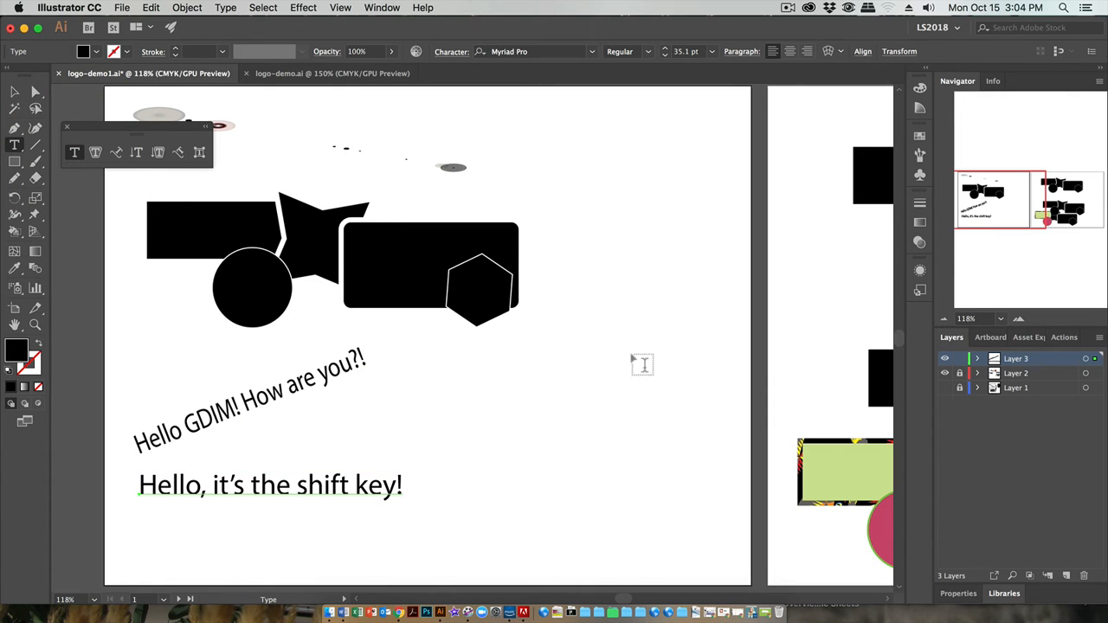
mouse_move(367, 333)
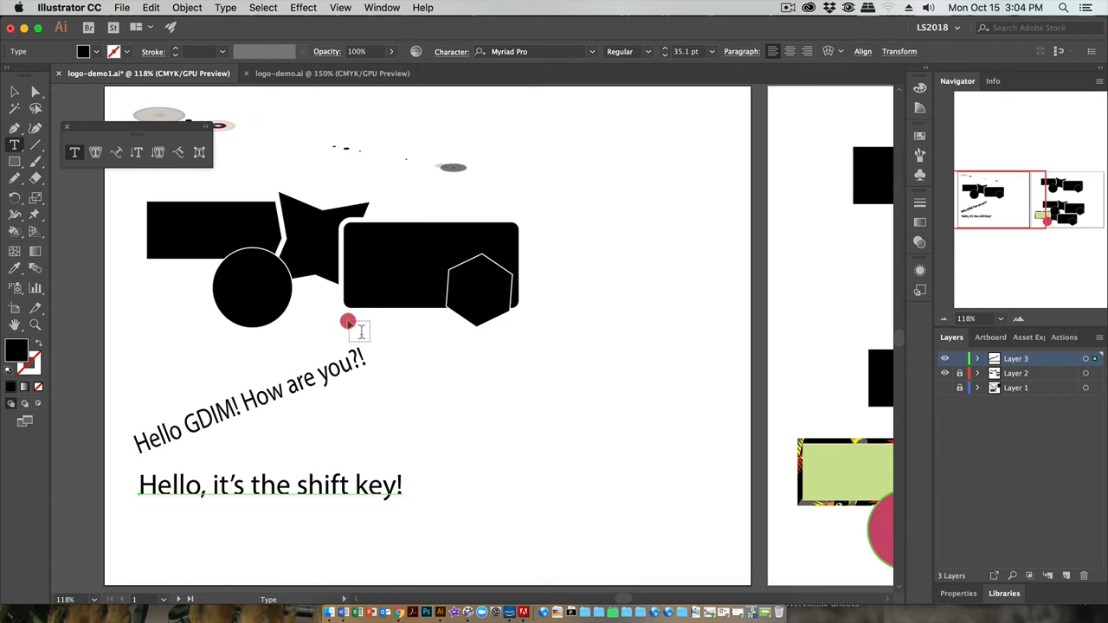
Step: Draw an area-text box below the rounded rectangle with the wrapping "Hello GDIM, see I'm in a text box now..." message
drag(346, 320, 516, 397)
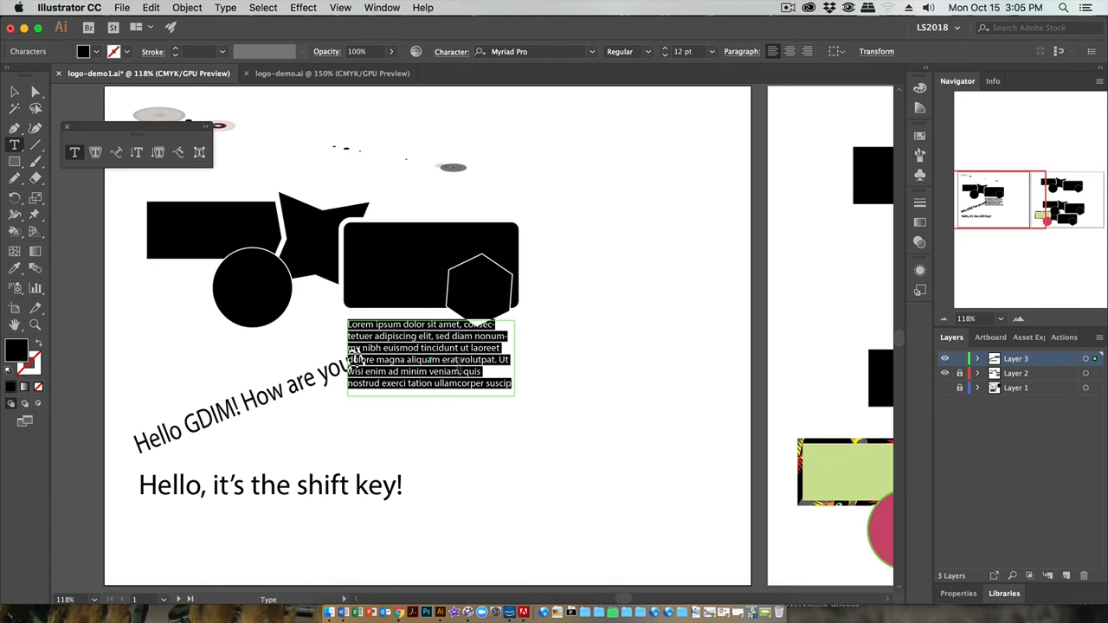
text(Hello GDIM, see)
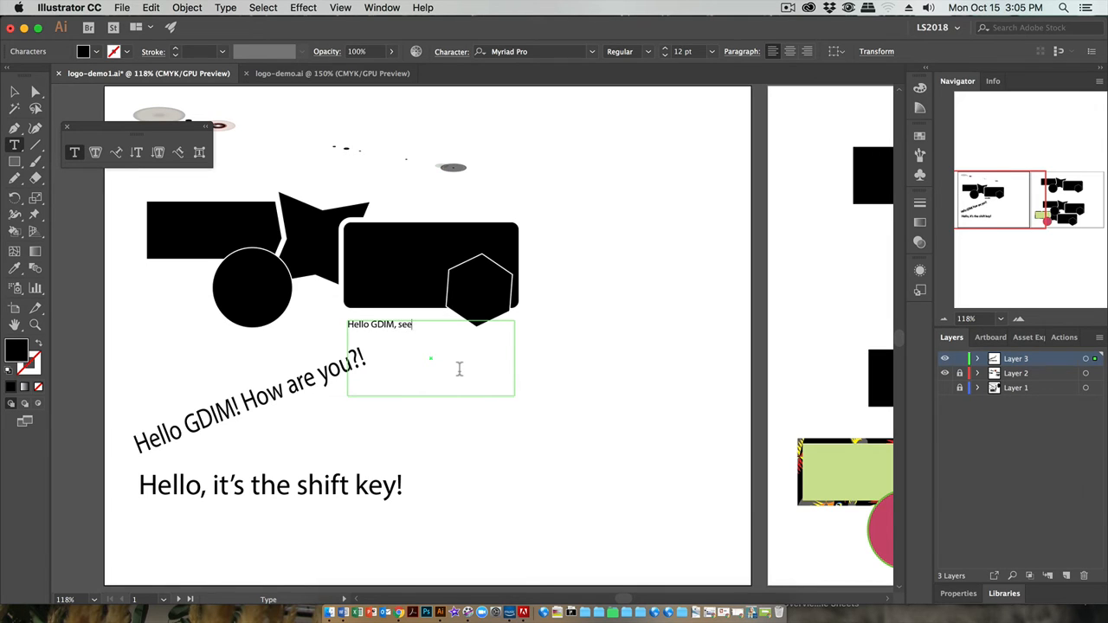
text(l)
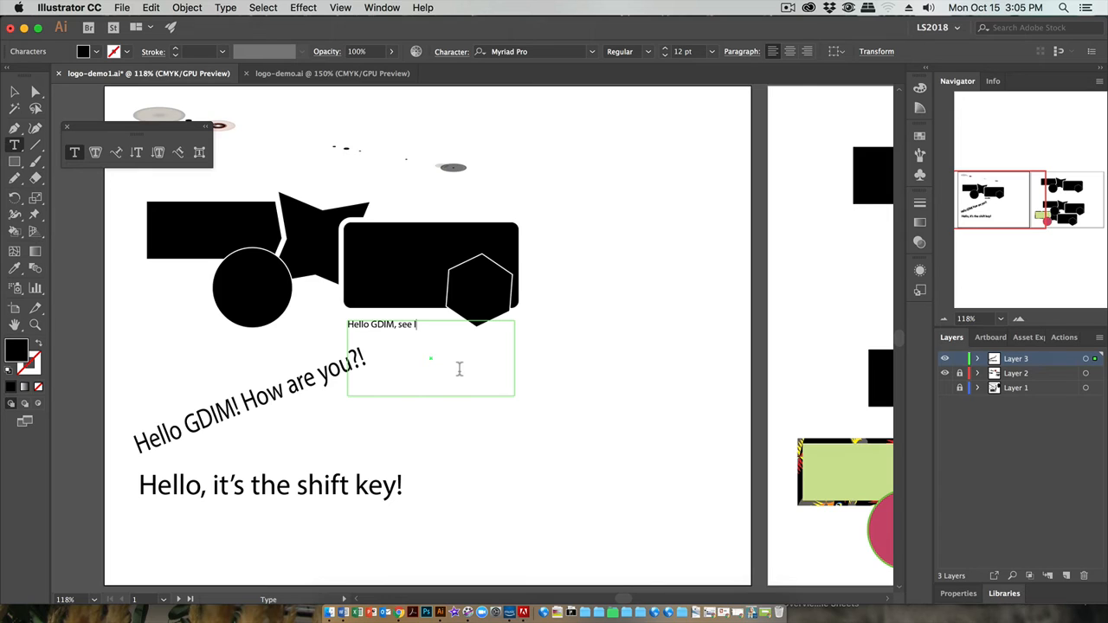
text(l)
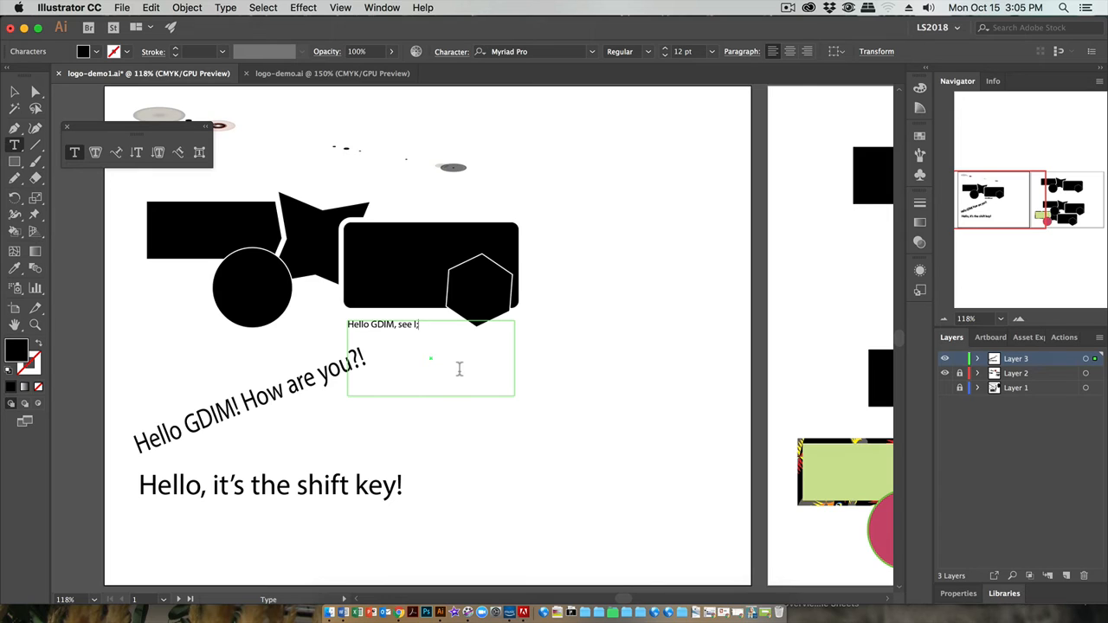
text(I'm in a)
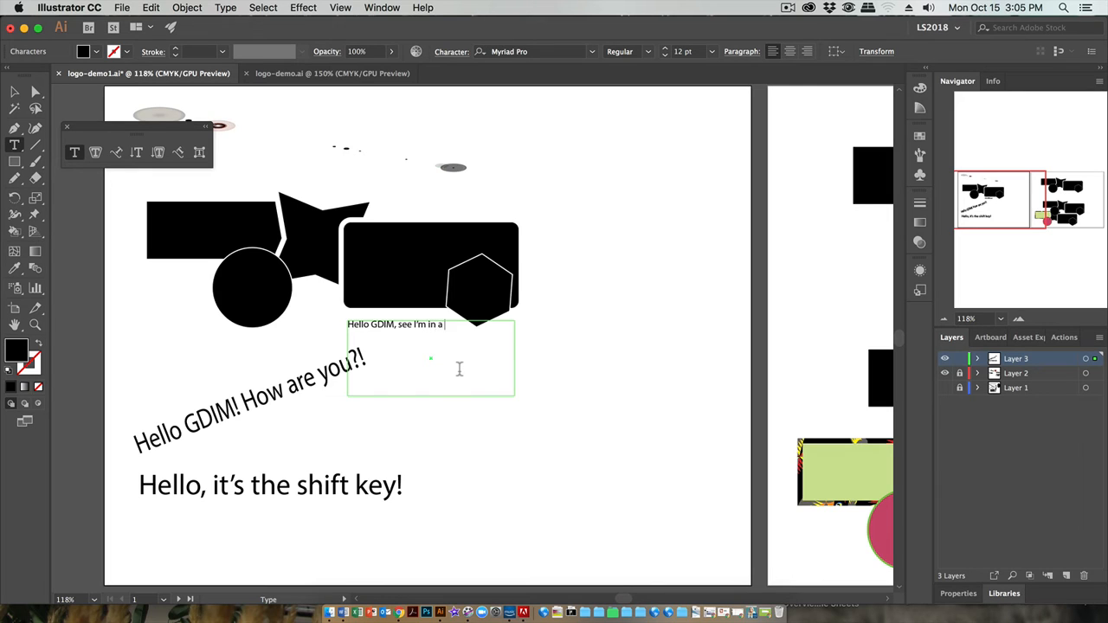
text(text bo)
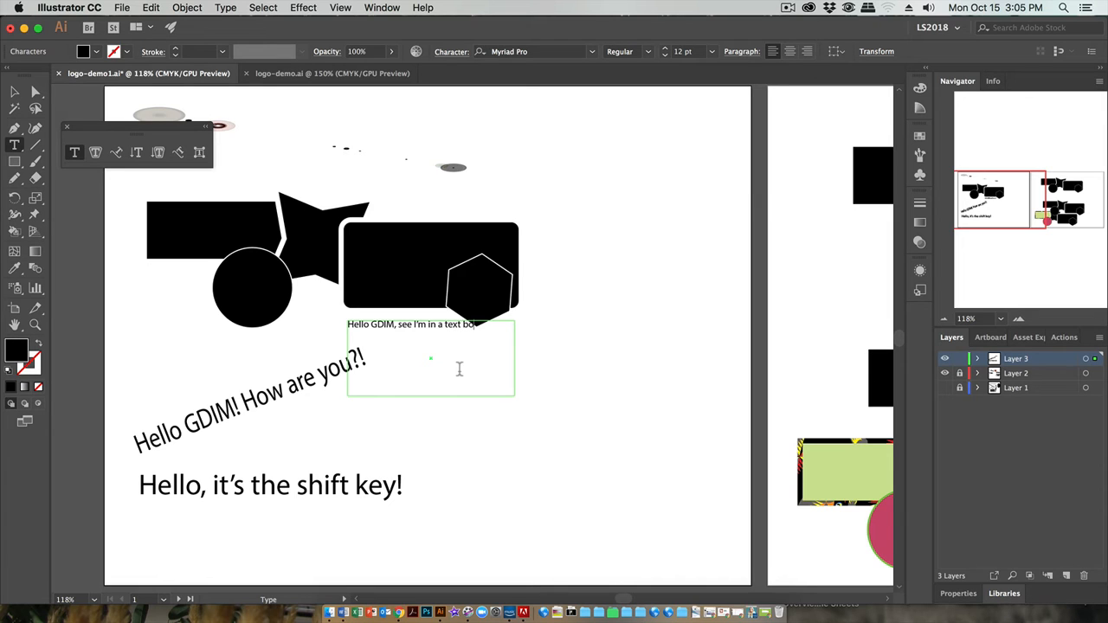
text(now that wraps for me.)
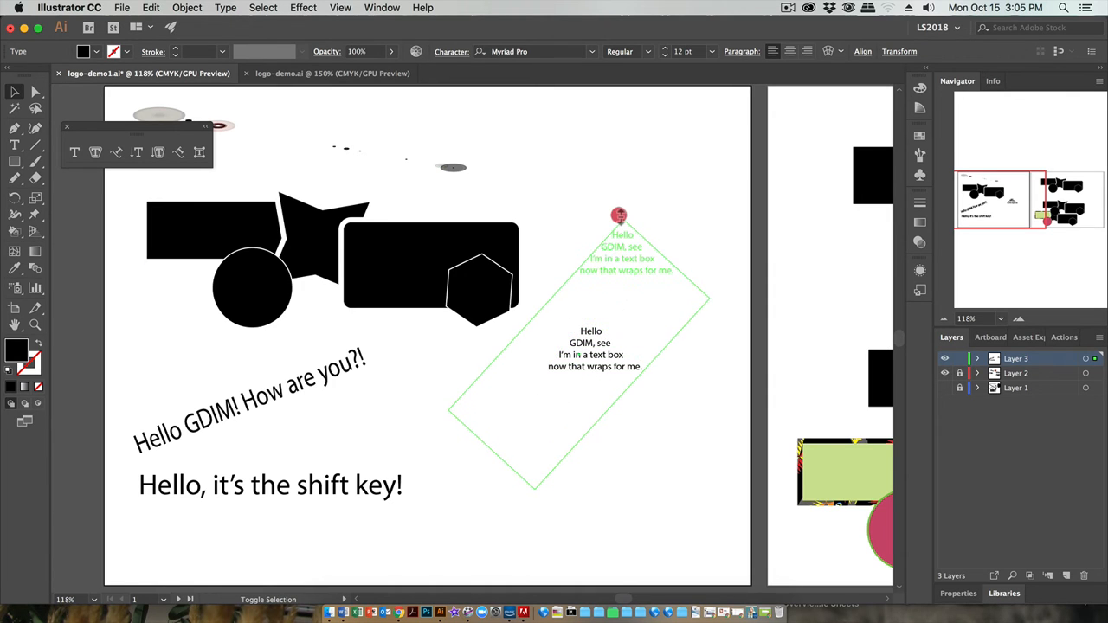
Step: Shrink the diagonal text box and tilt the shift key line upward
drag(620, 215, 672, 244)
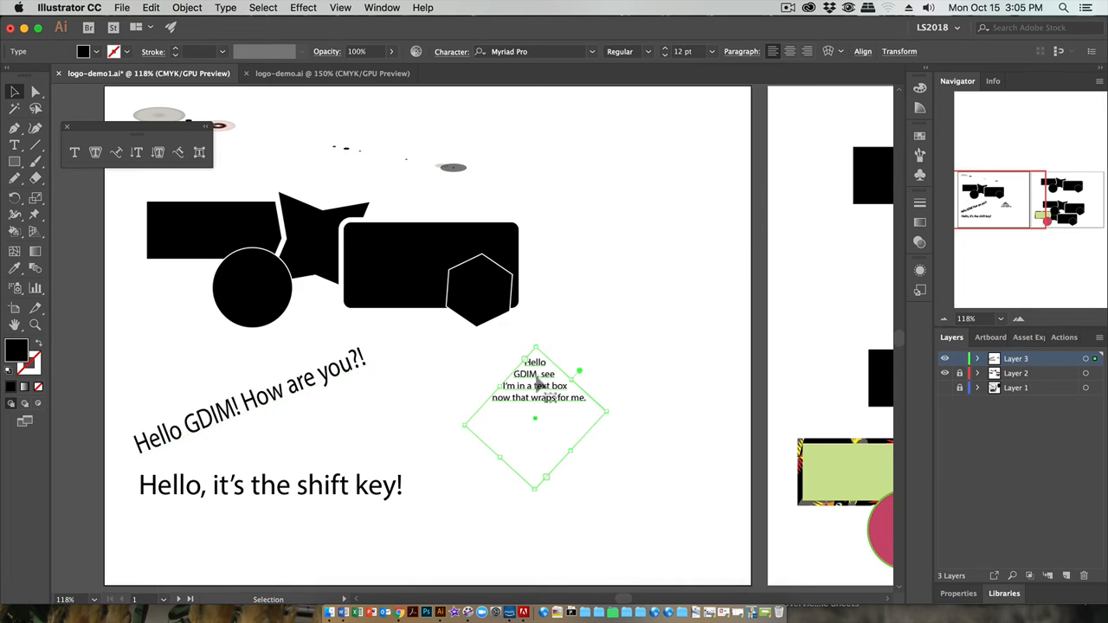
mouse_move(527, 493)
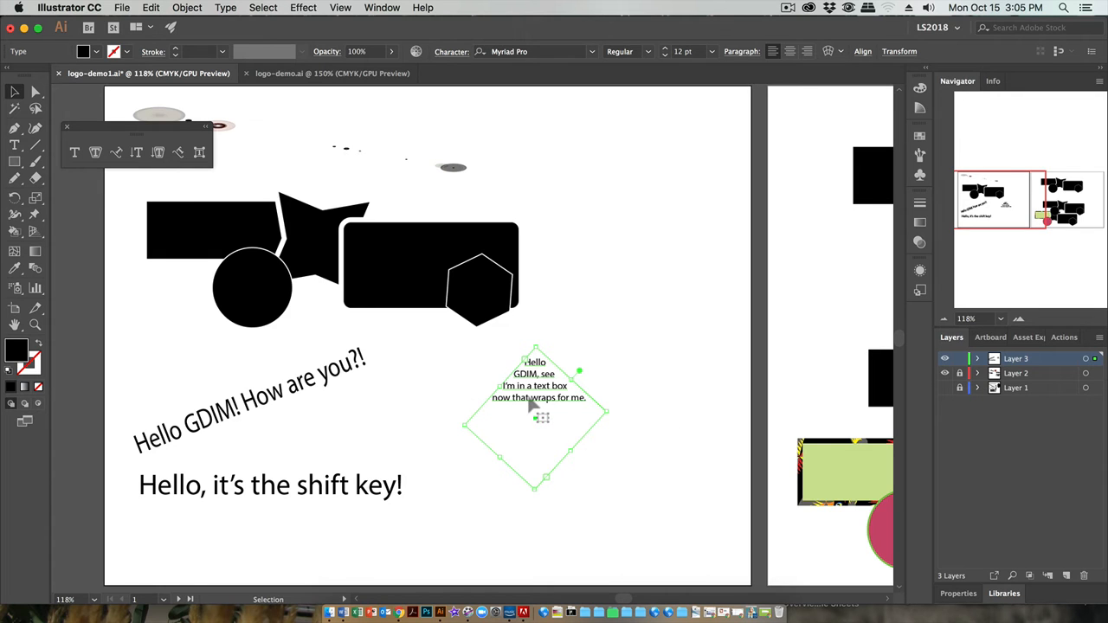
mouse_move(602, 461)
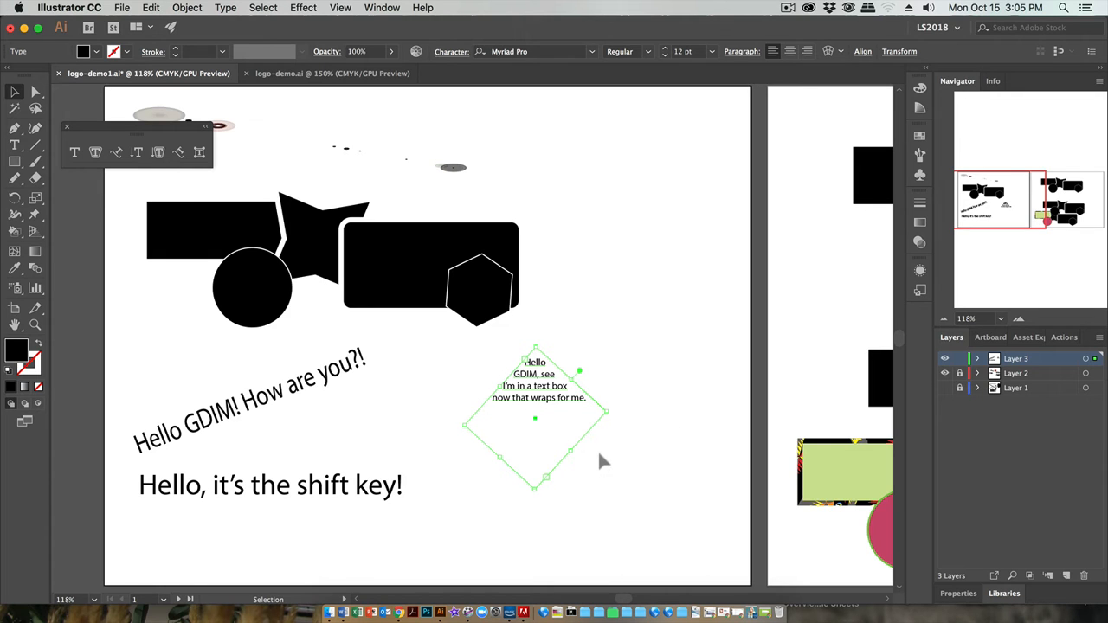
mouse_move(607, 420)
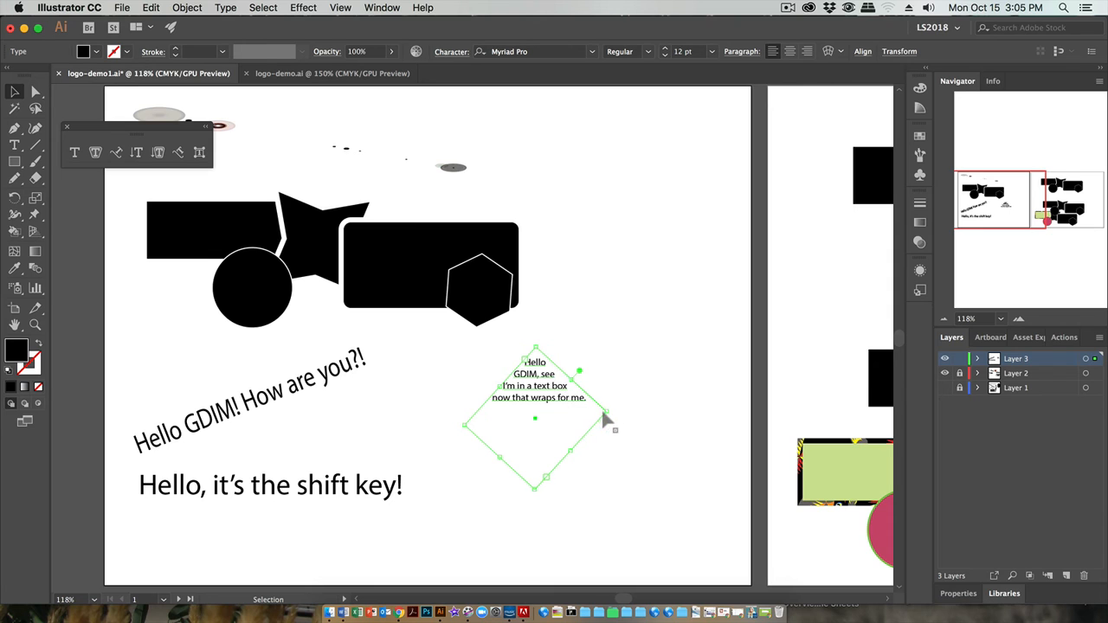
mouse_move(318, 391)
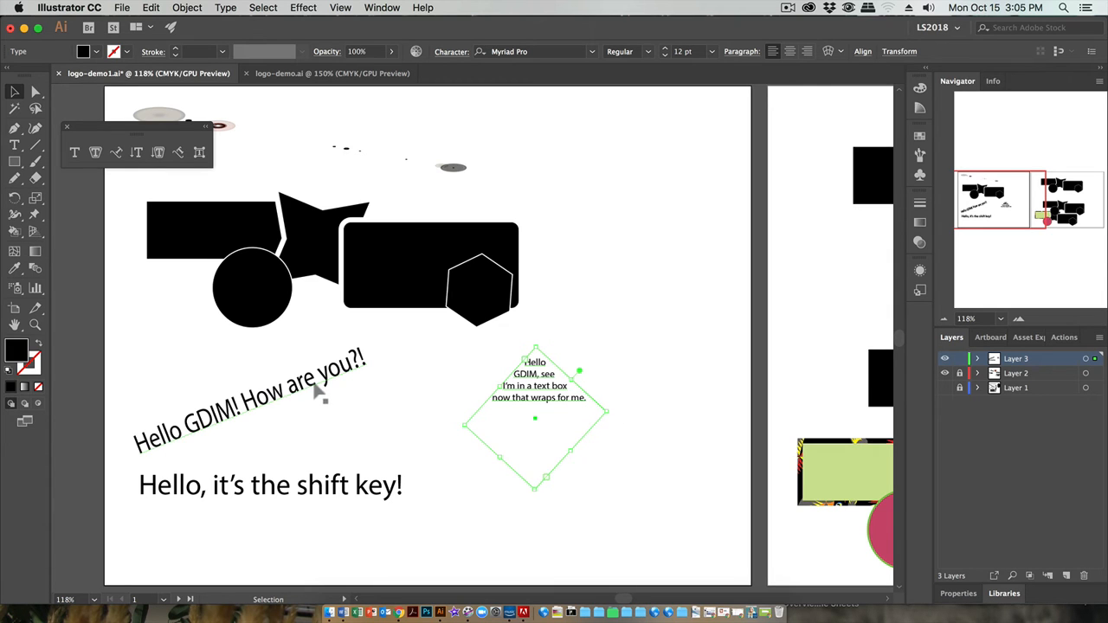
click(270, 484)
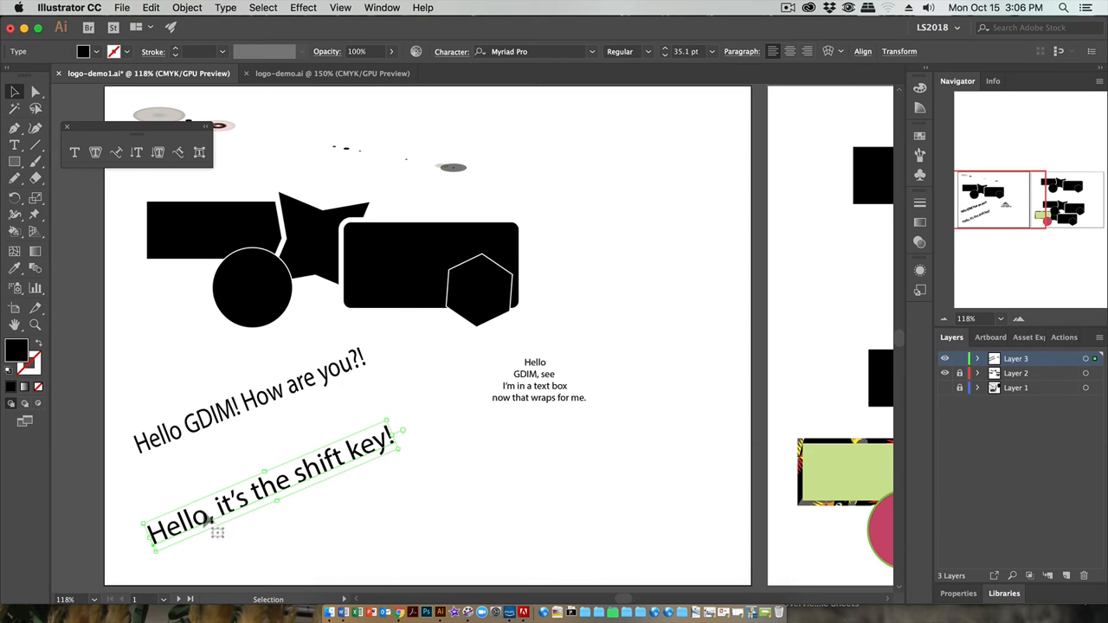
click(535, 385)
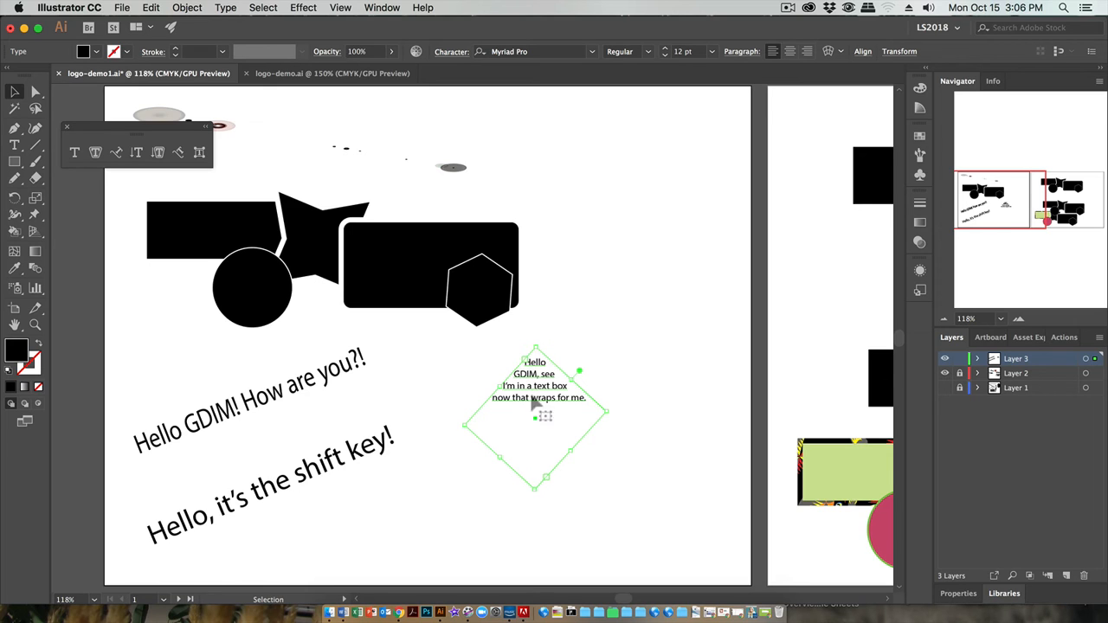
mouse_move(565, 413)
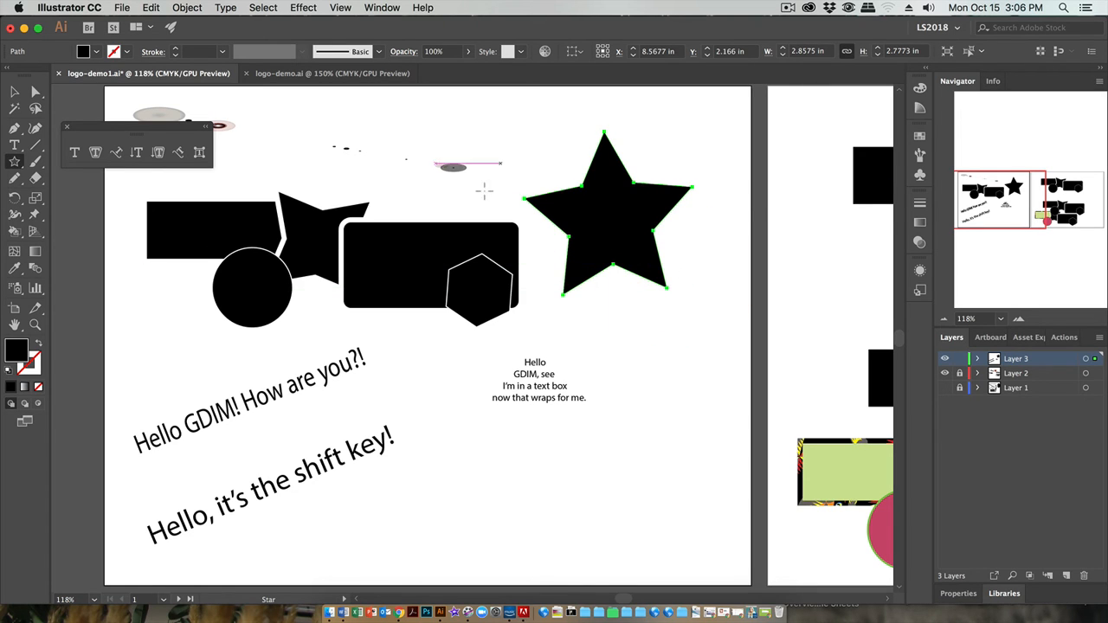
mouse_move(95, 153)
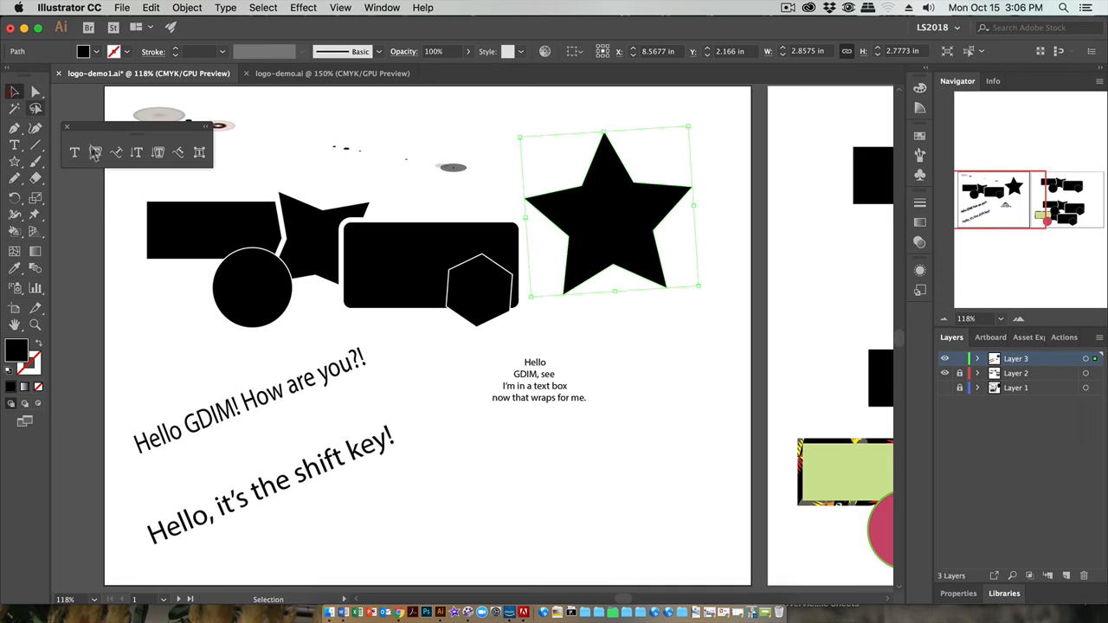
Step: Copy the wrapping message and flow it as area type inside the new star shape
click(535, 381)
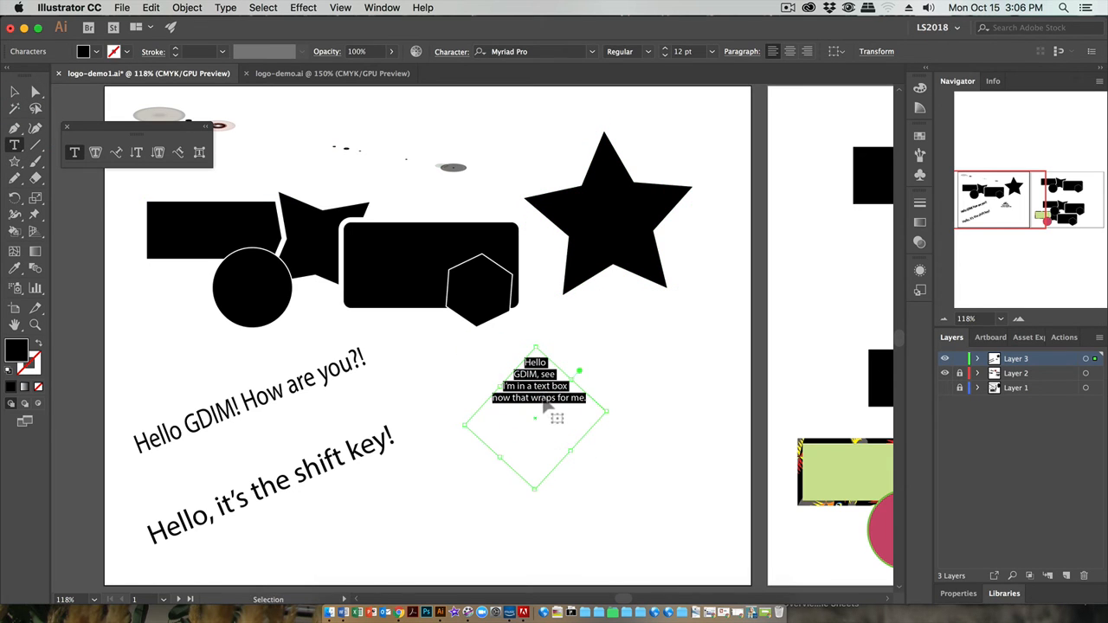
click(150, 7)
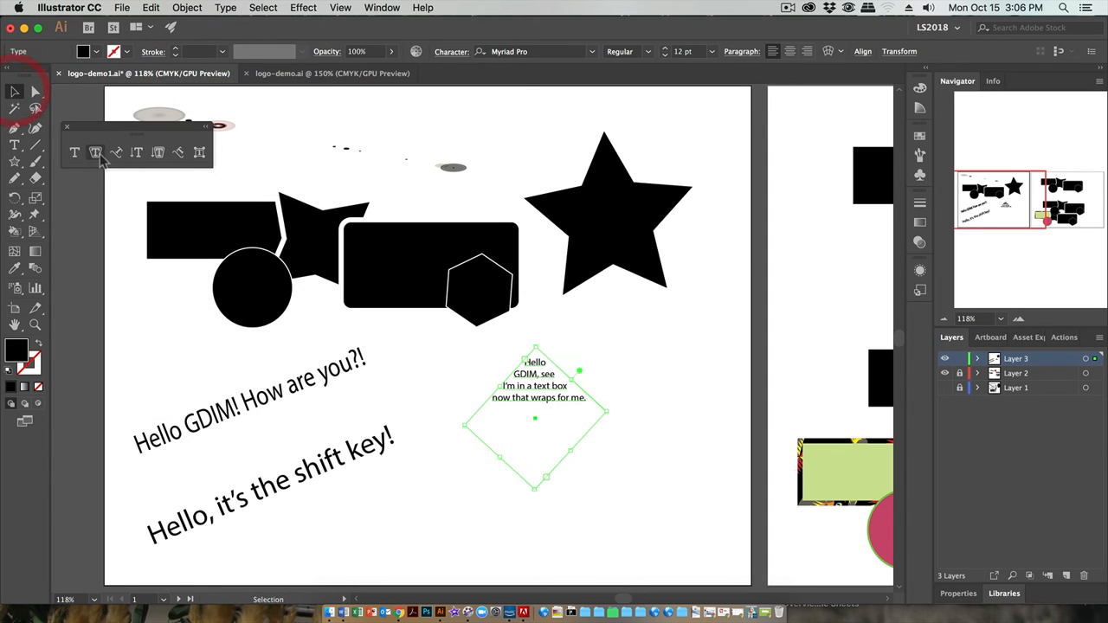
click(95, 152)
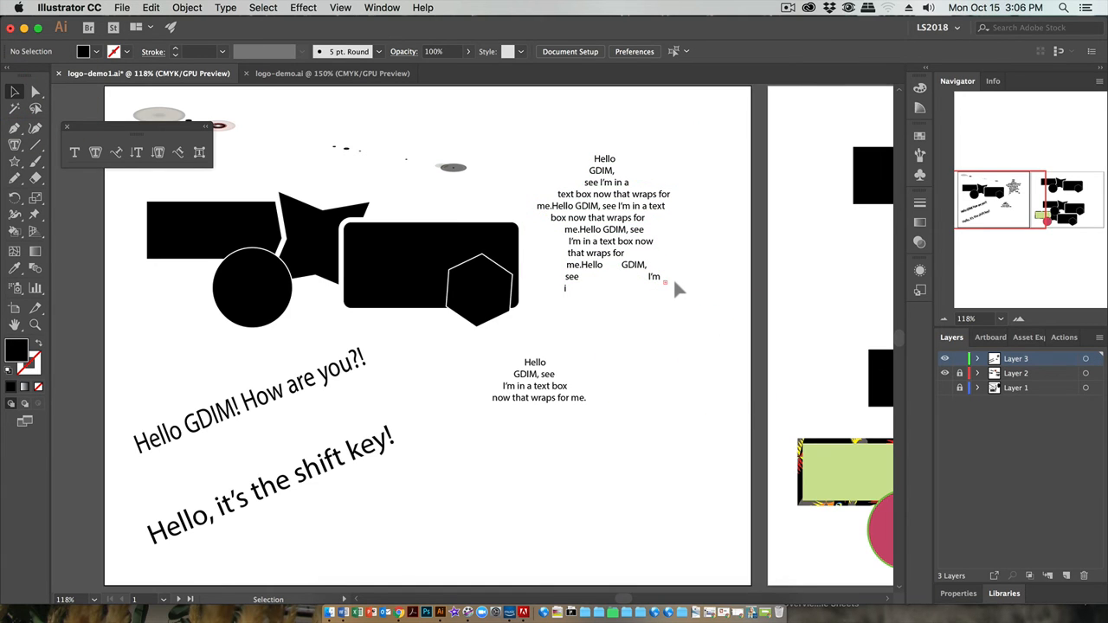
mouse_move(713, 392)
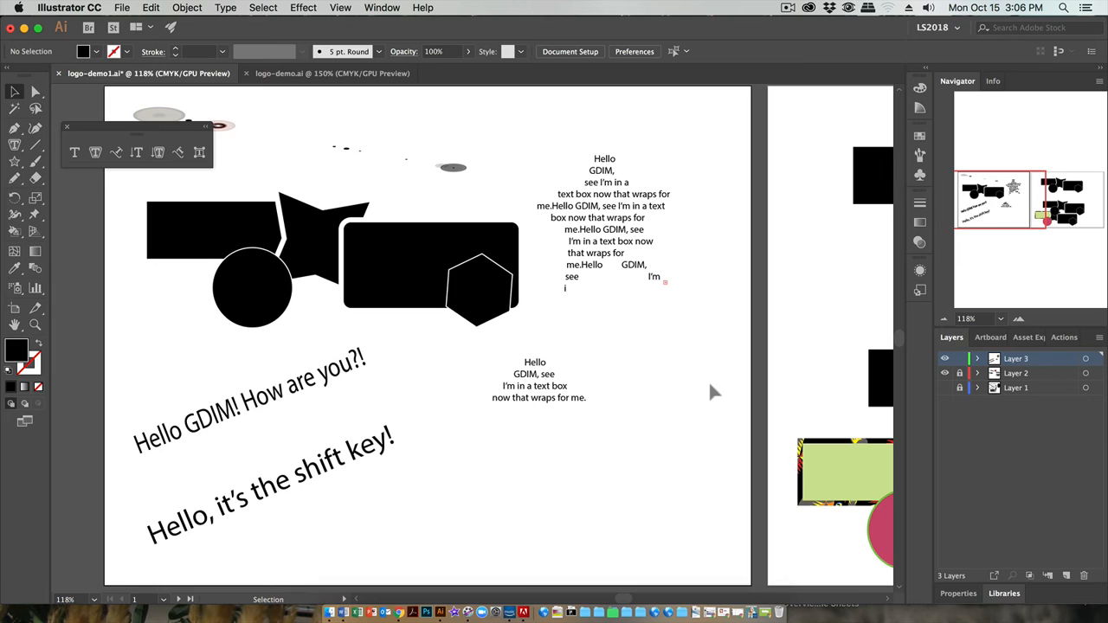
Step: Justify all lines of the star text, then remove the text so the star is solid black again
click(606, 208)
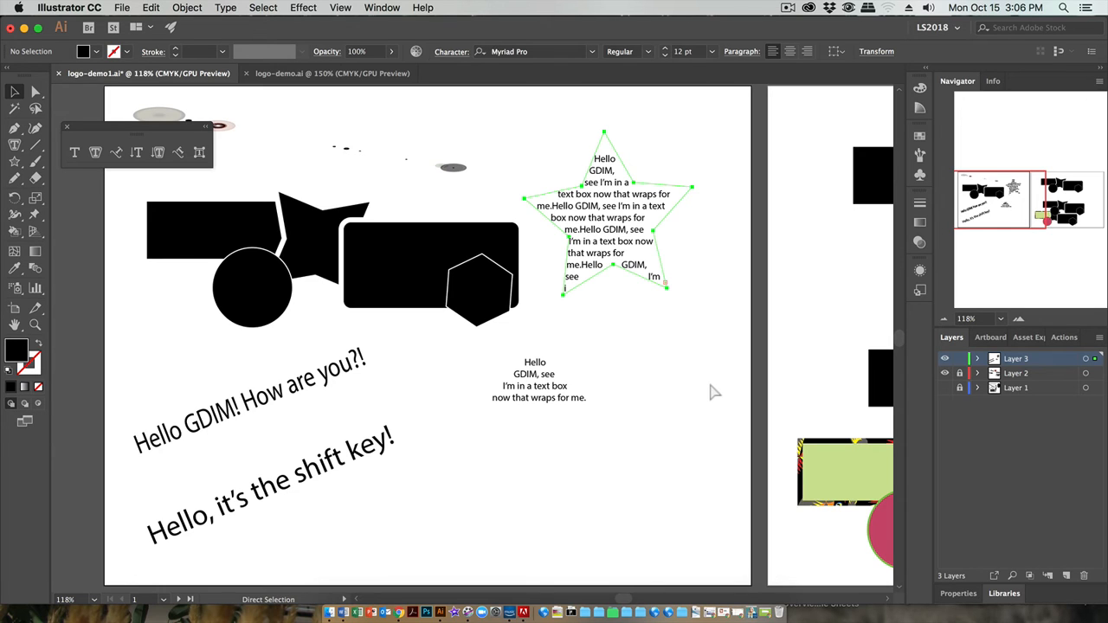
click(624, 217)
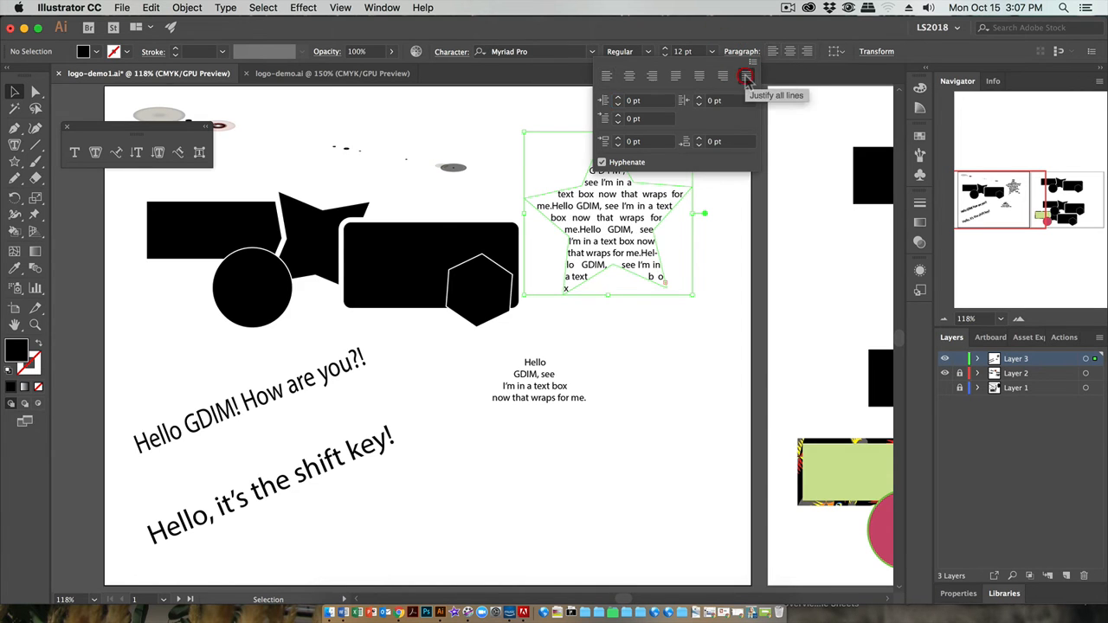
click(747, 76)
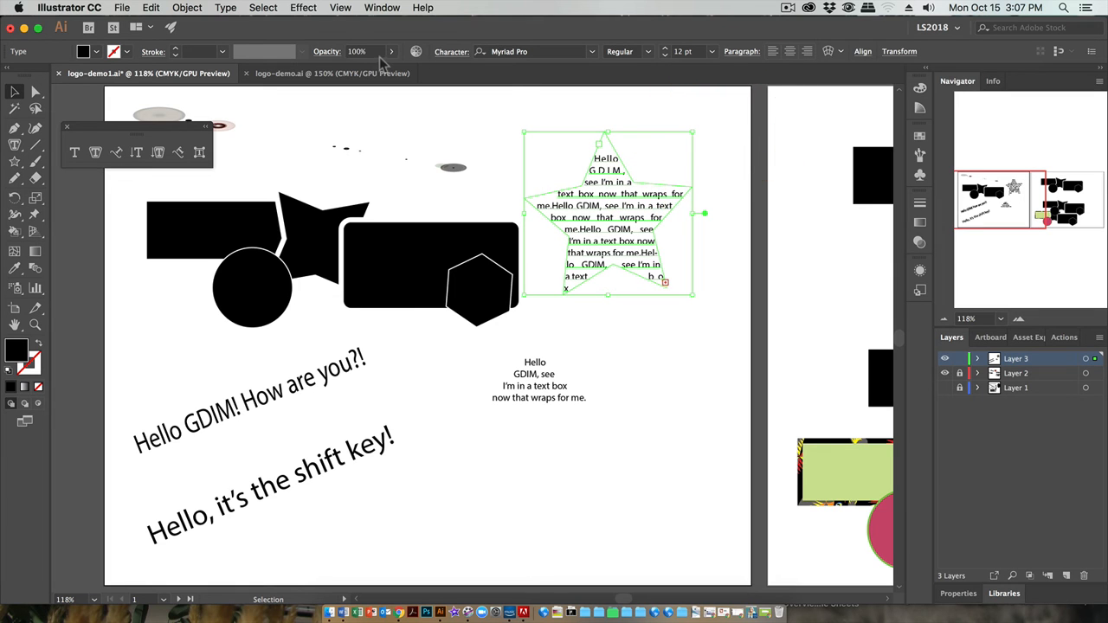
mouse_move(672, 62)
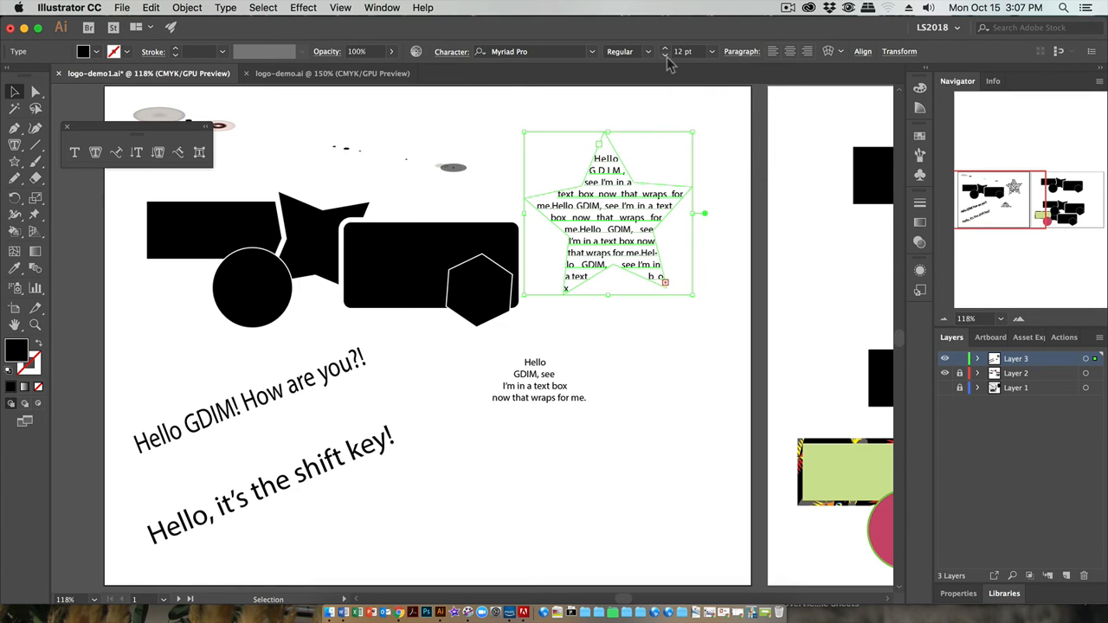
click(665, 54)
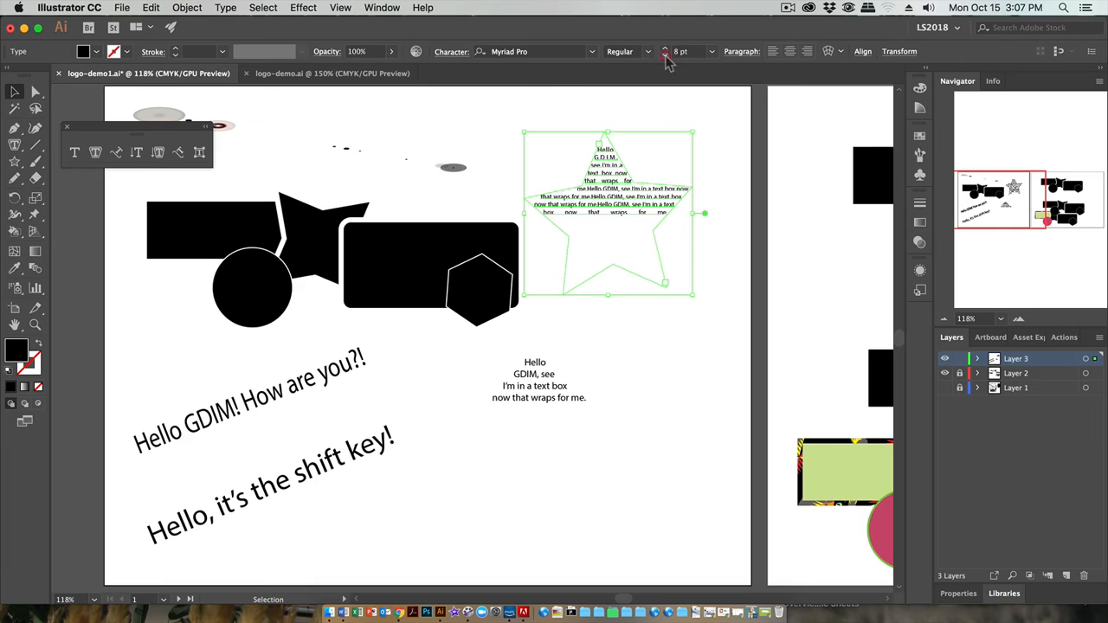
click(710, 139)
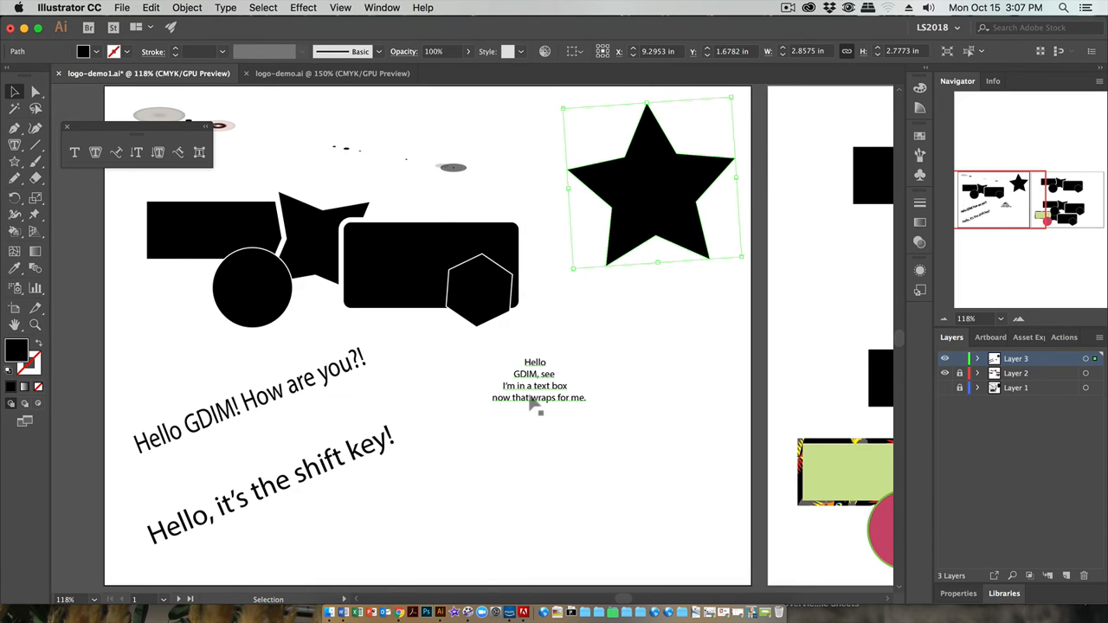
Step: Paste the Hello GDIM sentence repeatedly into the diamond text area and reselect it
click(533, 384)
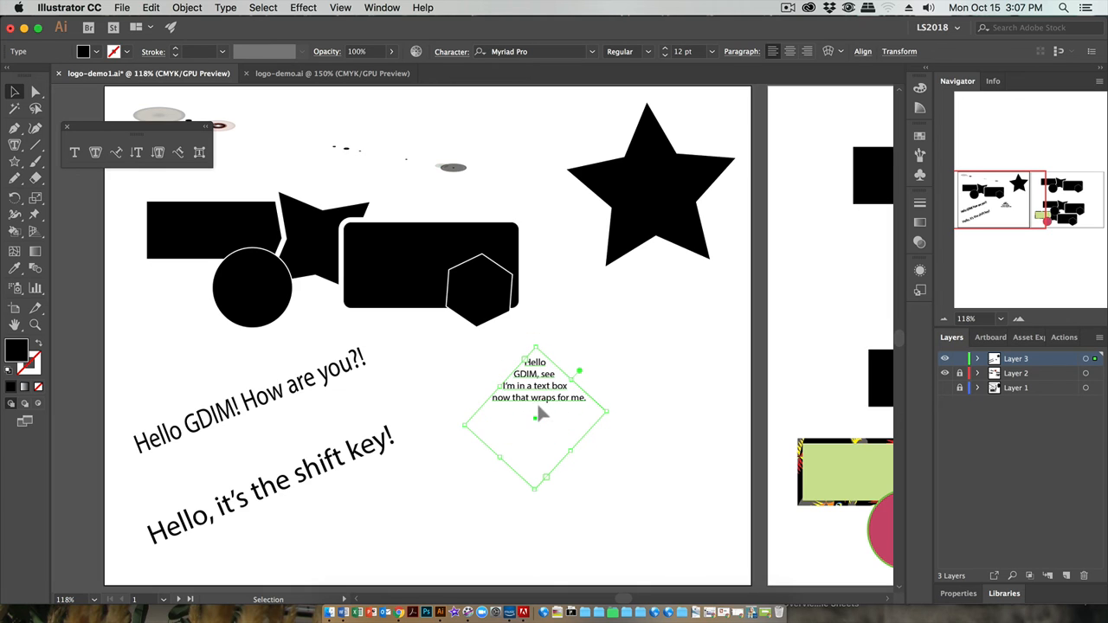
mouse_move(111, 171)
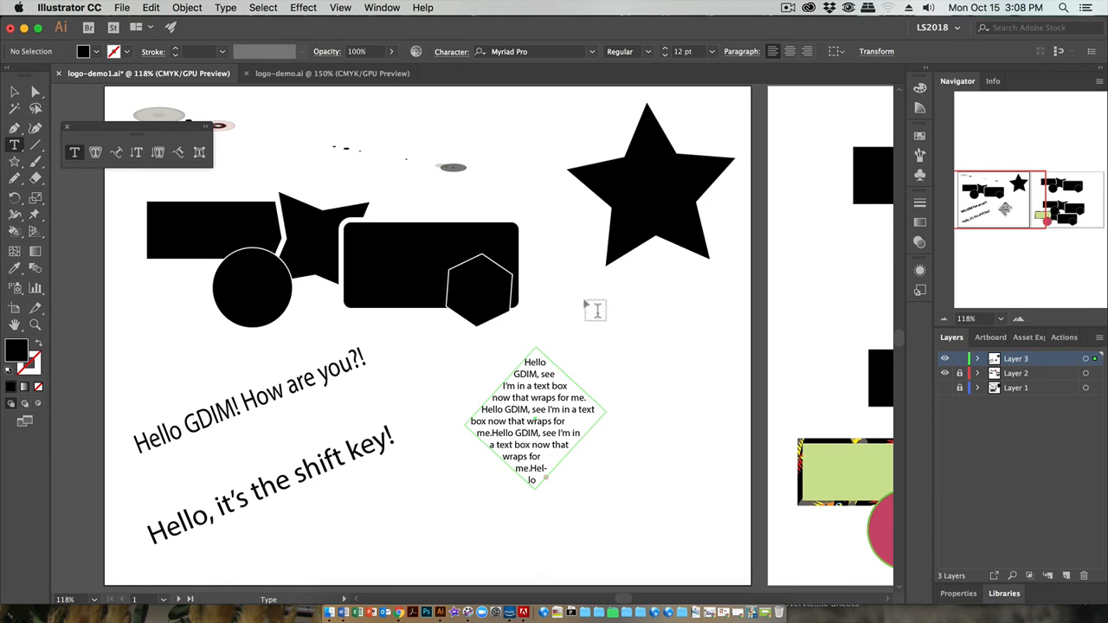
click(14, 91)
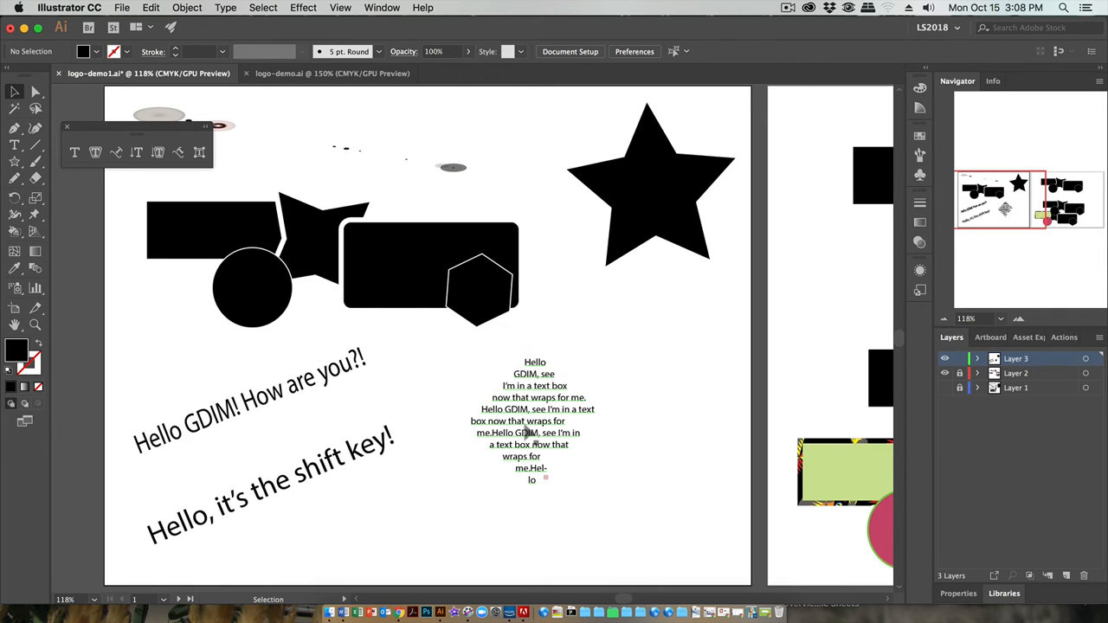
click(535, 421)
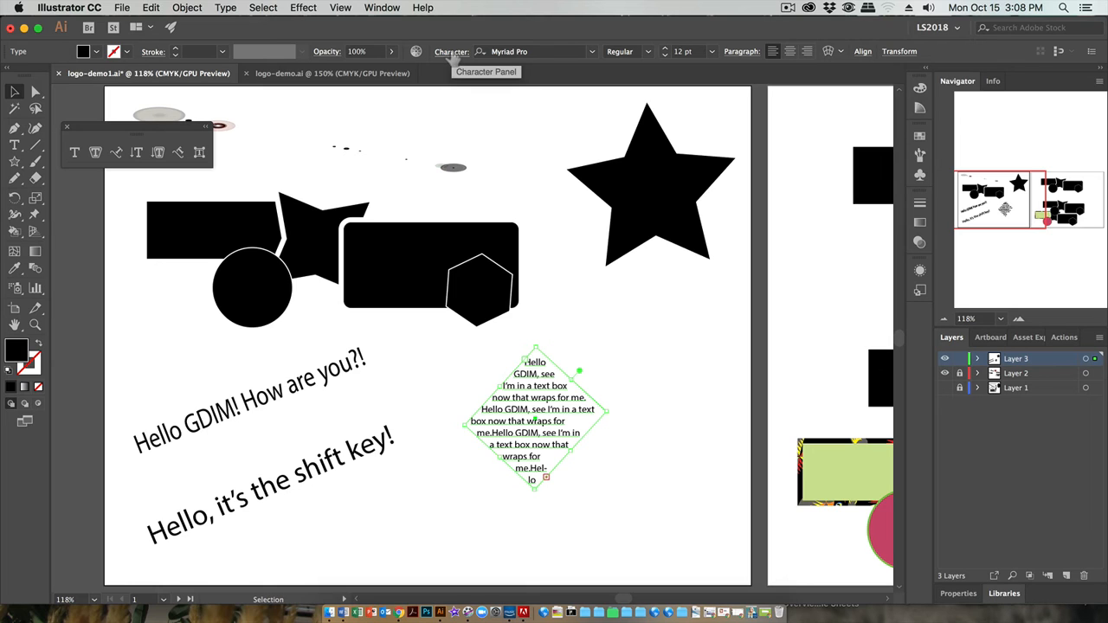
Step: Lower the diamond text's font size from 12 pt to about 8.5 pt in the Character panel
click(450, 52)
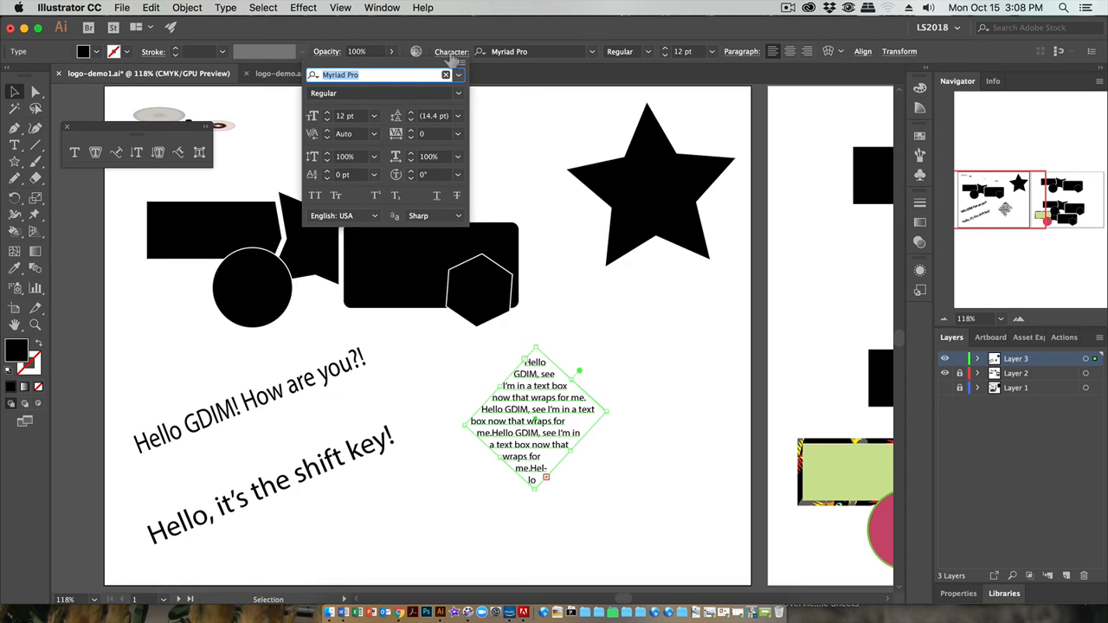
click(327, 118)
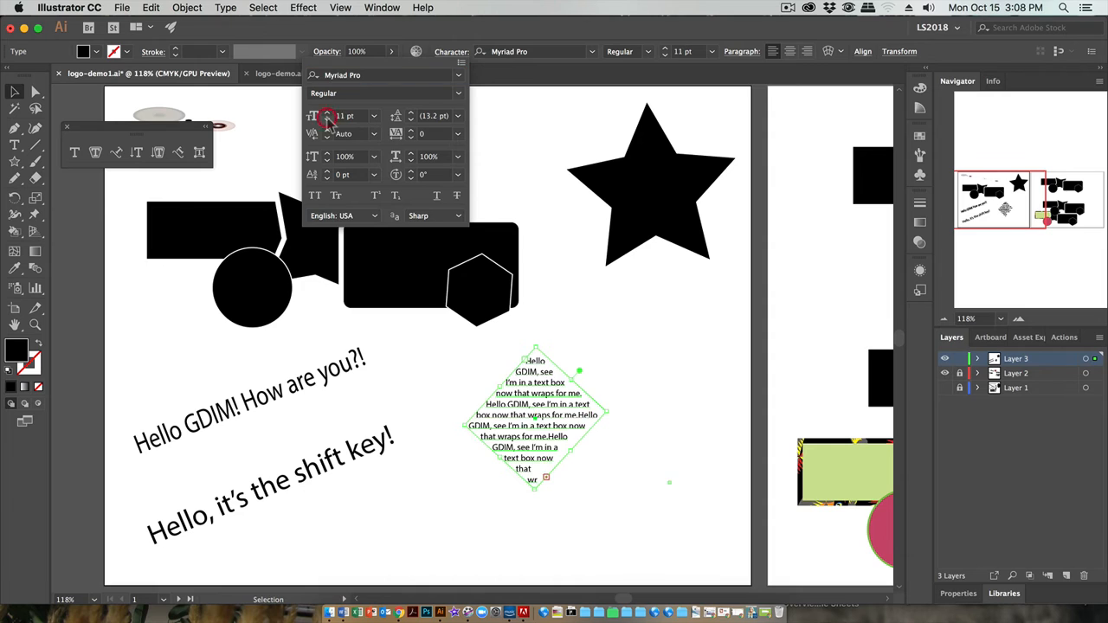
click(327, 118)
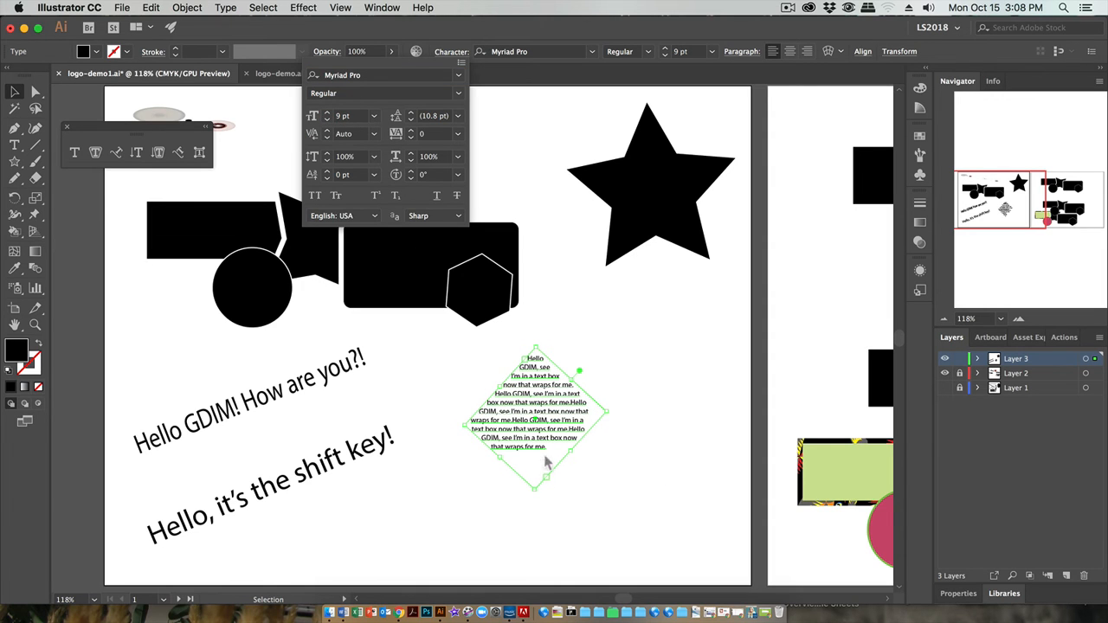
click(328, 112)
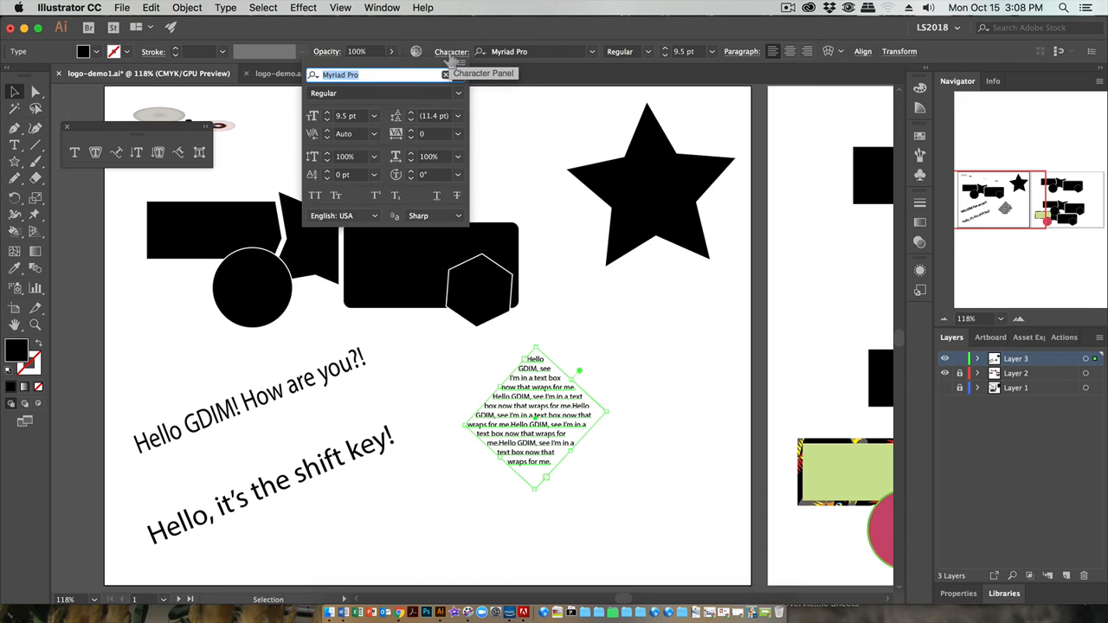
mouse_move(361, 94)
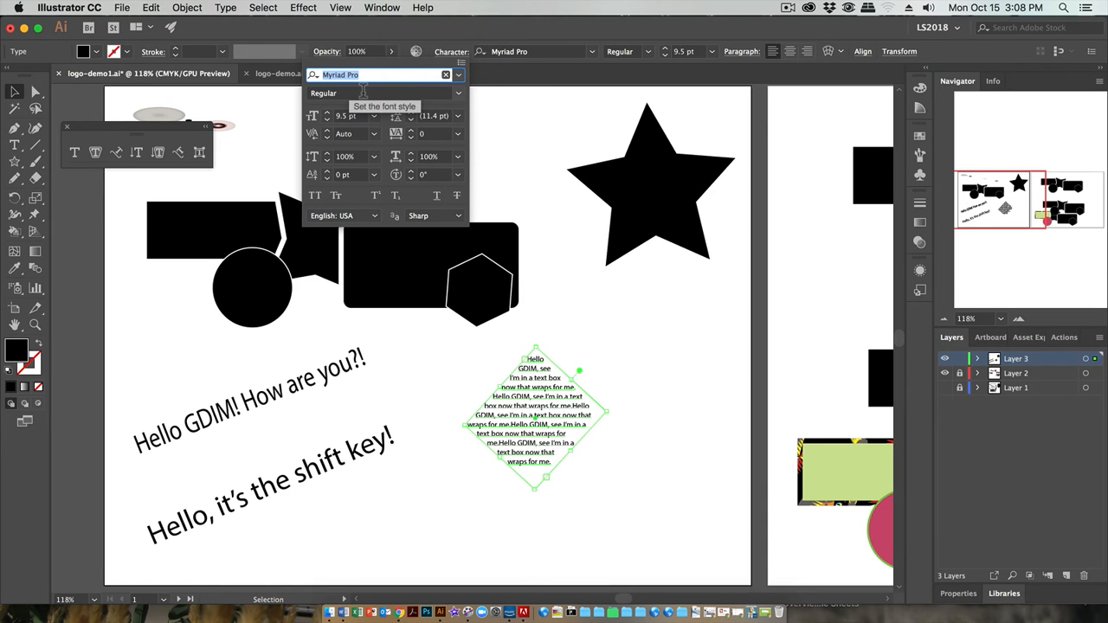
mouse_move(458, 78)
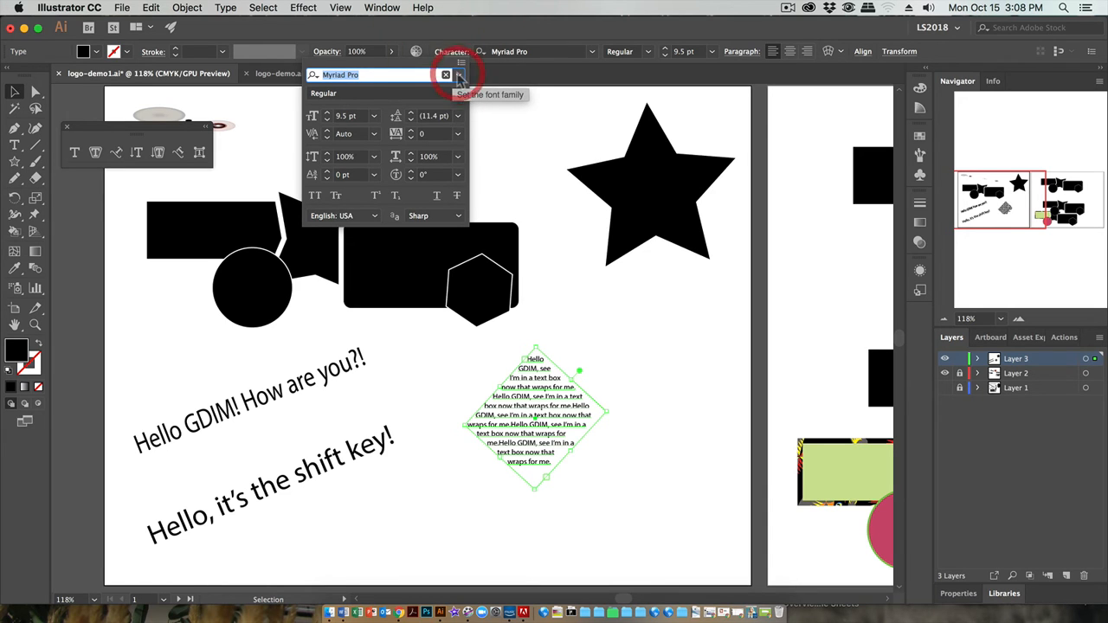
Step: Set the diamond text in Helvetica Bold, scrolling the font family list down to Helvetica
click(458, 74)
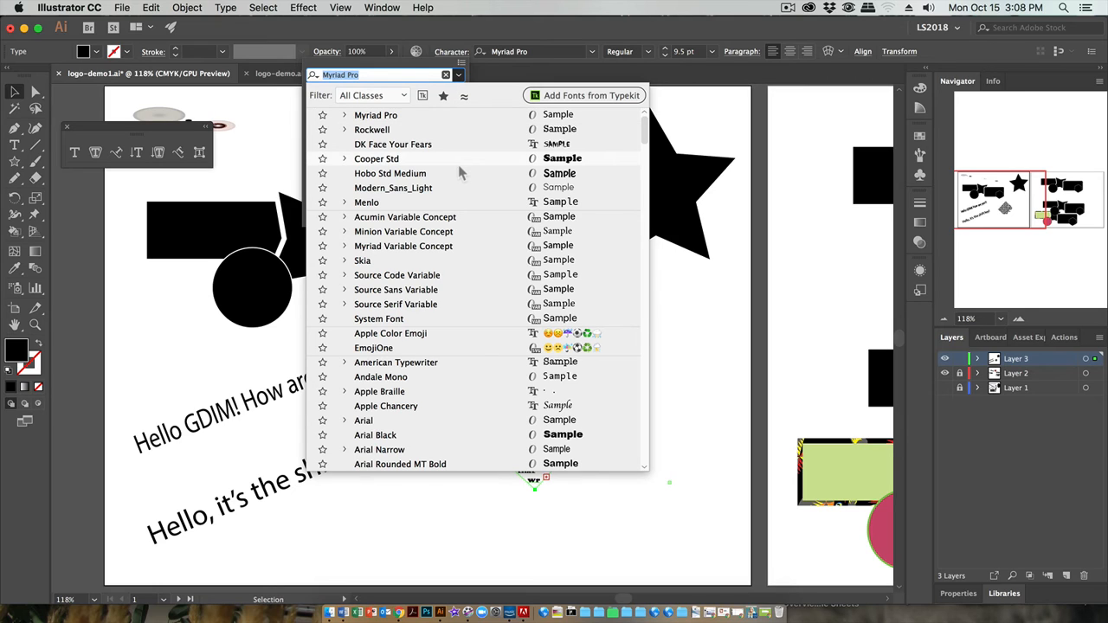
mouse_move(466, 253)
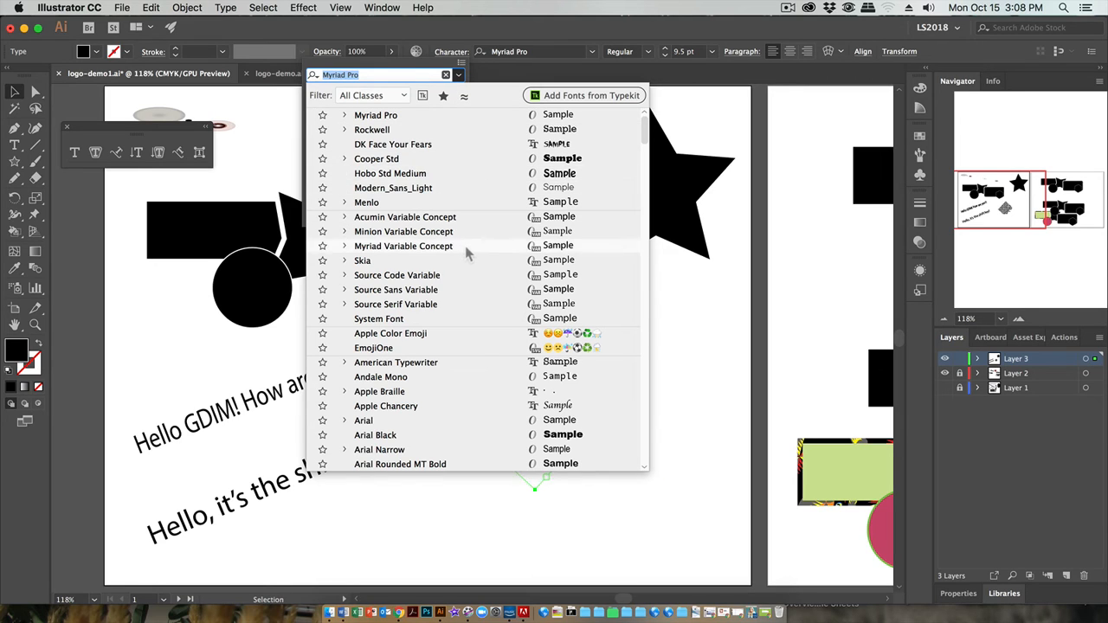
scroll(down, 3)
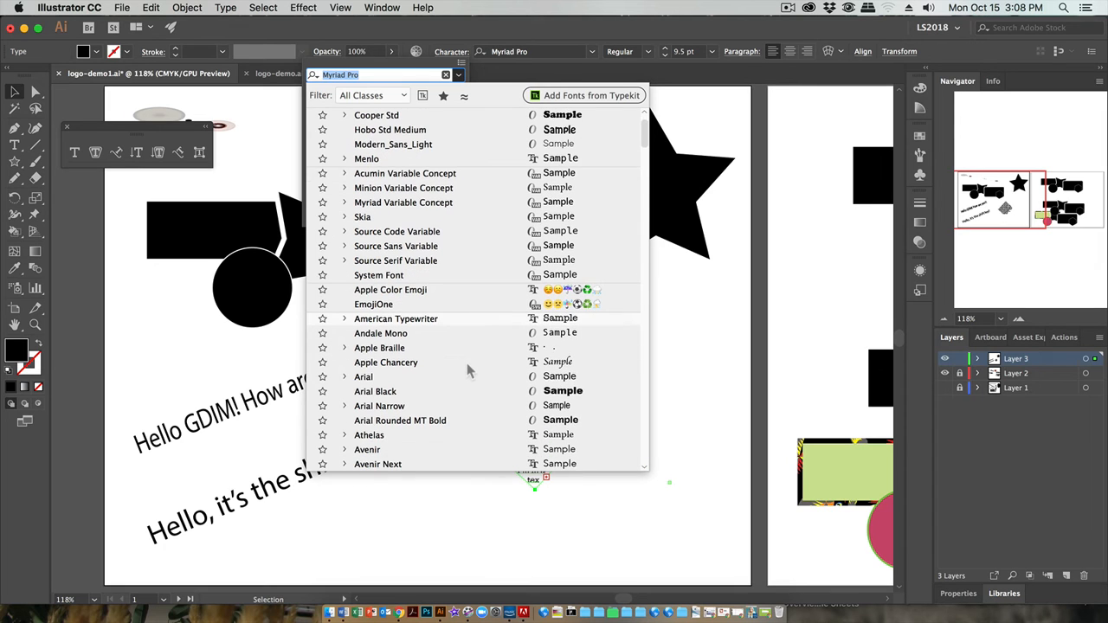
scroll(down, 3)
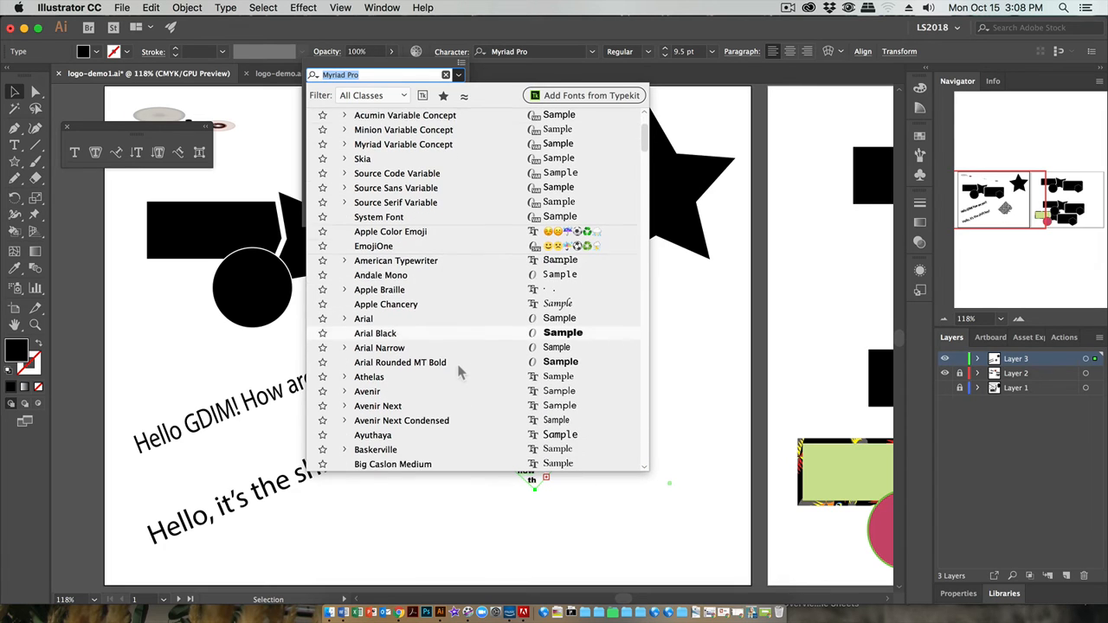
scroll(down, 3)
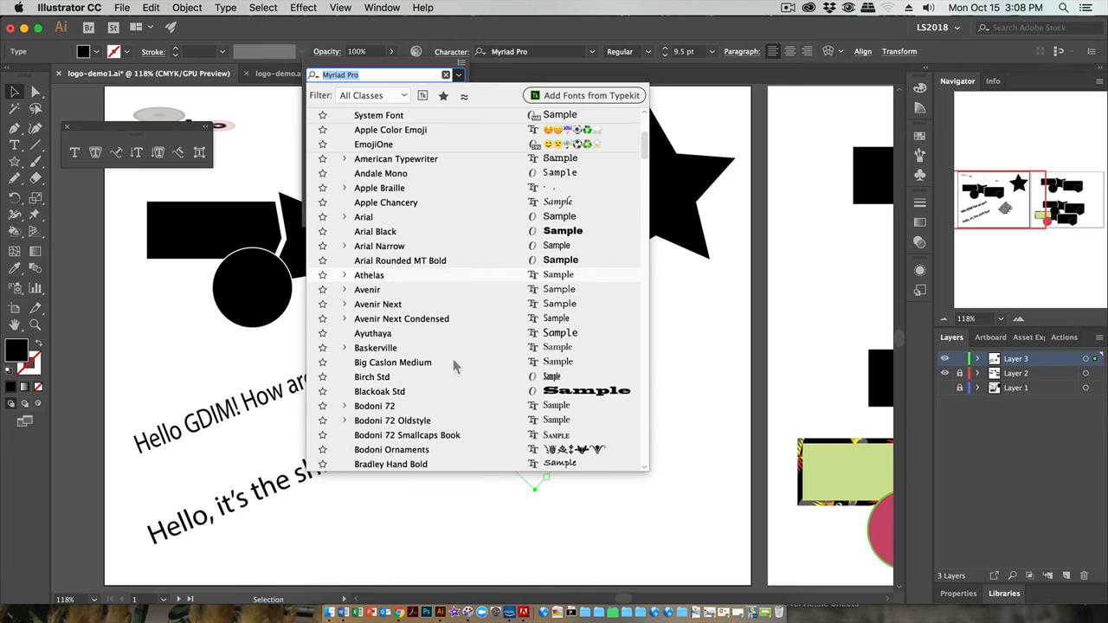
scroll(down, 3)
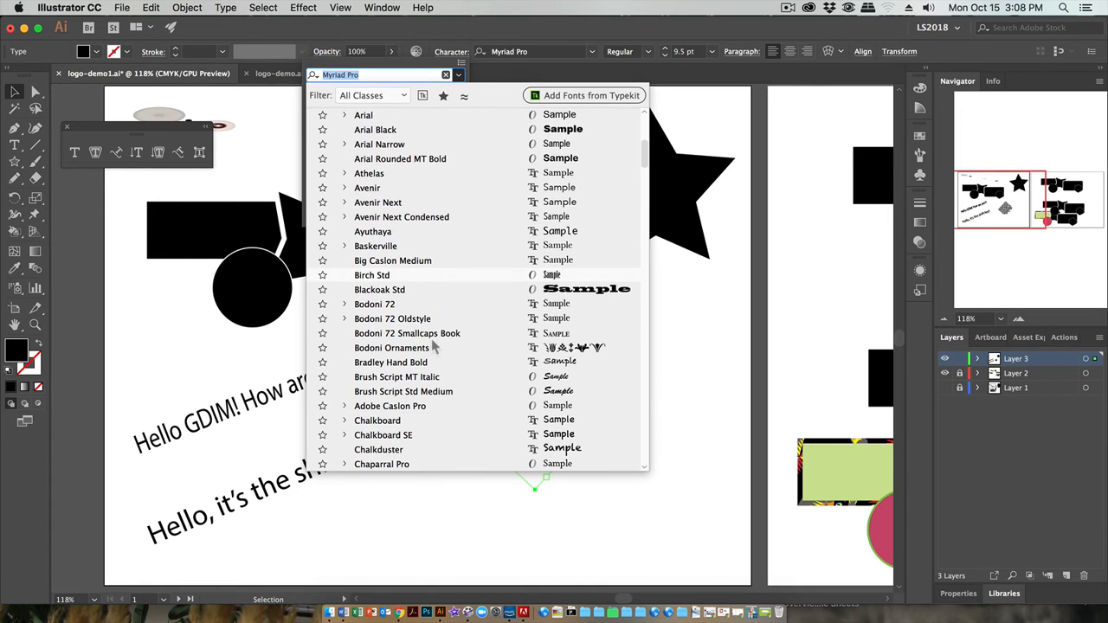
scroll(down, 3)
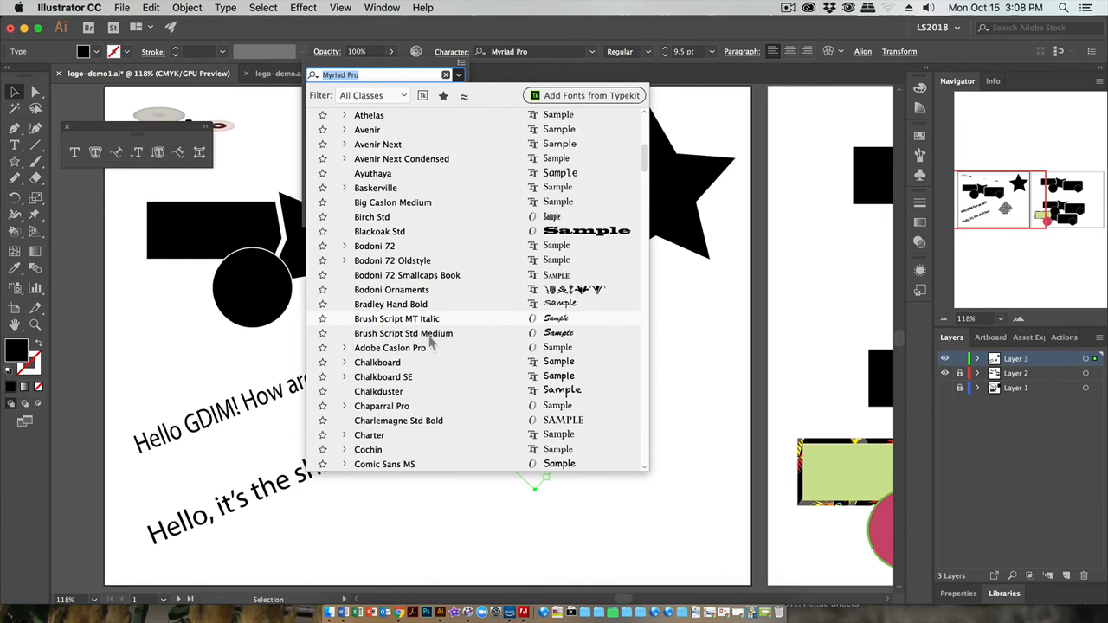
scroll(down, 3)
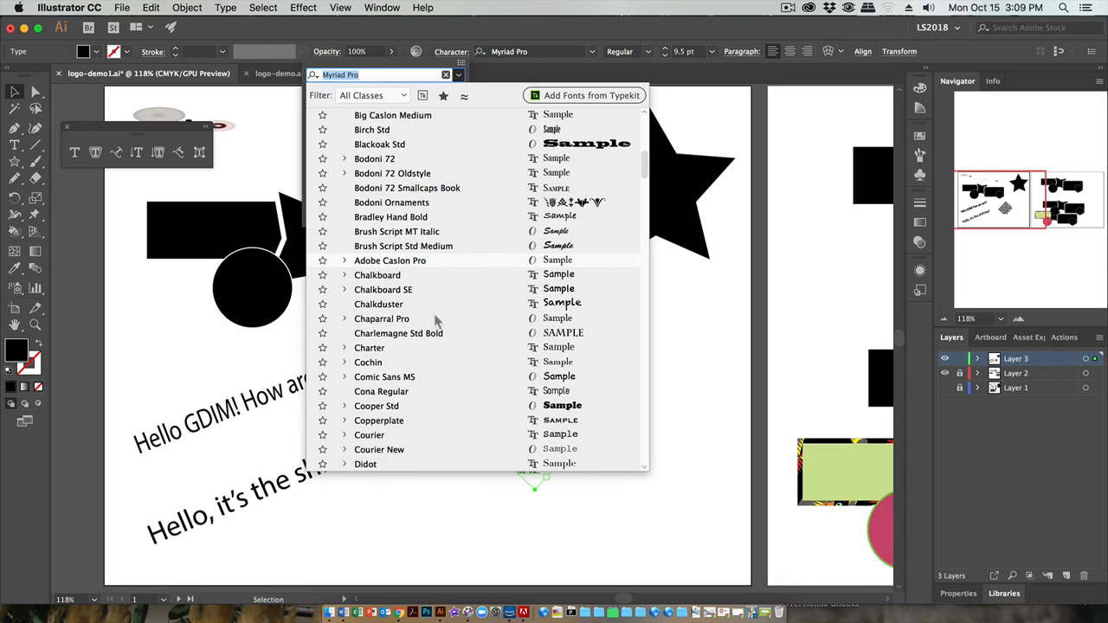
scroll(down, 3)
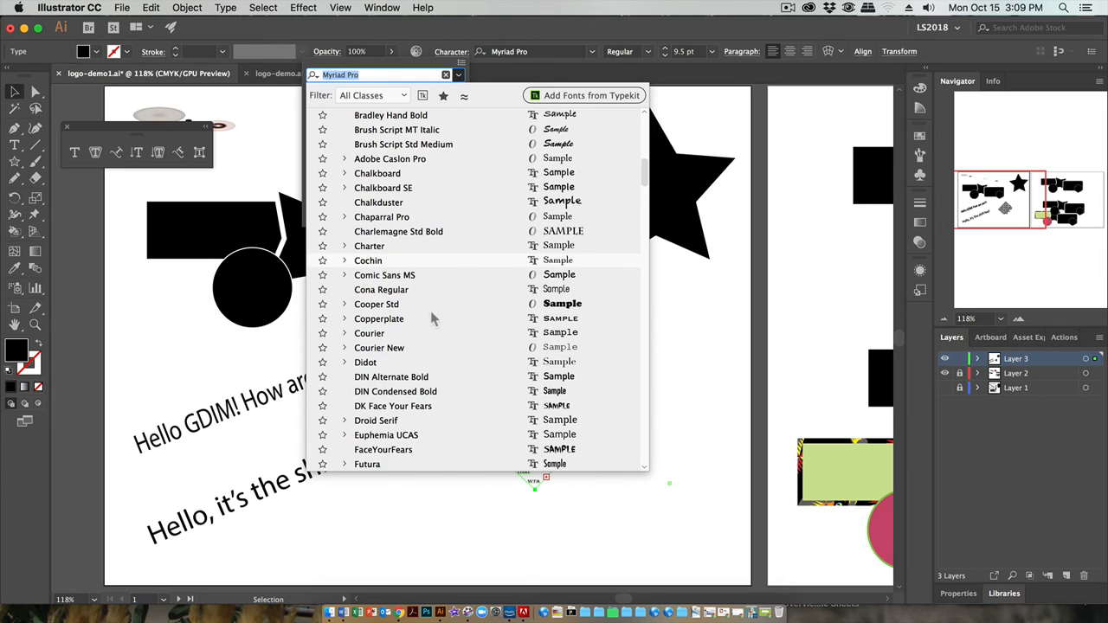
scroll(down, 3)
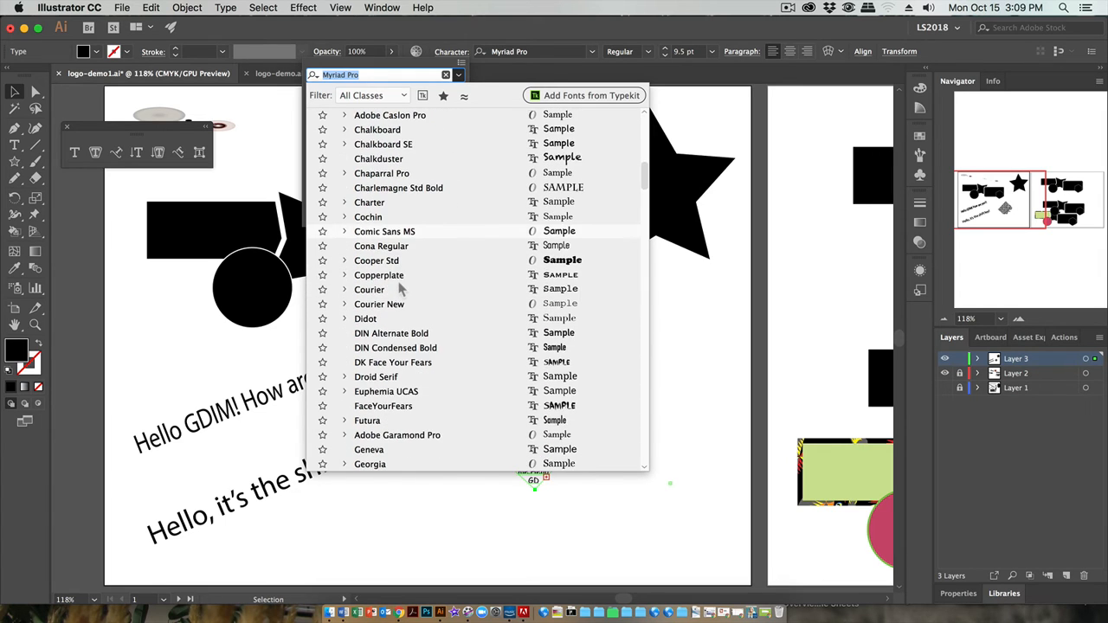
scroll(down, 3)
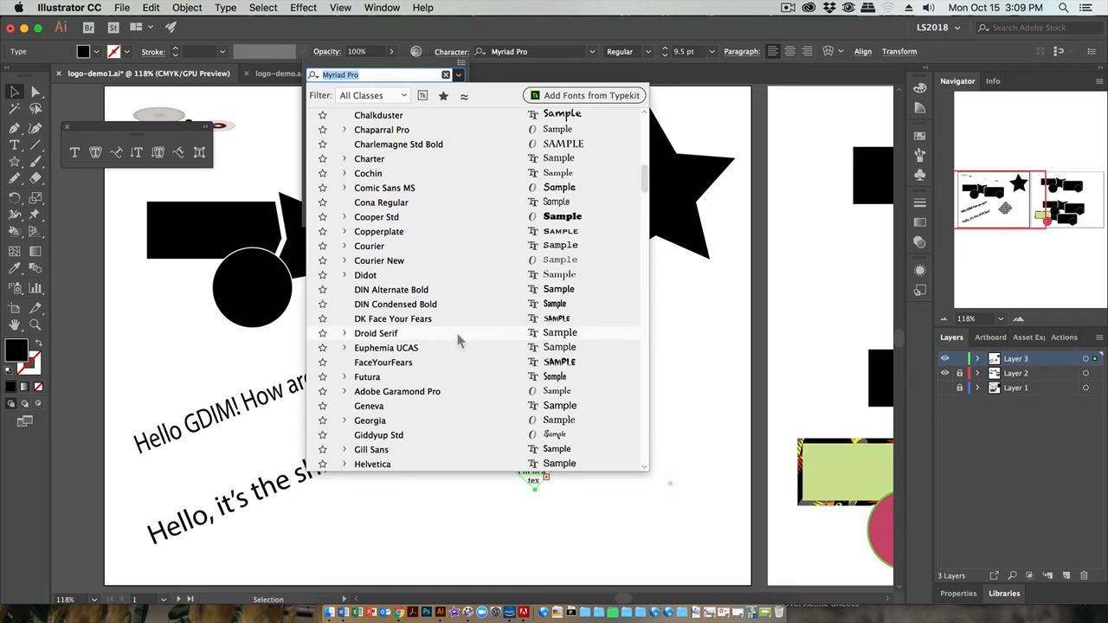
scroll(down, 3)
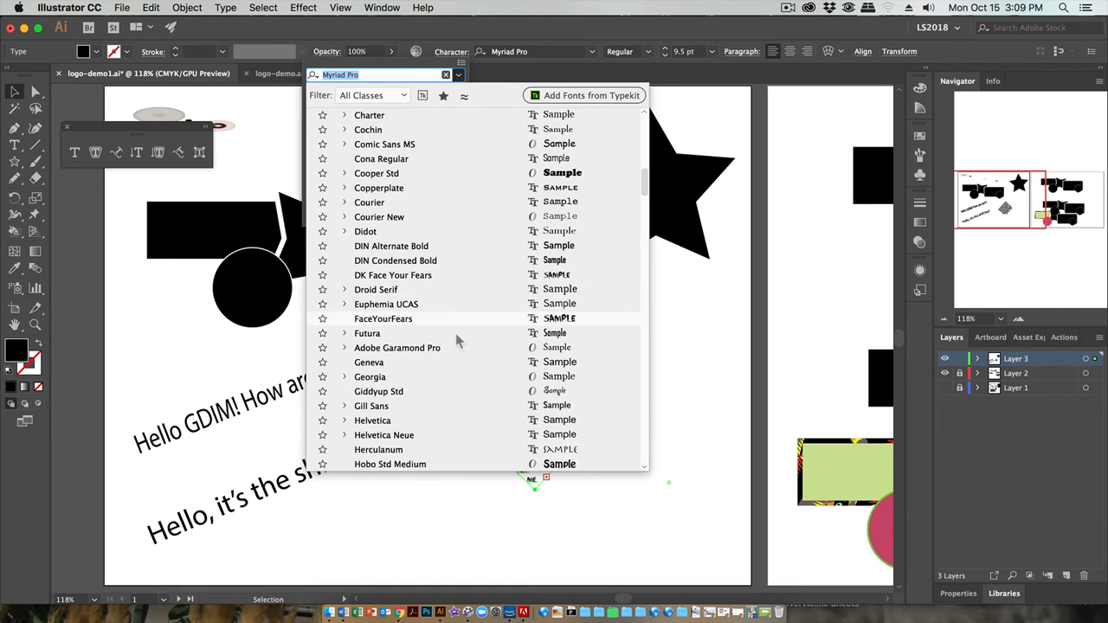
scroll(down, 3)
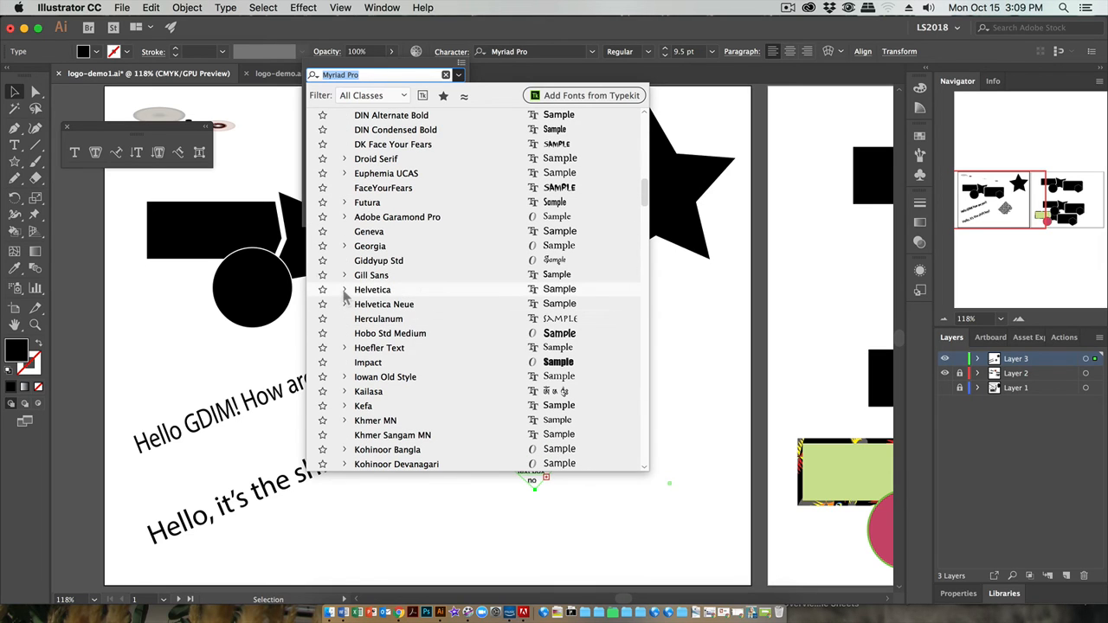
click(344, 289)
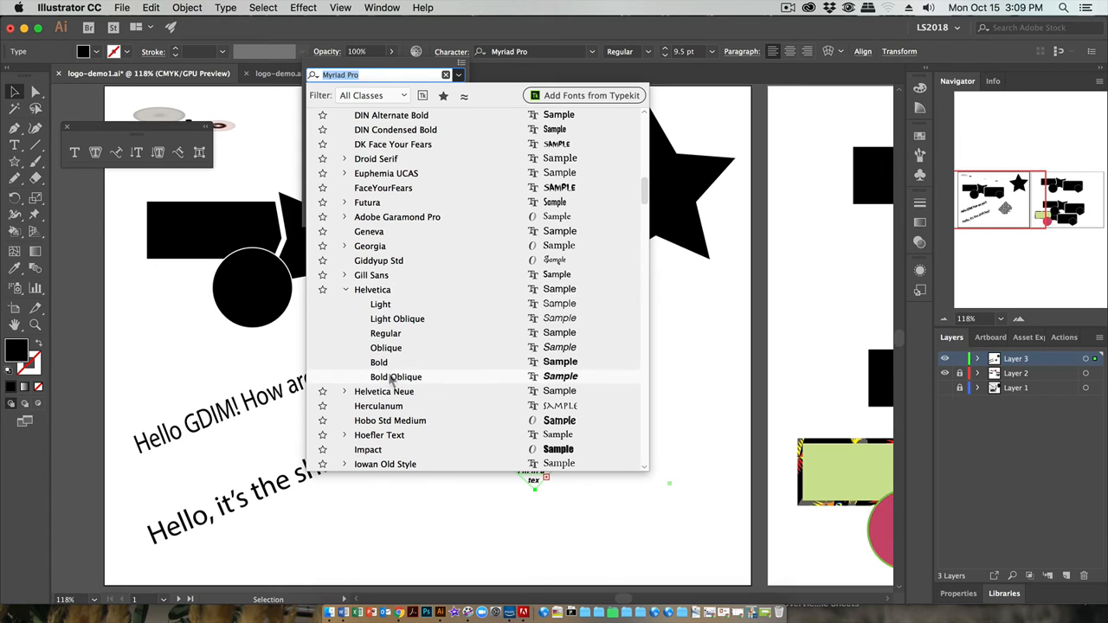
click(378, 361)
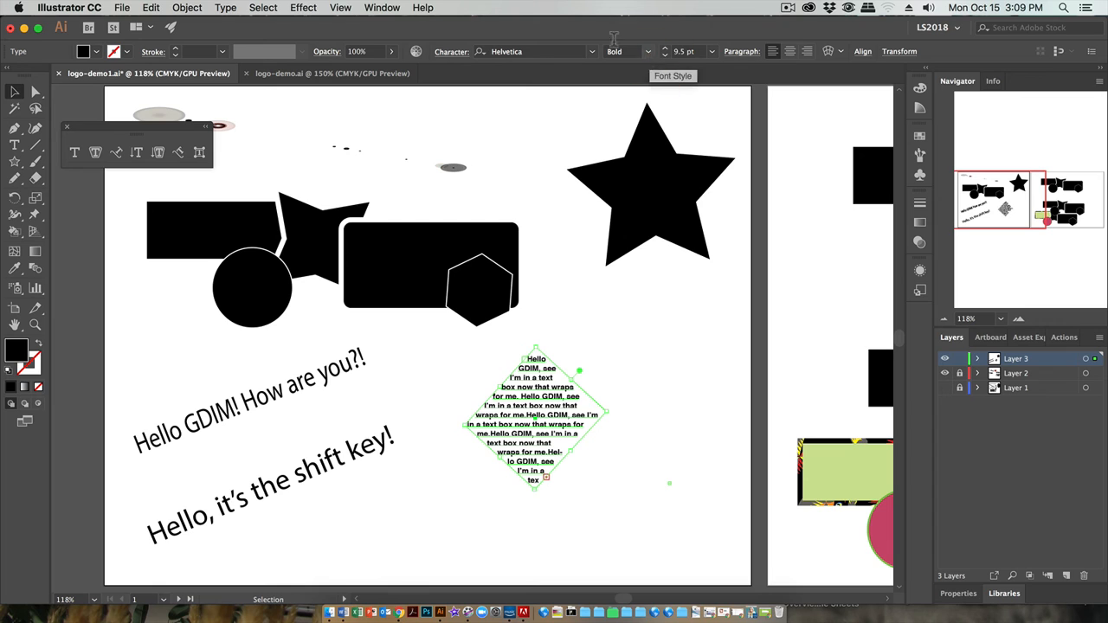
Step: Switch the diamond text from Light Oblique to the plain Helvetica Light style
click(648, 52)
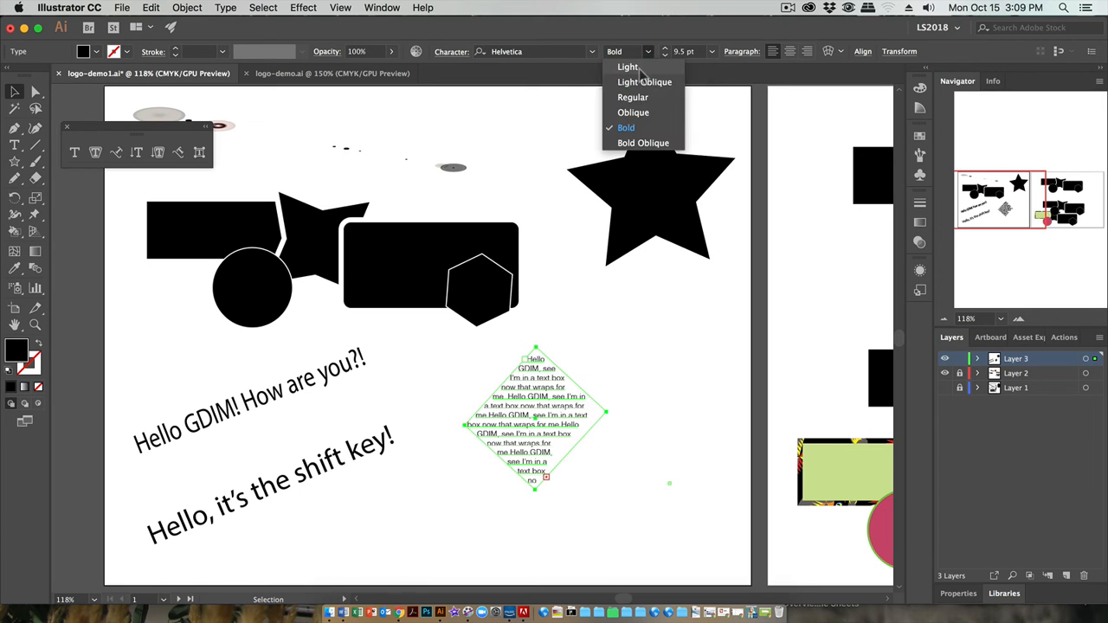
click(627, 66)
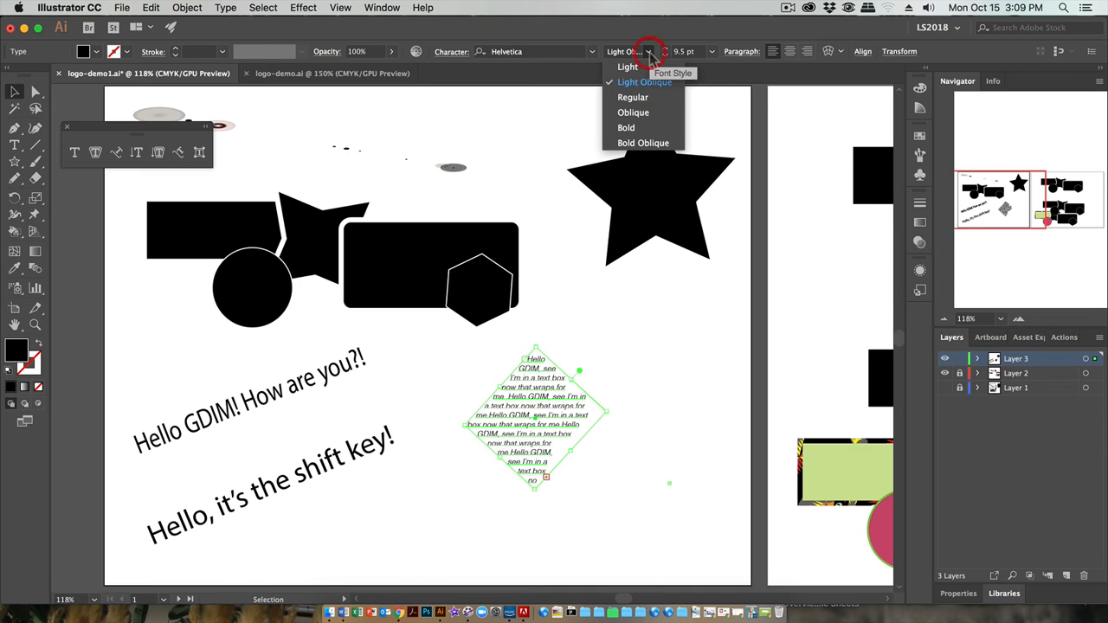
click(626, 66)
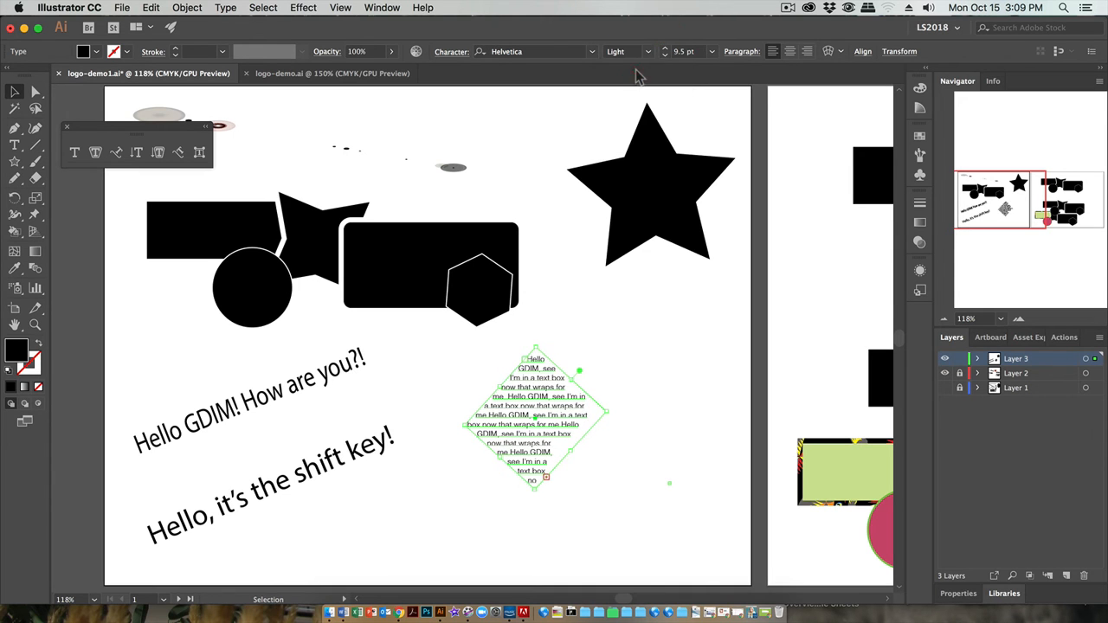
click(506, 52)
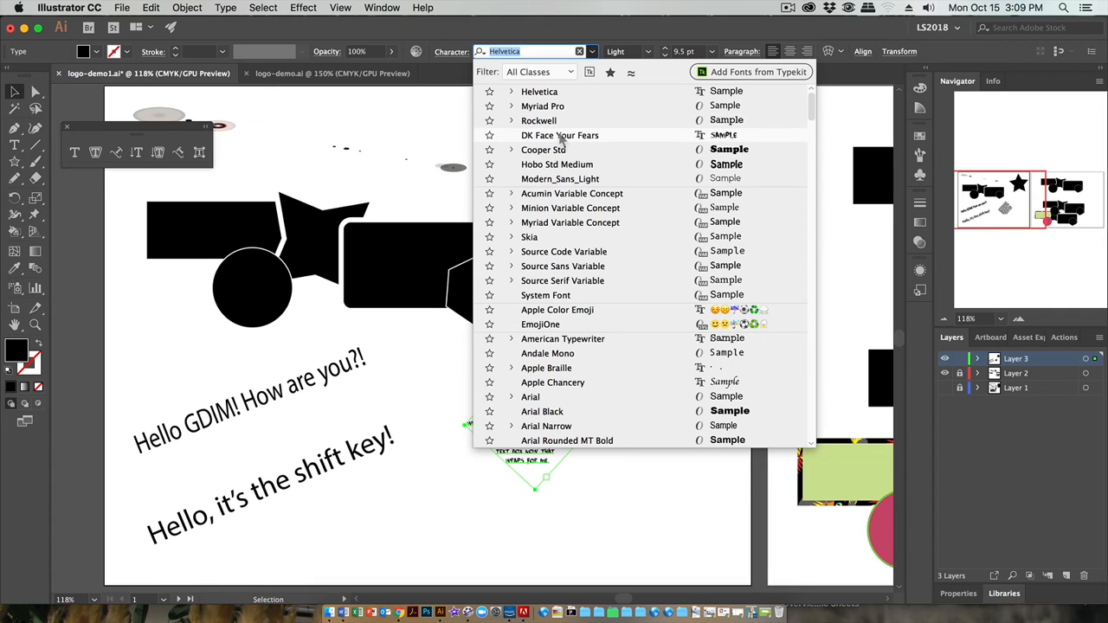
Step: Set the diamond text in the DK Face Your Fears typeface at about 10 pt
click(559, 135)
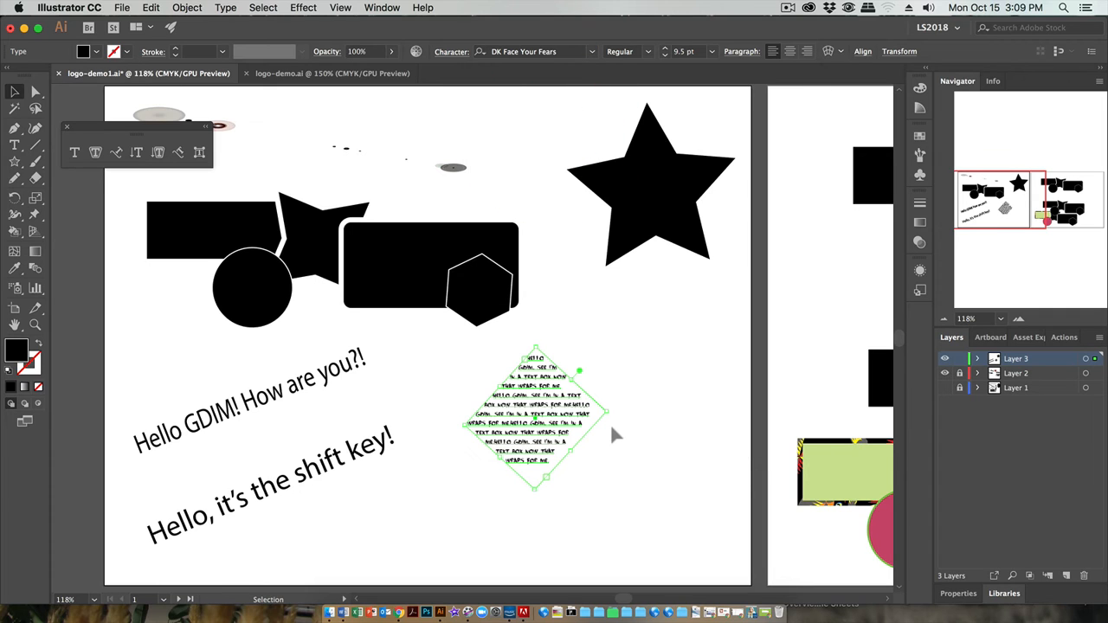
click(648, 52)
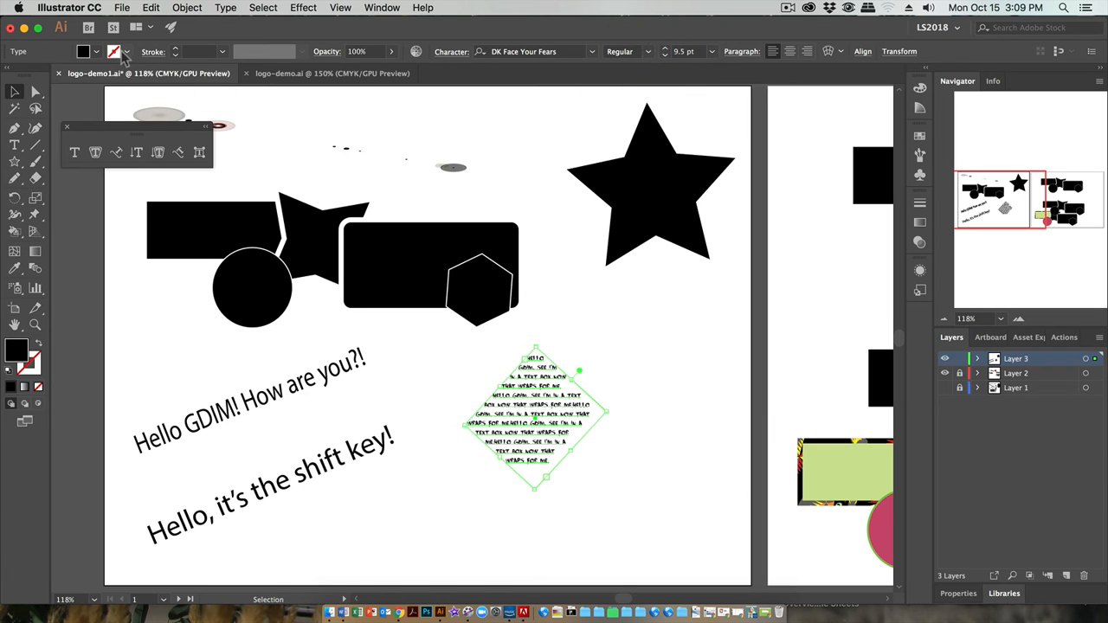
click(114, 52)
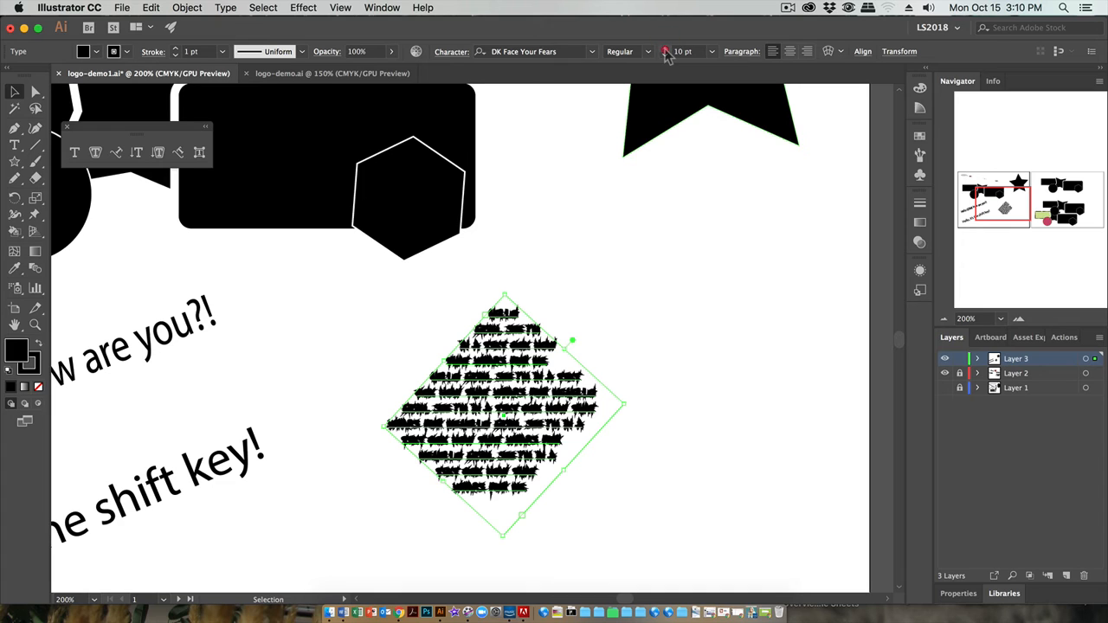
mouse_move(596, 320)
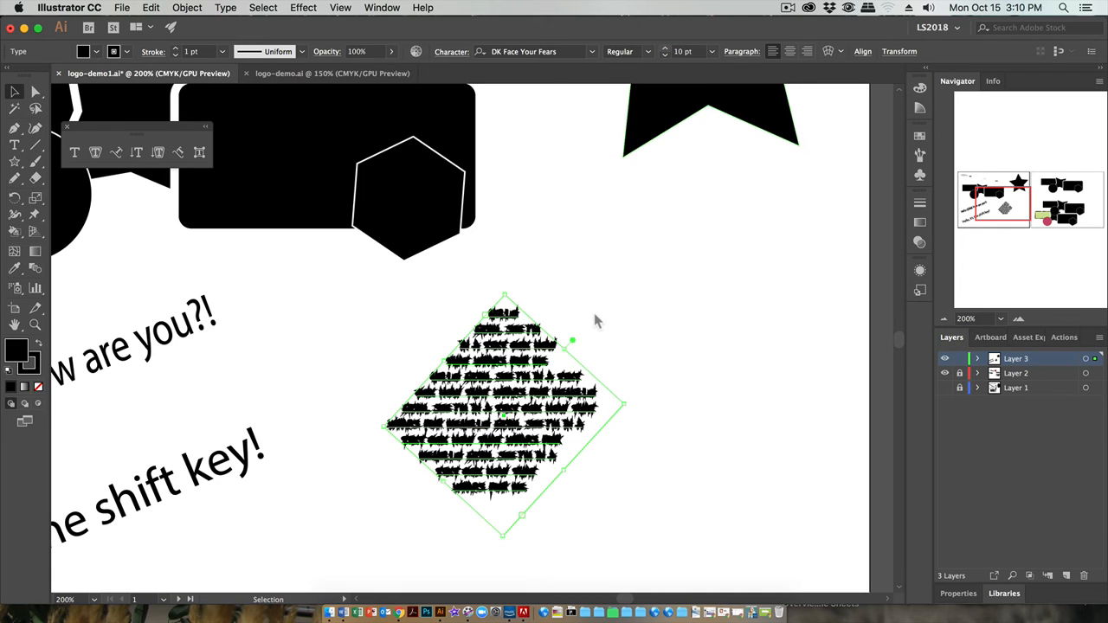
mouse_move(632, 315)
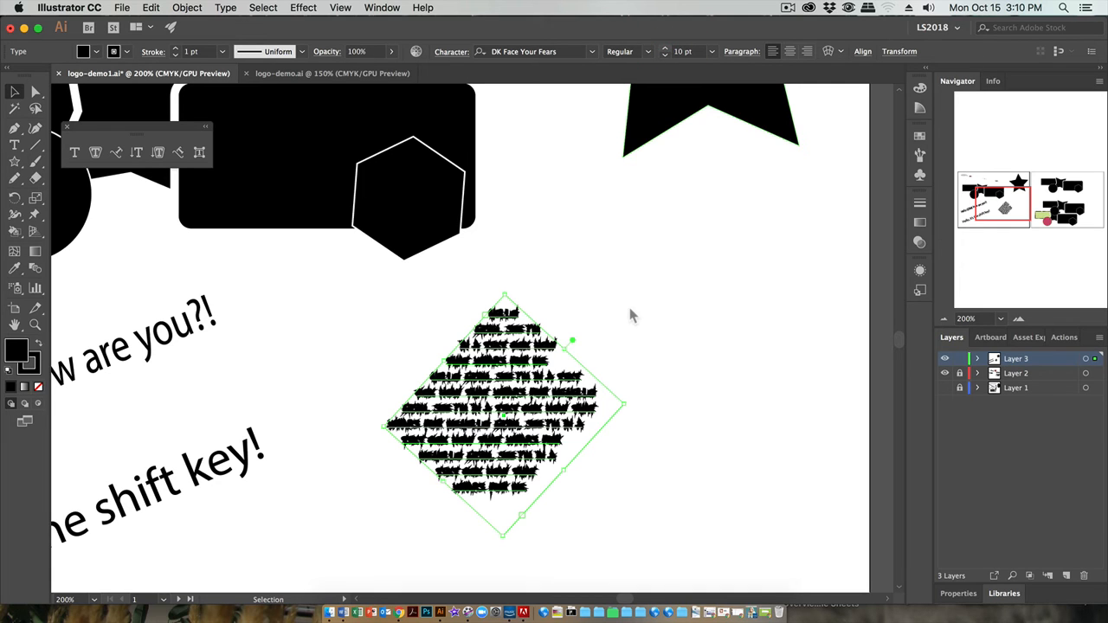
Step: Step the diamond text size up through 11 and 15 pt to 17 pt
click(710, 52)
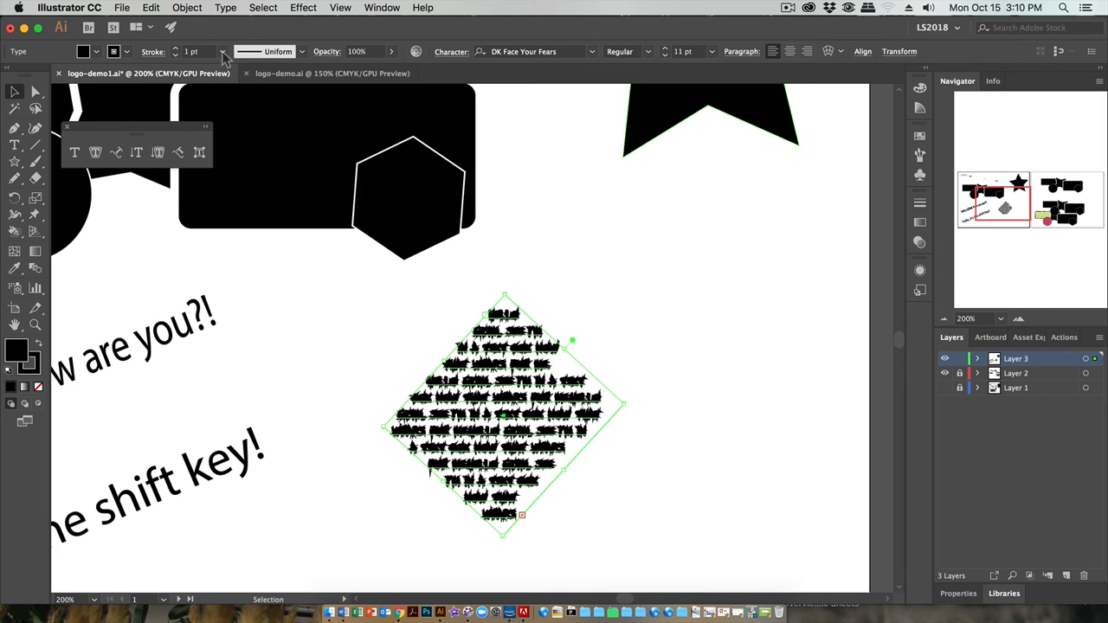
click(682, 52)
text(13)
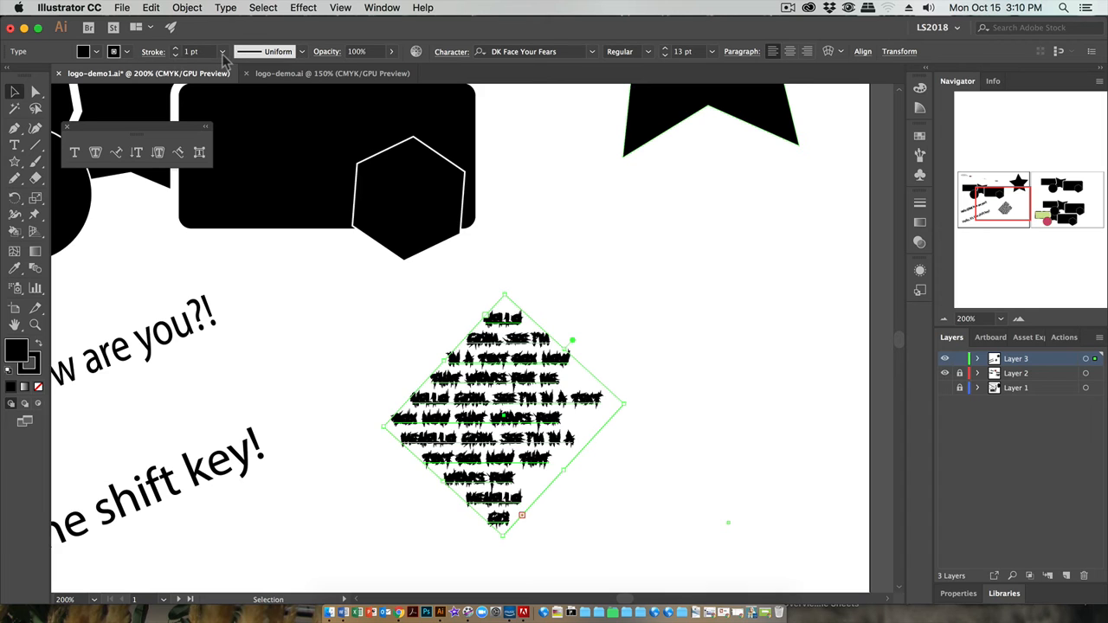
click(712, 48)
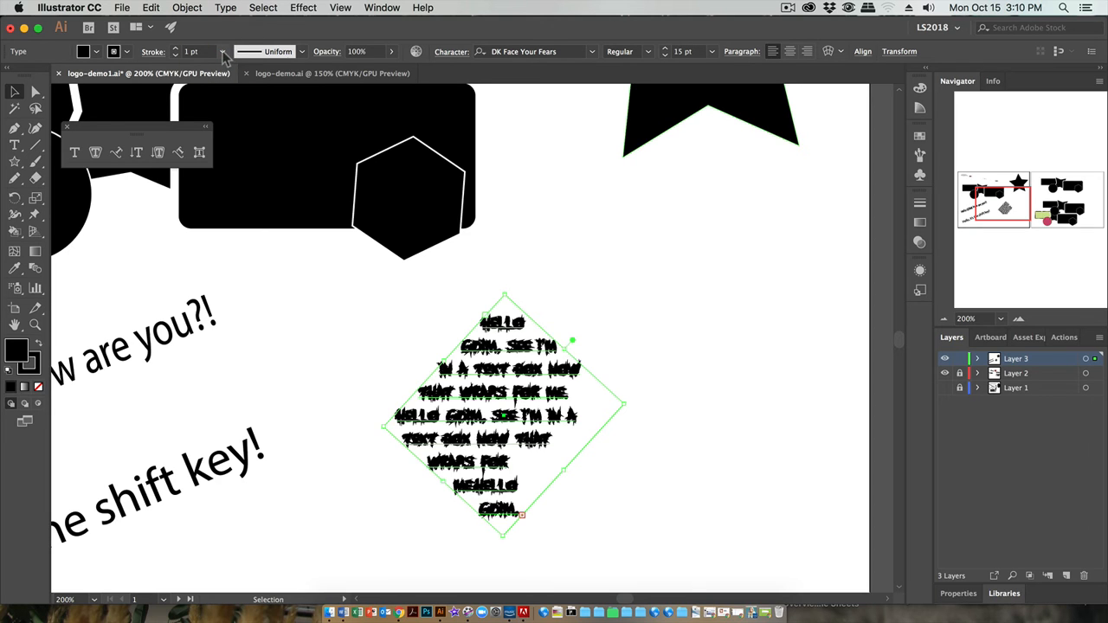
click(712, 52)
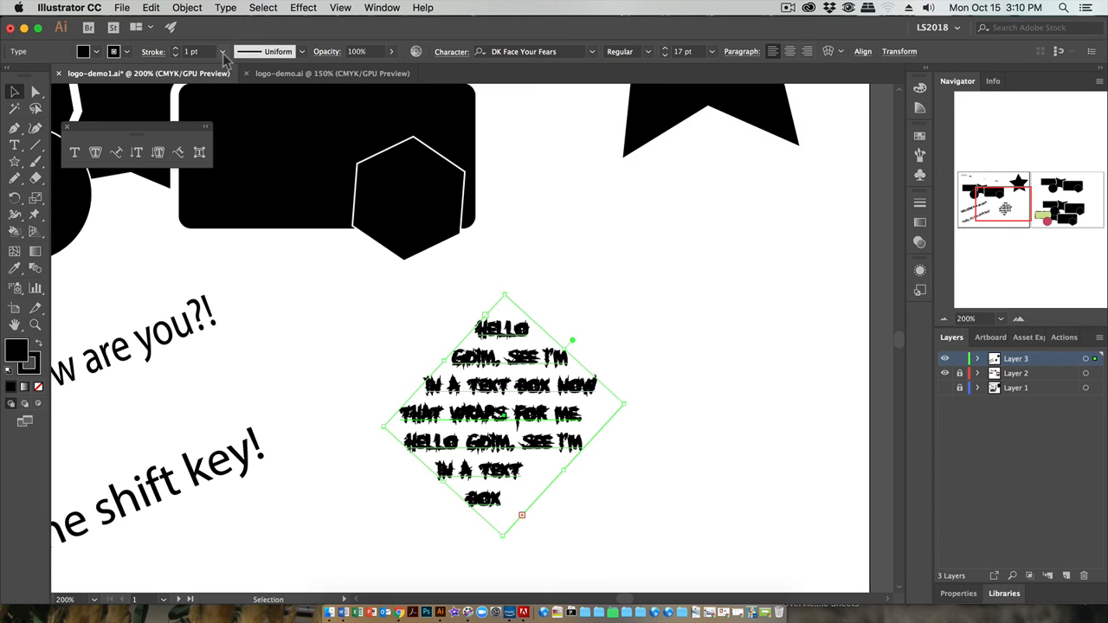
Step: Thin the letter outlines to a 0.5 pt stroke weight
click(221, 52)
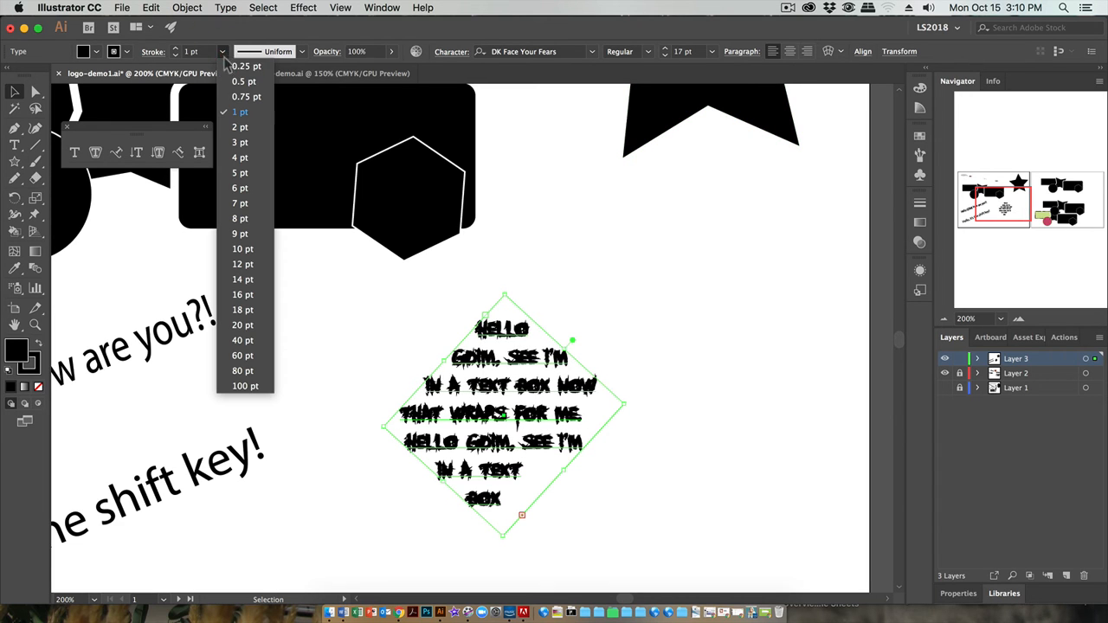
click(242, 81)
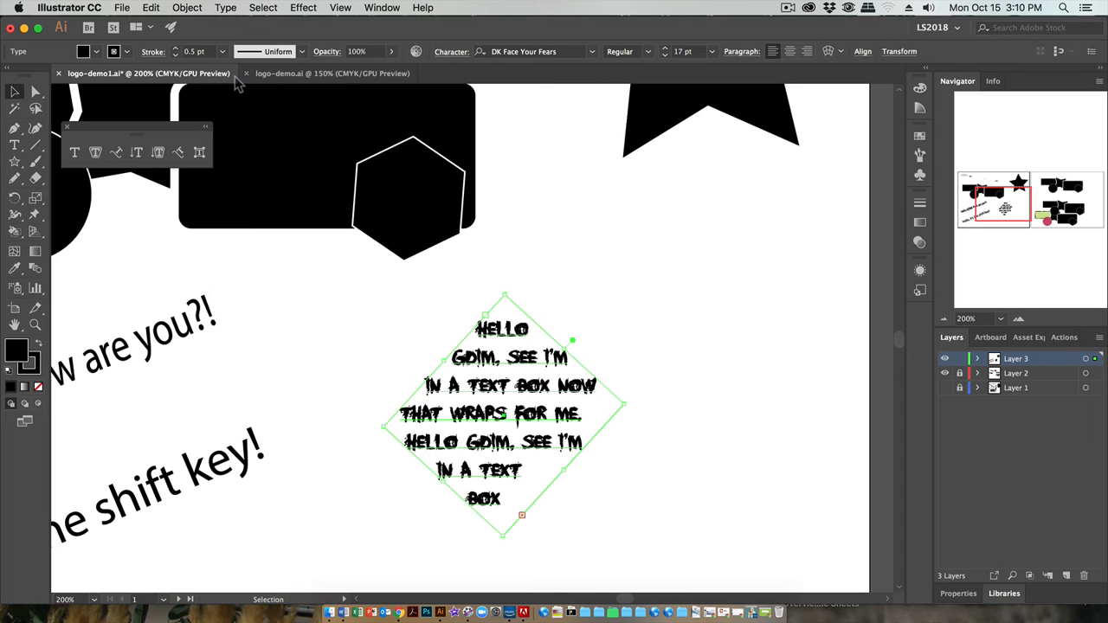
mouse_move(571, 398)
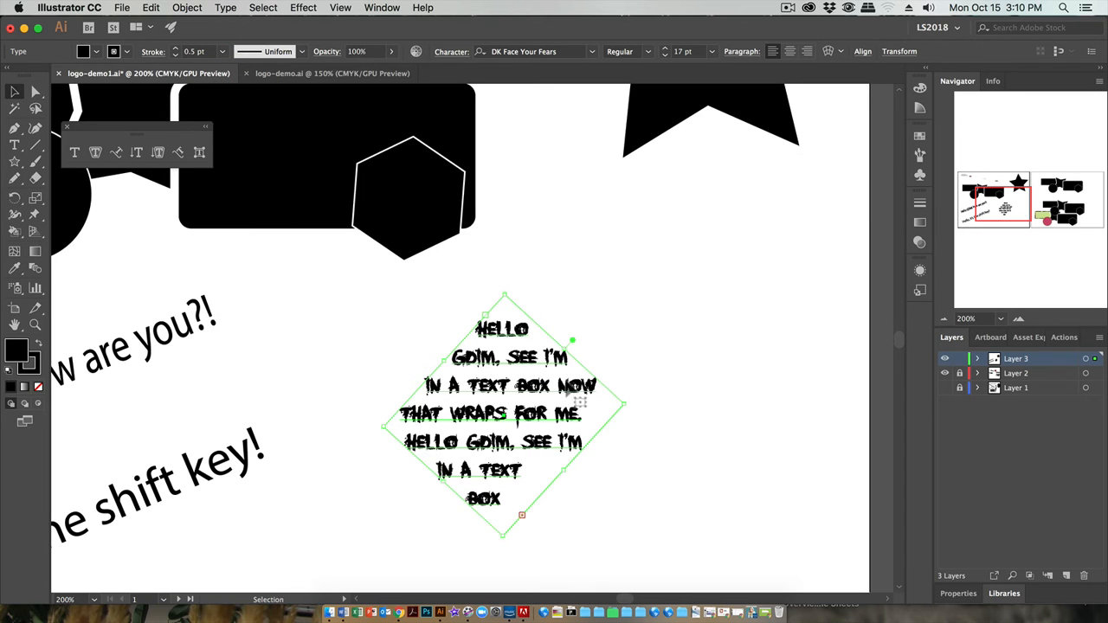
mouse_move(530, 426)
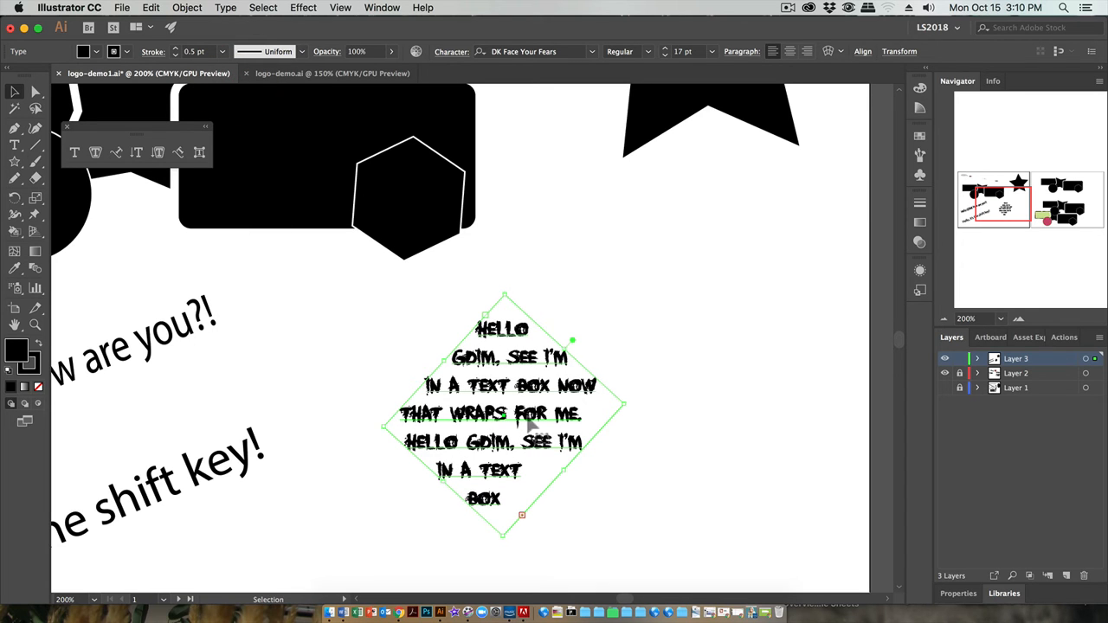
mouse_move(631, 291)
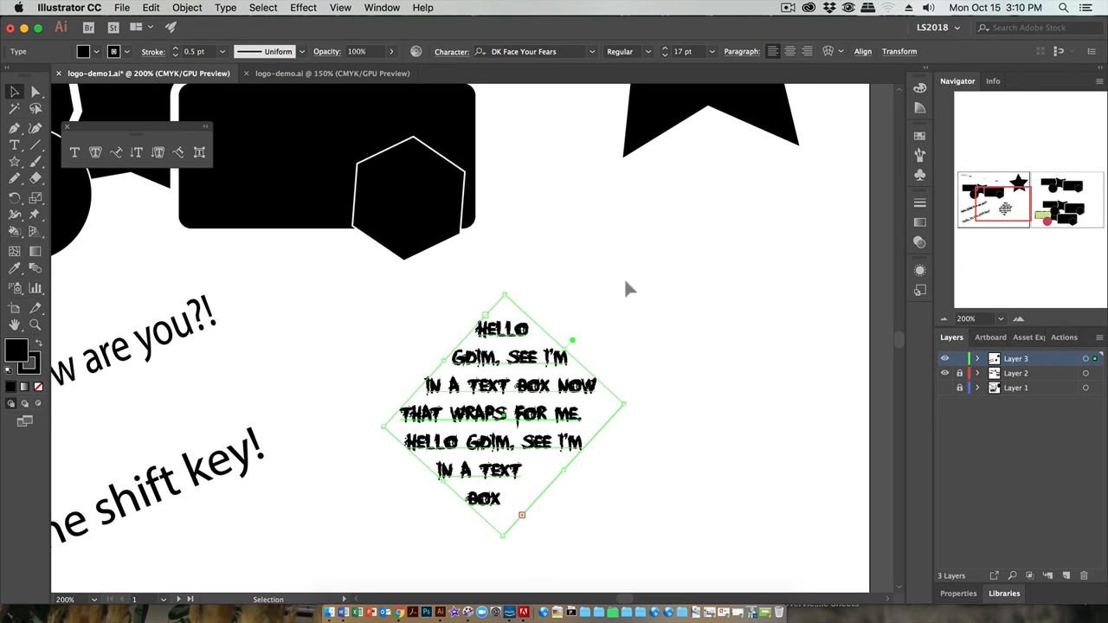
mouse_move(389, 277)
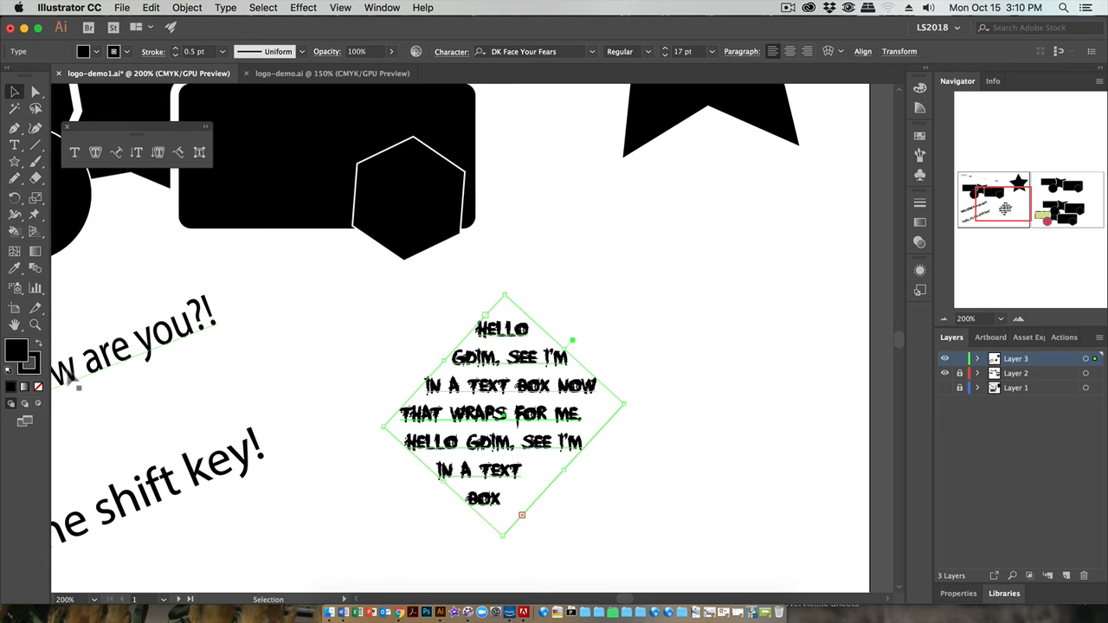
mouse_move(18, 350)
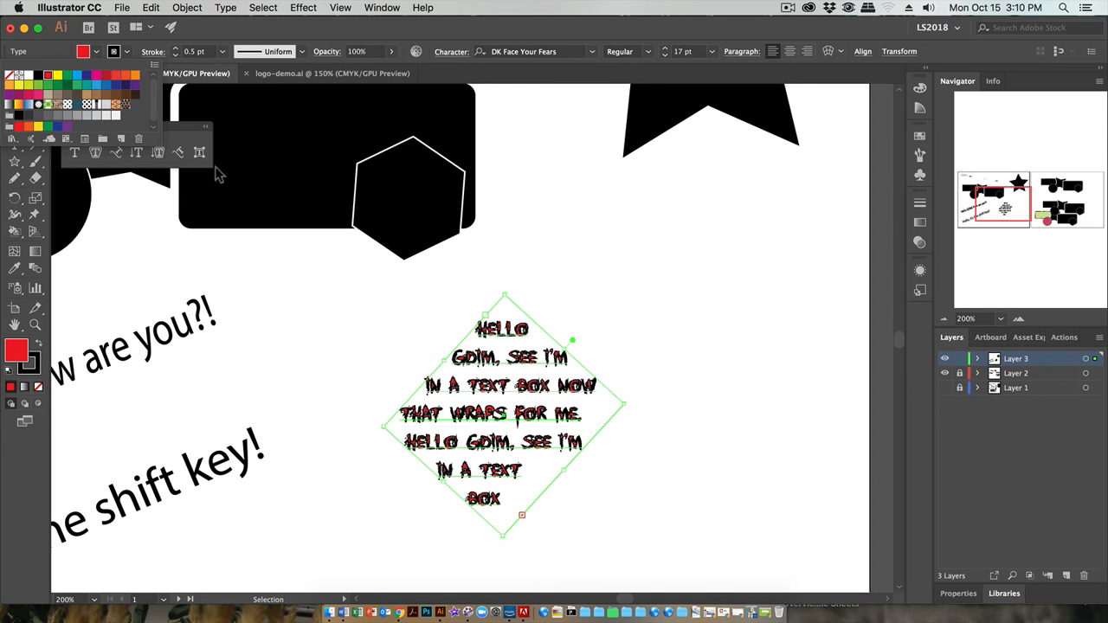
mouse_move(339, 356)
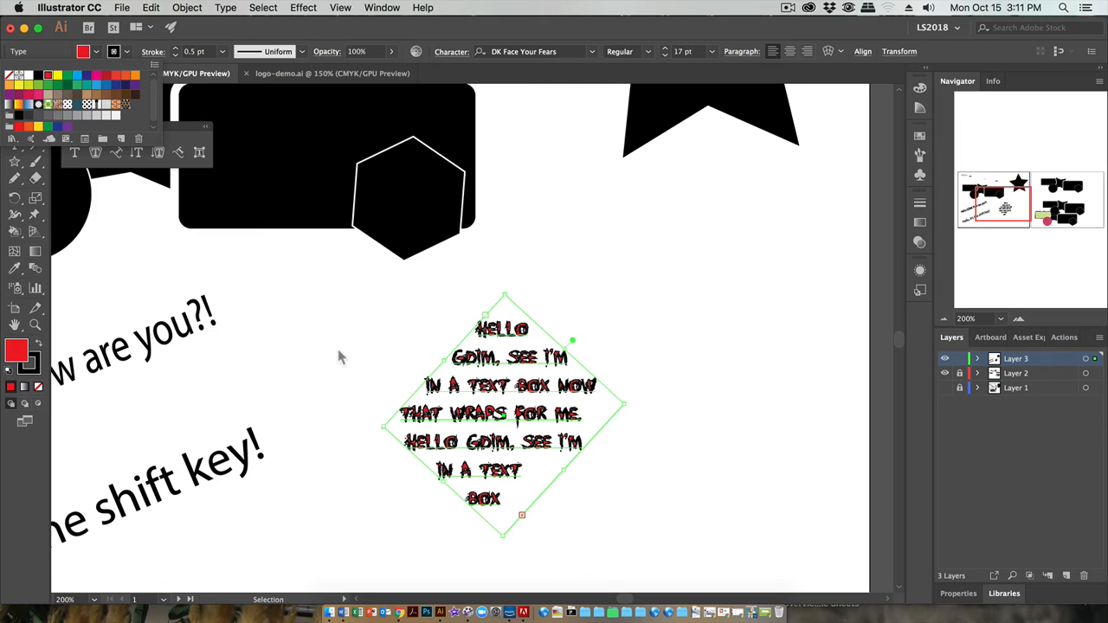
mouse_move(347, 159)
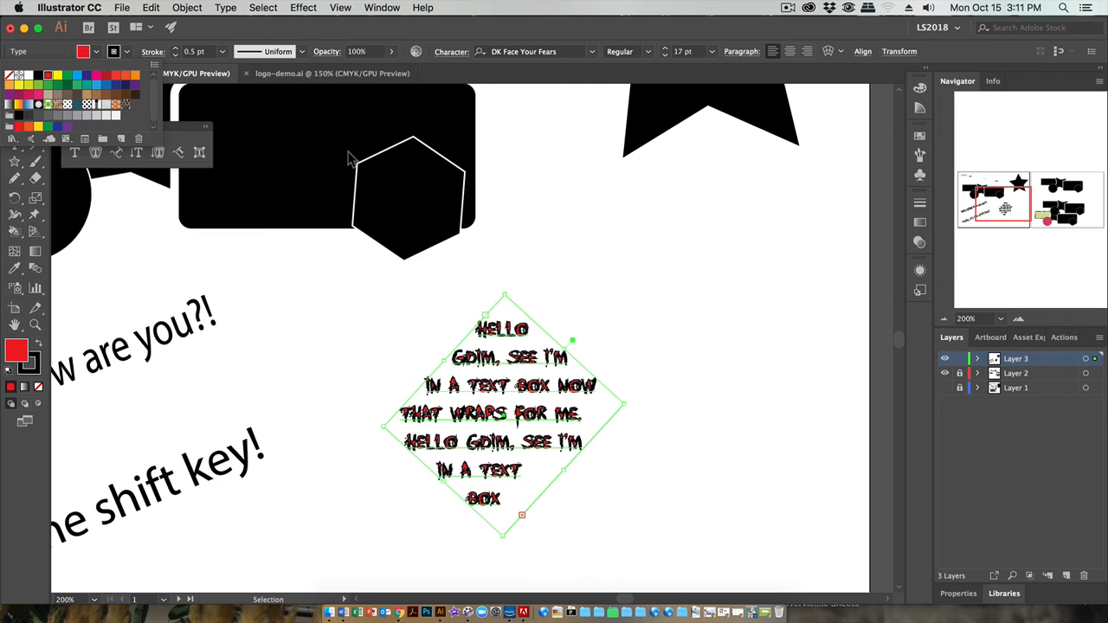
mouse_move(263, 353)
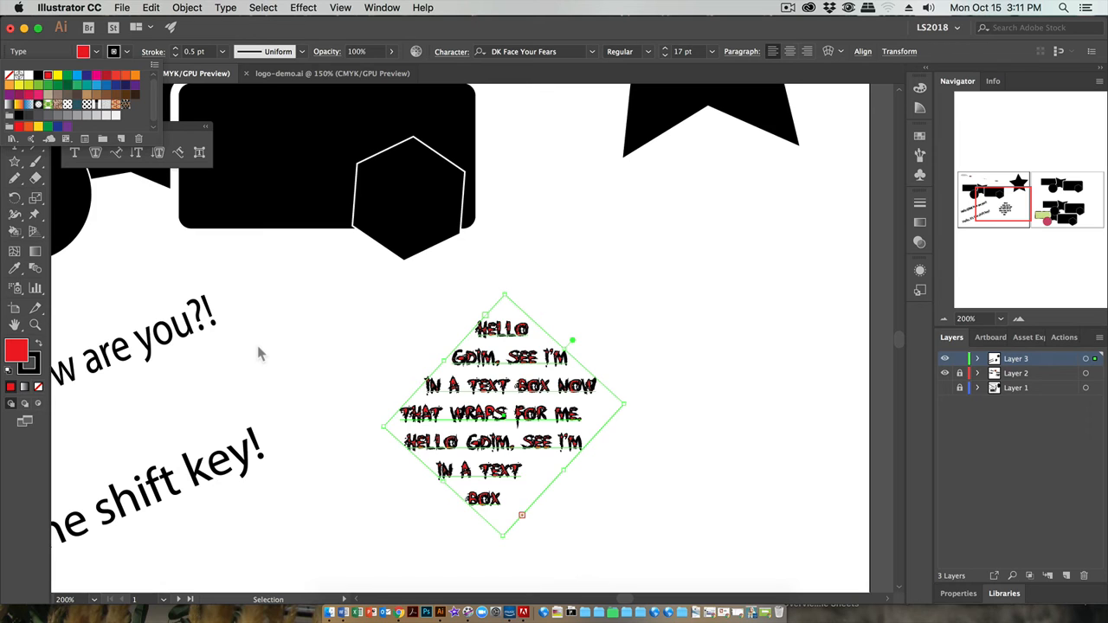
mouse_move(263, 103)
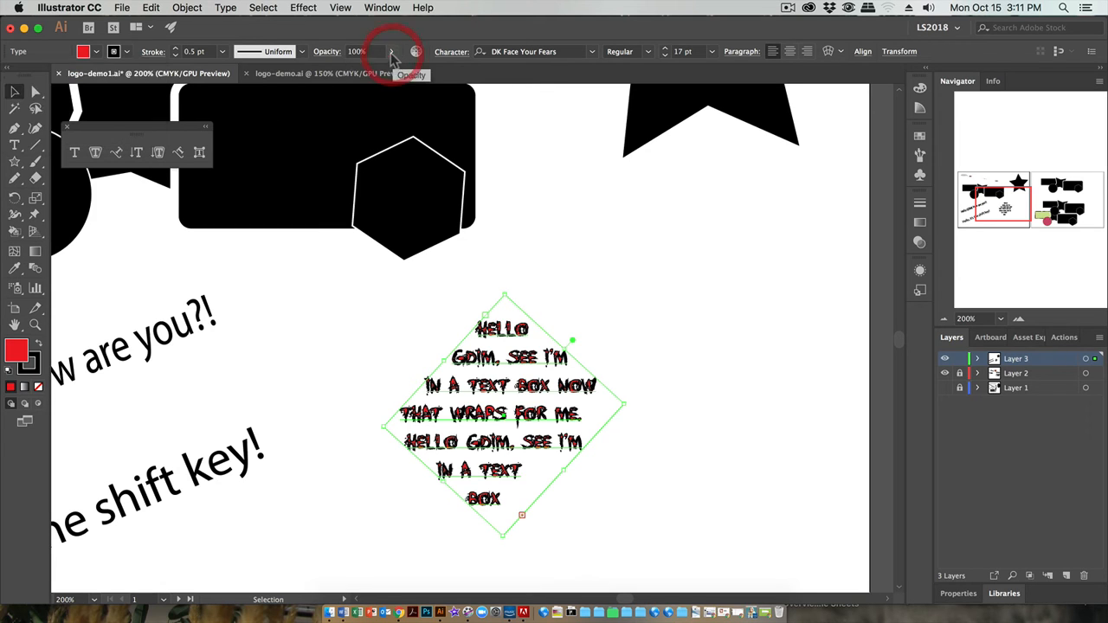
Step: Lower the text block's opacity, restore it to 100% over the black rounded rectangle, and deselect
drag(391, 63, 370, 70)
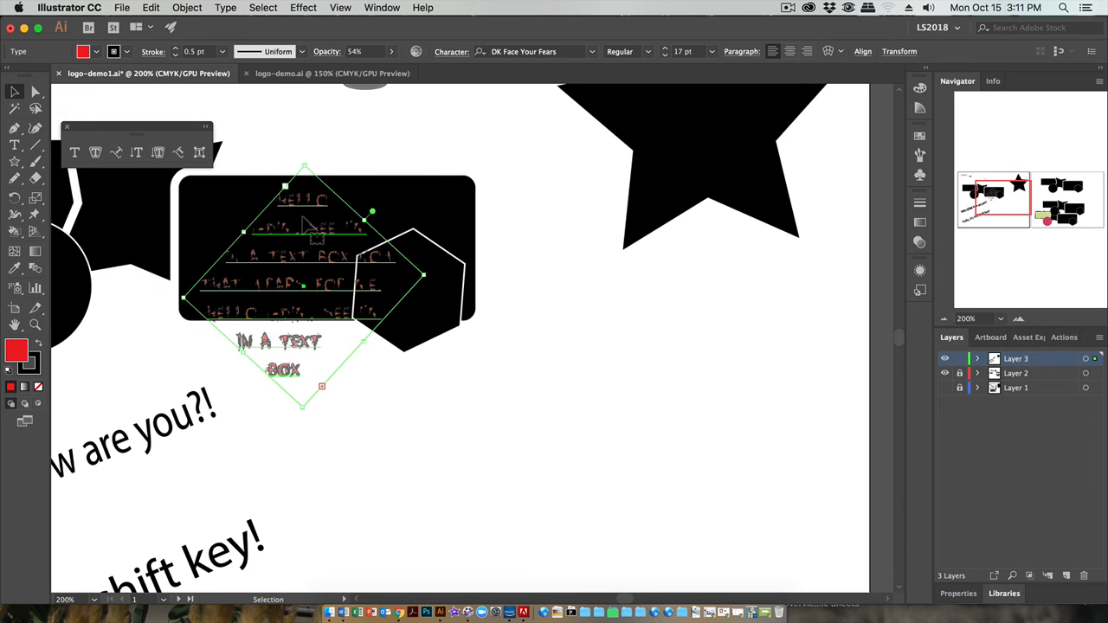
click(114, 52)
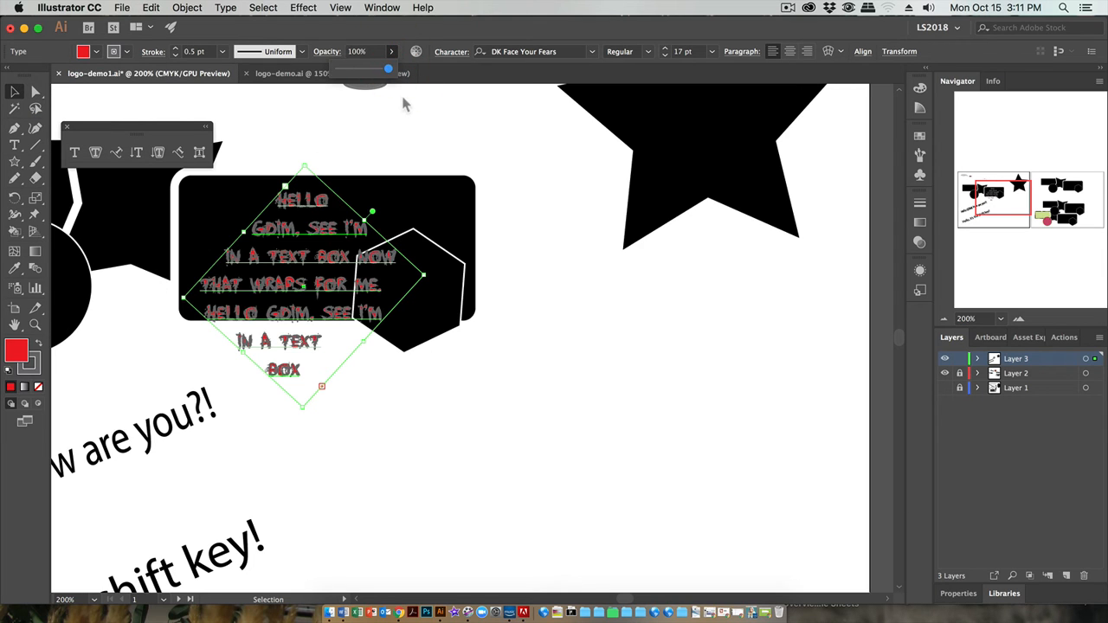
mouse_move(407, 146)
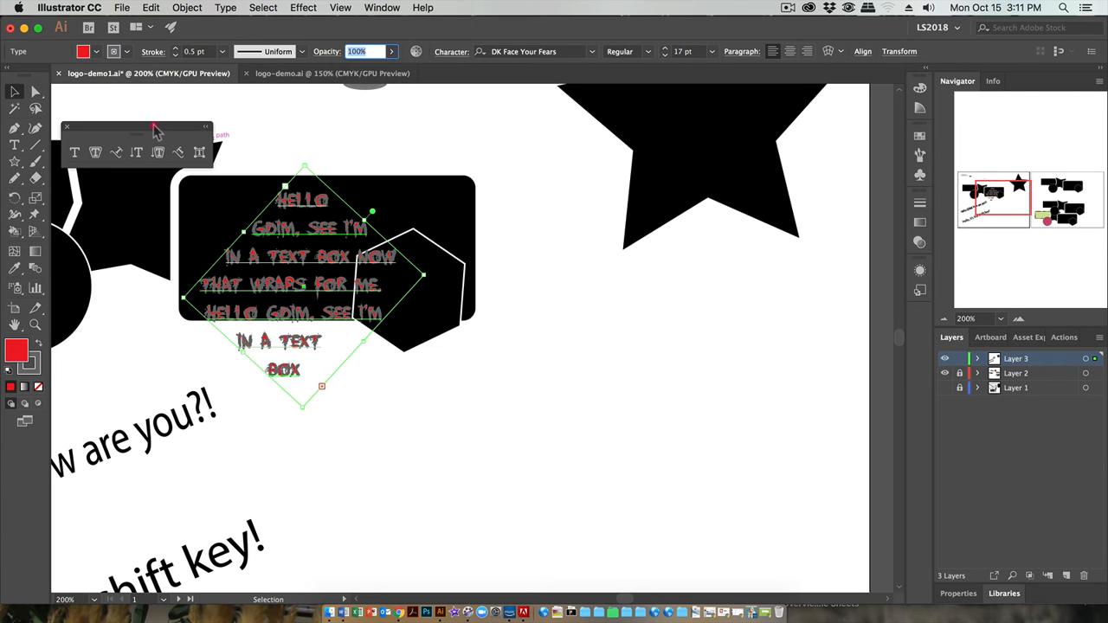
click(377, 152)
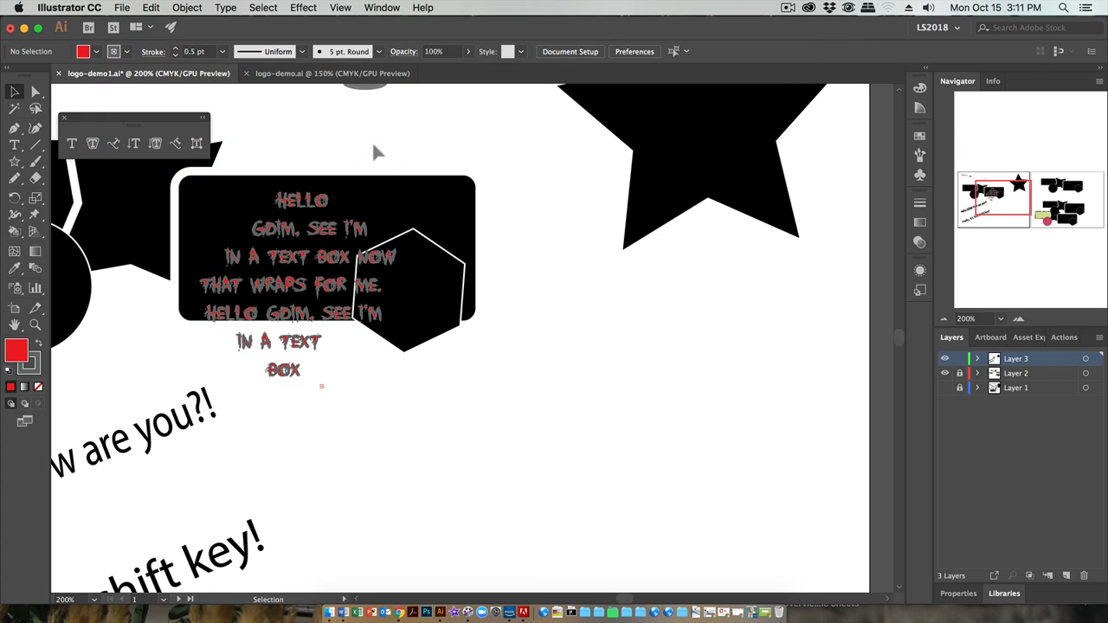
mouse_move(135, 142)
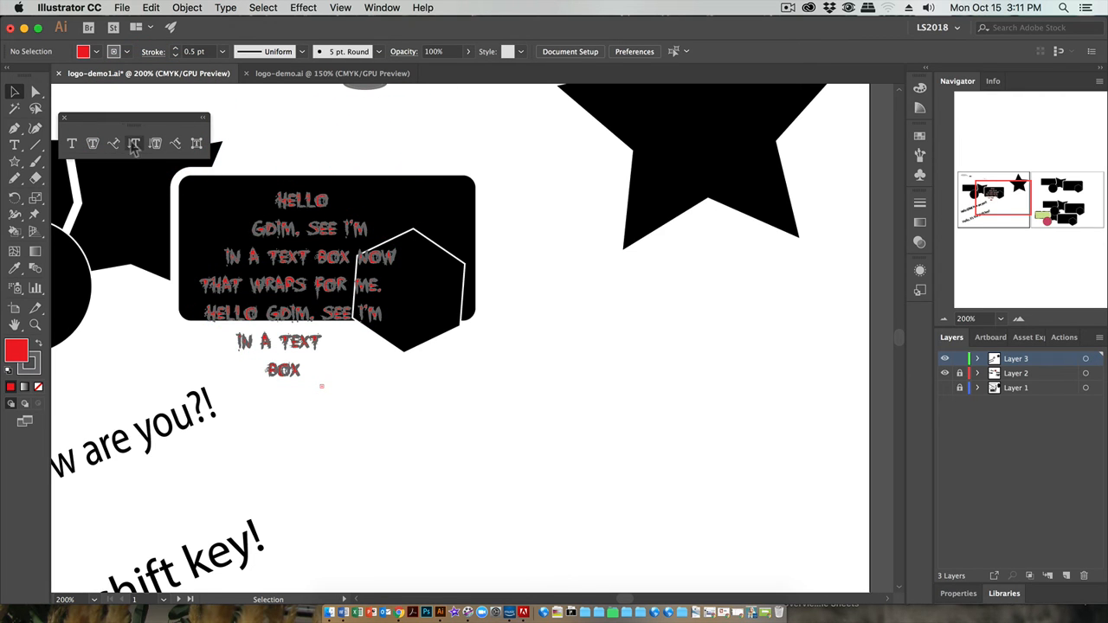
mouse_move(115, 142)
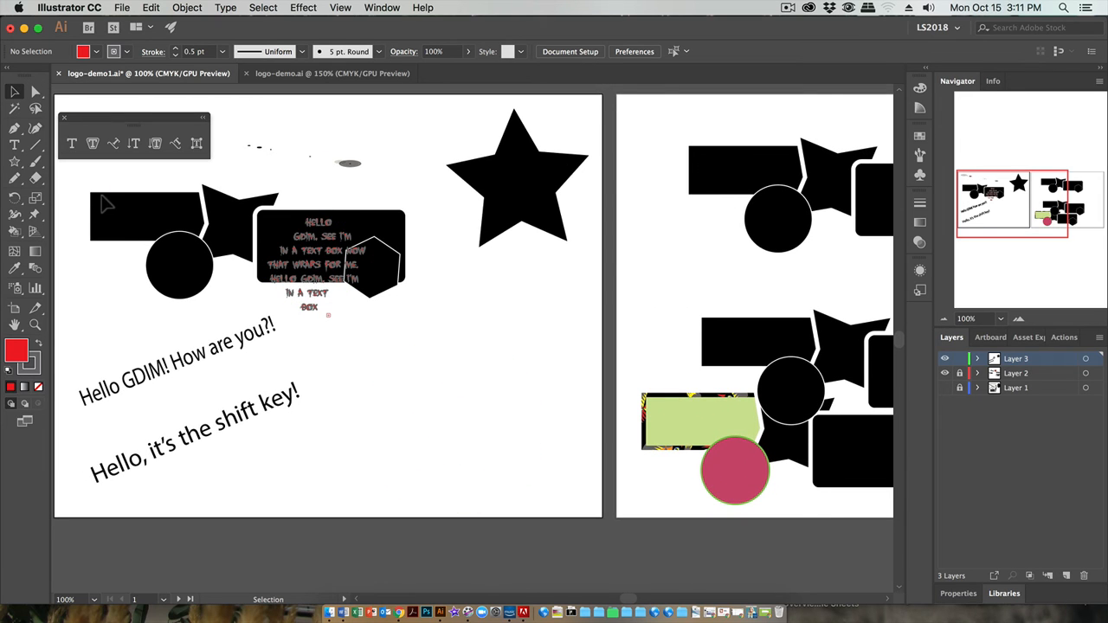
Step: Draw a wavy Paintbrush stroke across the lower part of the left artboard
click(34, 161)
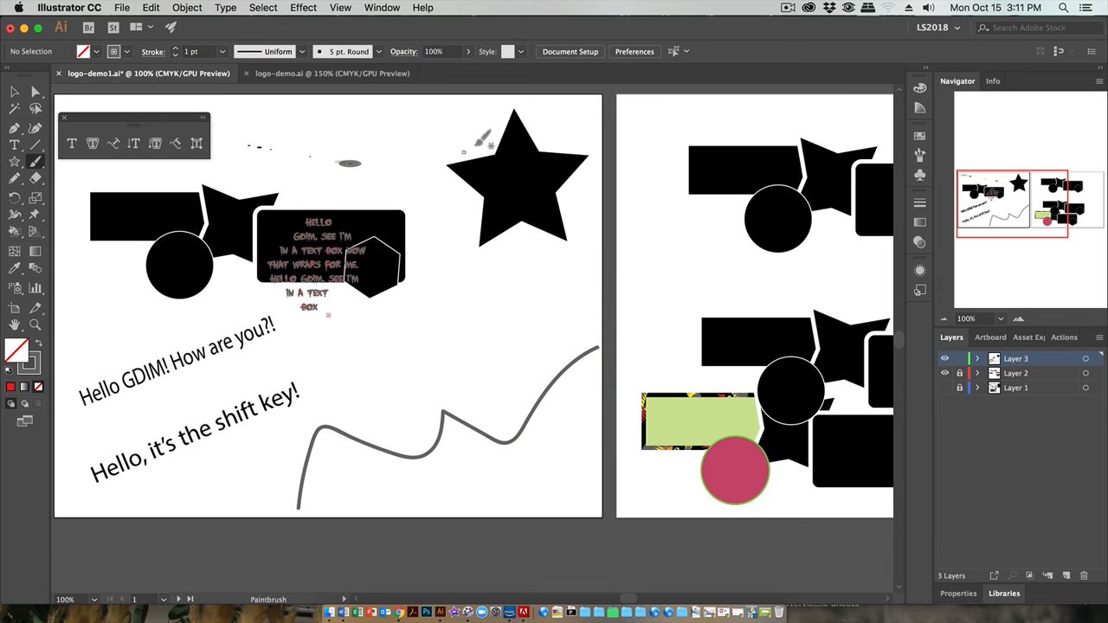
mouse_move(121, 191)
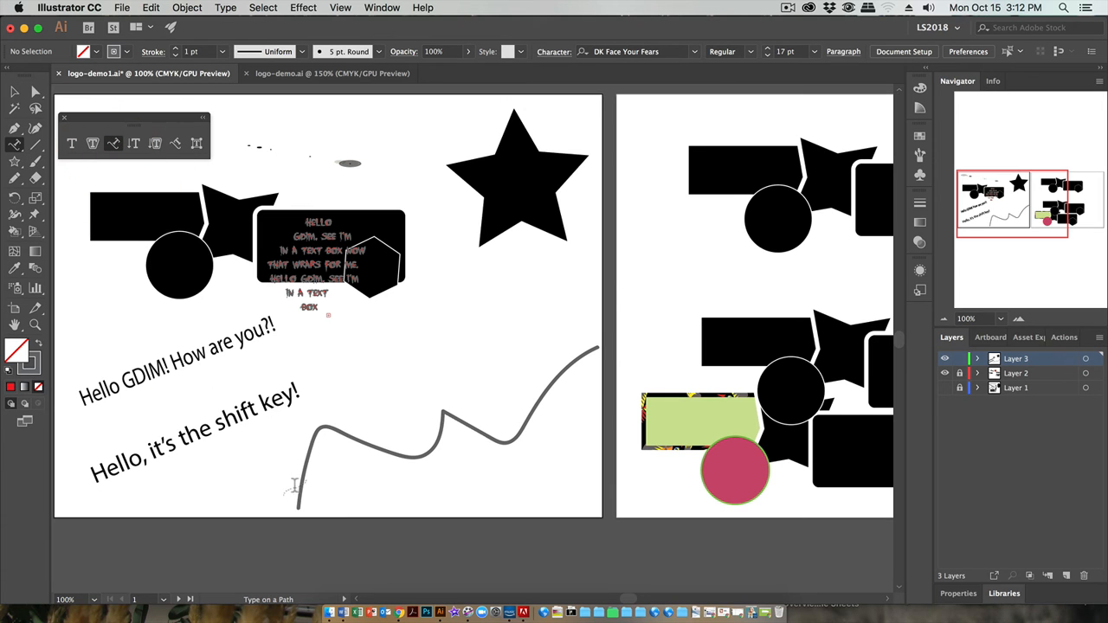
Step: Place the 'Hello GDIM' sentence along the wavy path and enlarge it to about 21 pt
click(298, 485)
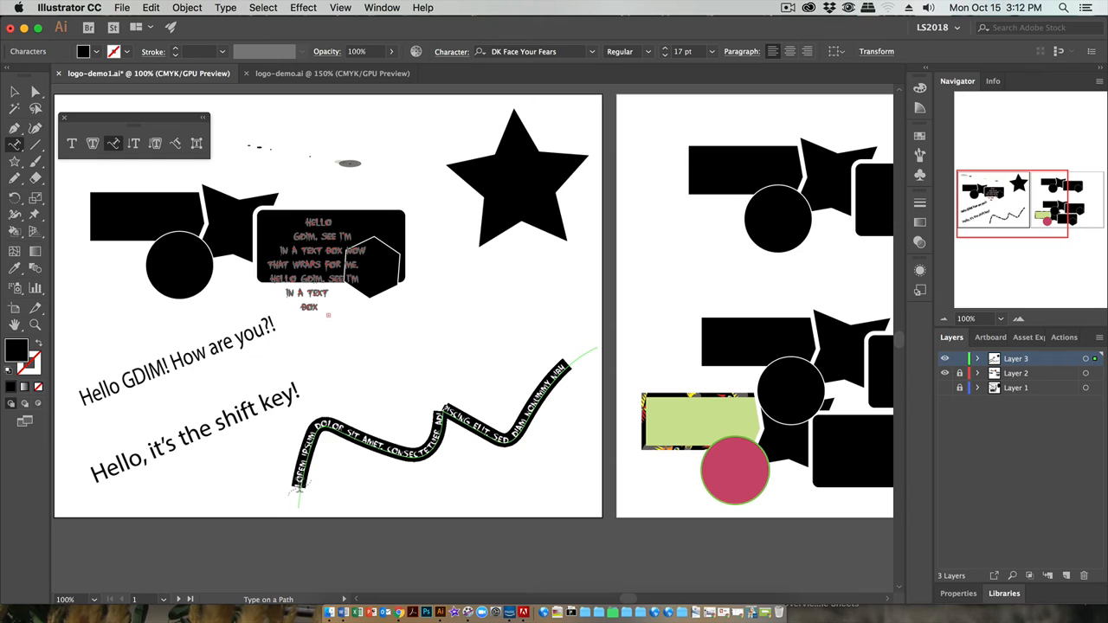
mouse_move(537, 492)
text(Hello GDIM, see I'm in a text box now that wraps for me.)
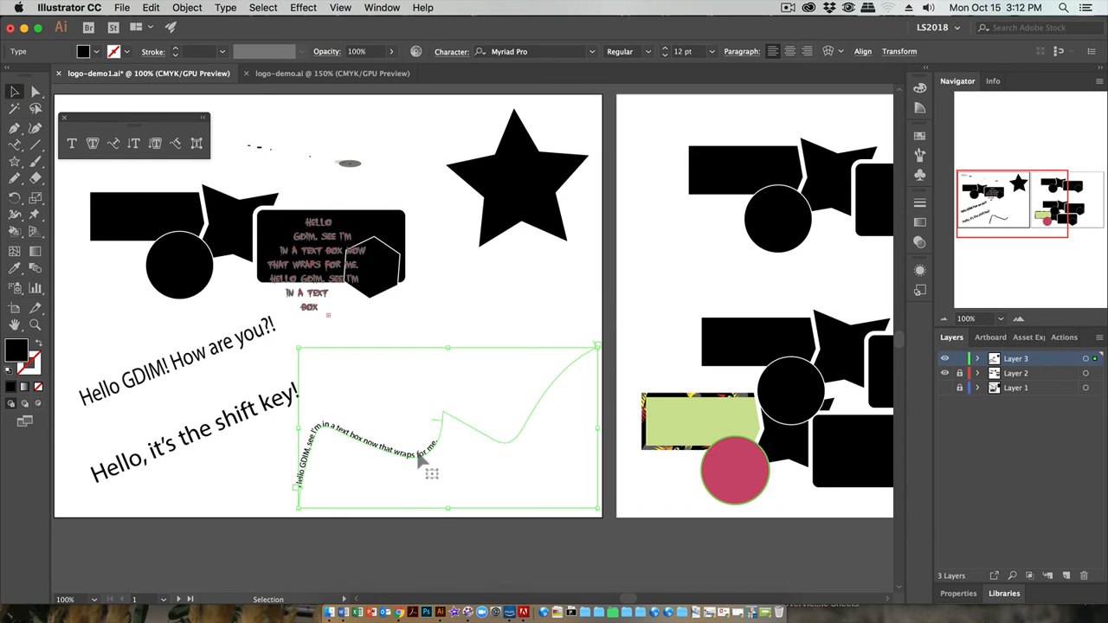
mouse_move(251, 489)
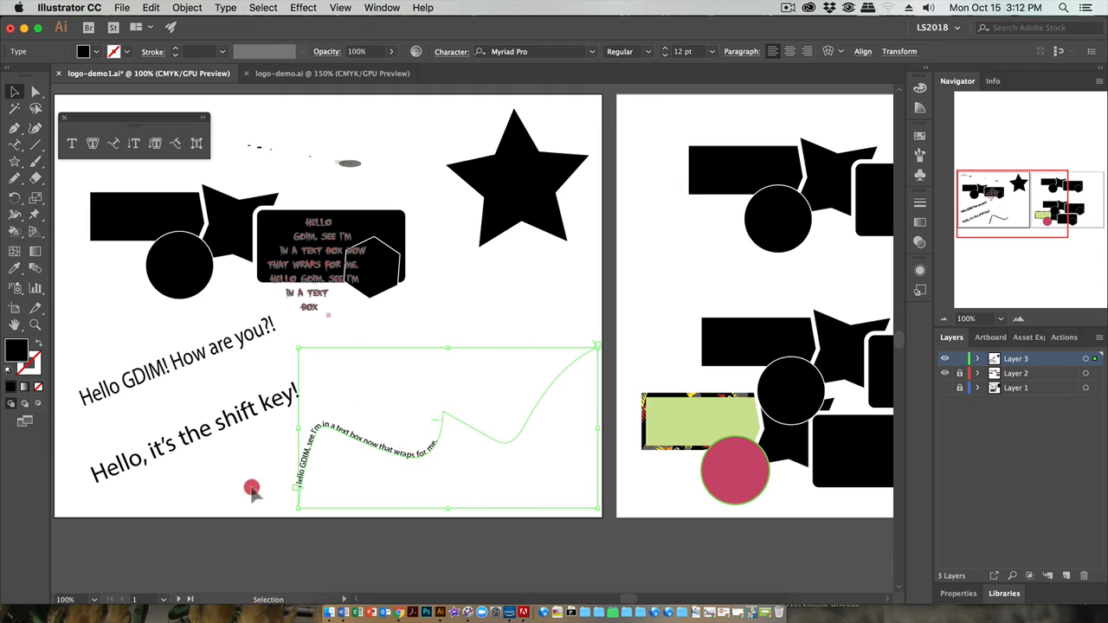
mouse_move(327, 142)
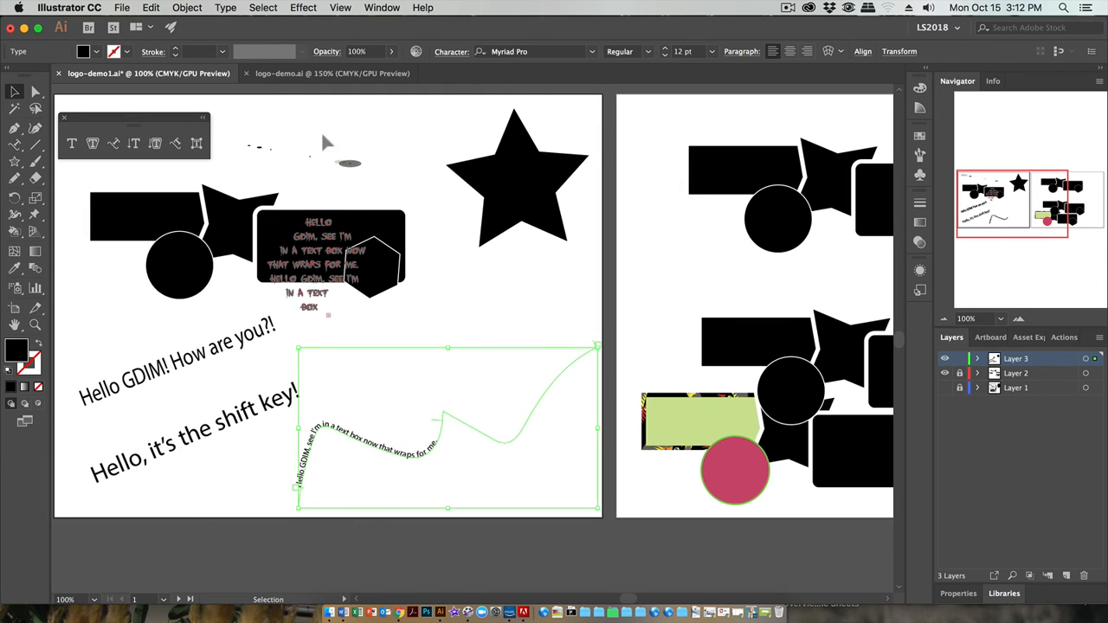
click(173, 358)
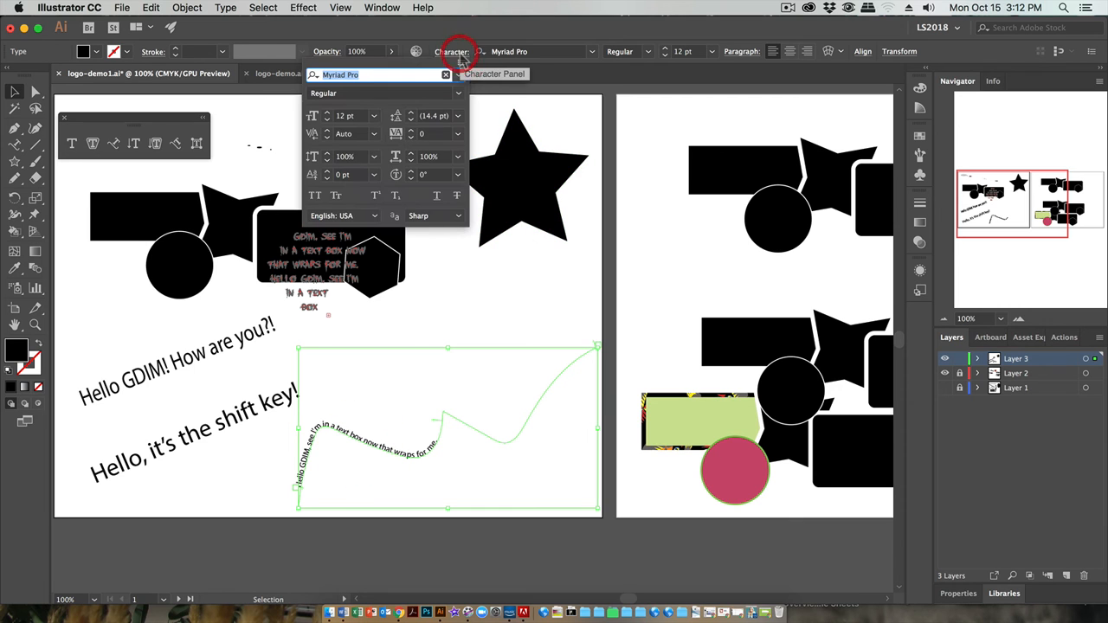
click(592, 52)
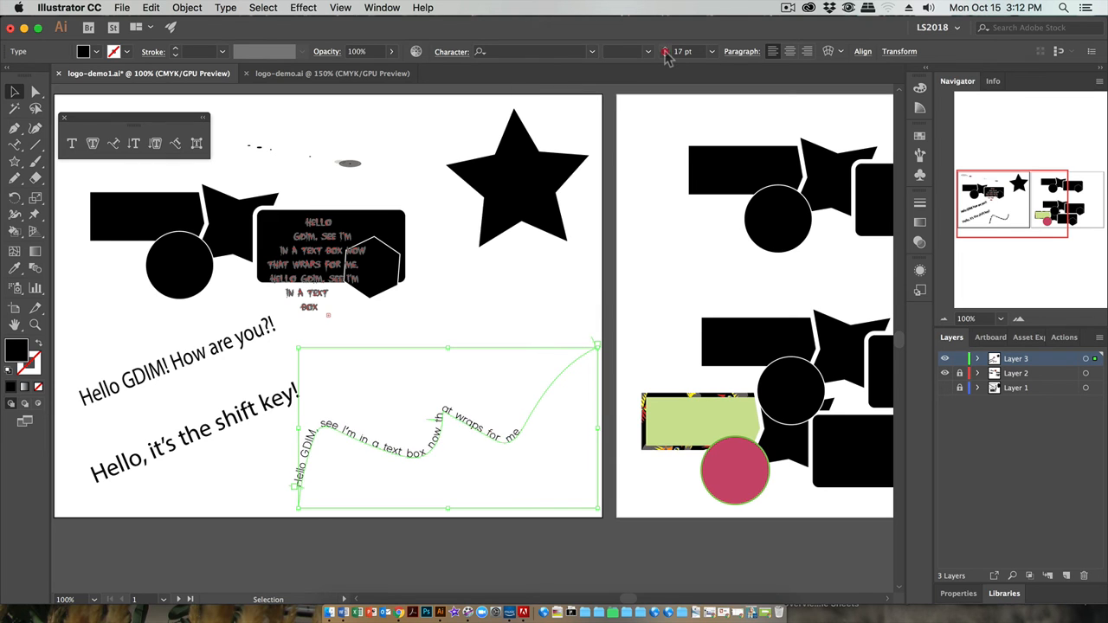
click(669, 48)
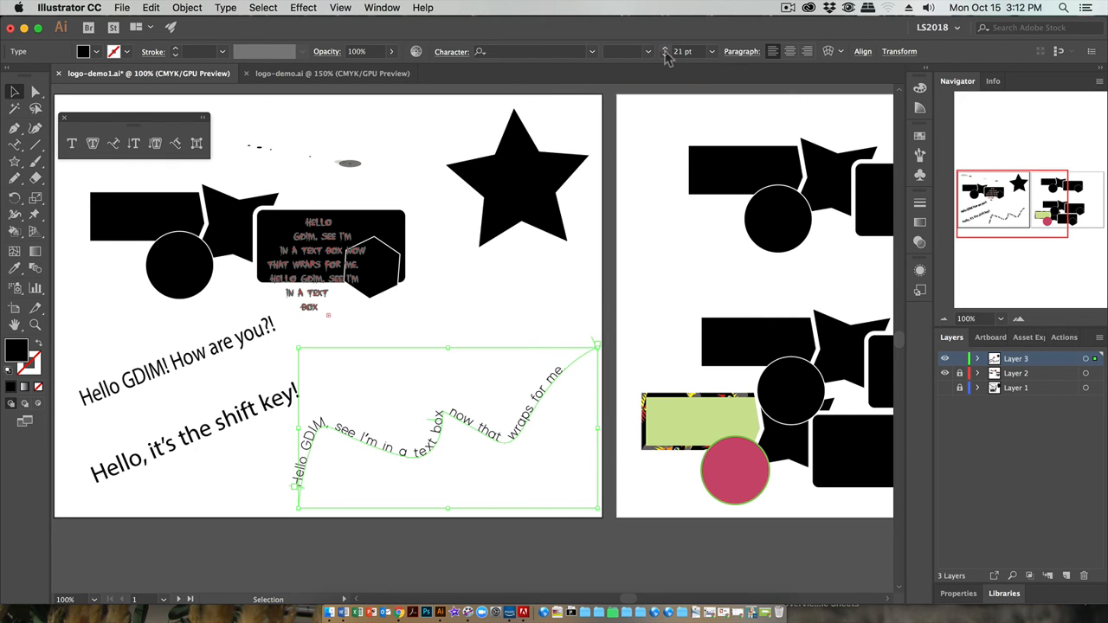
mouse_move(466, 388)
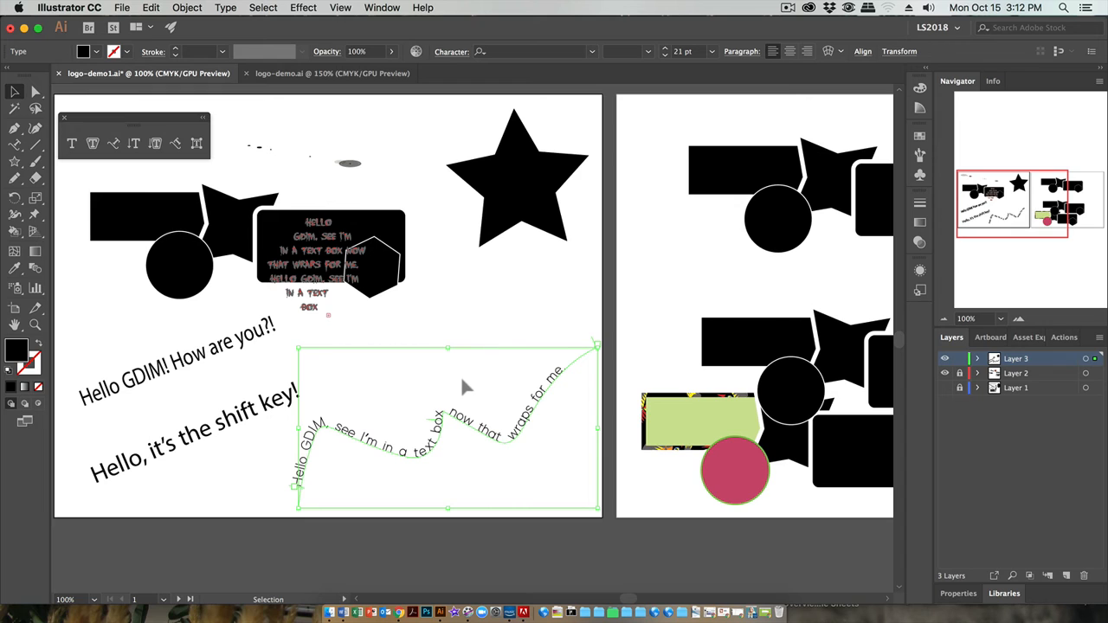
mouse_move(452, 388)
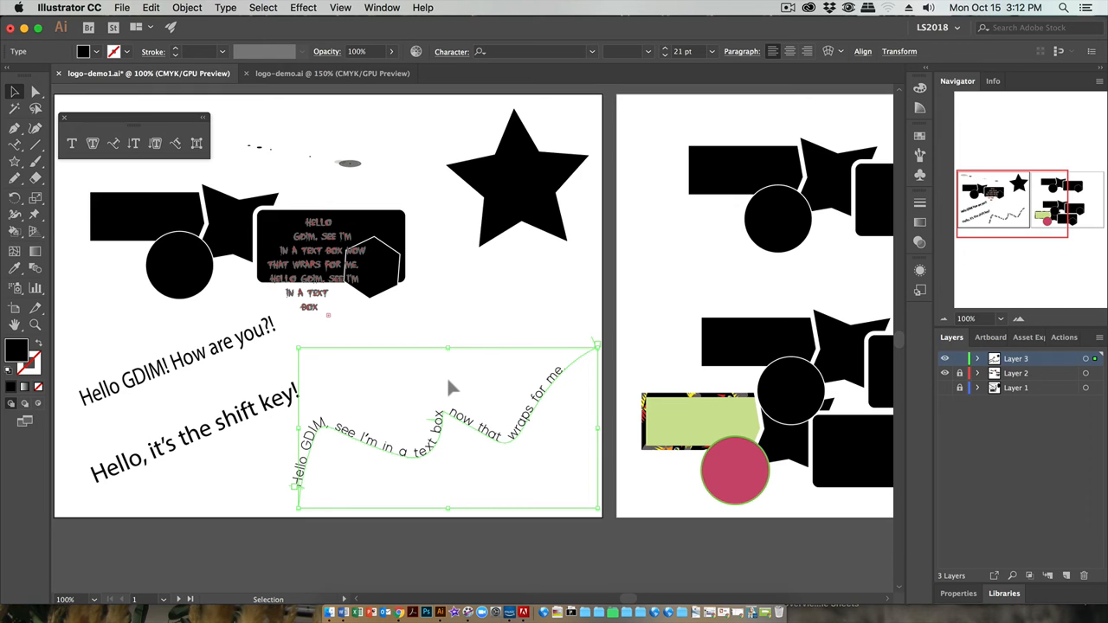
Step: Flip the path text to the other side of the wavy line and adjust its position
click(1018, 319)
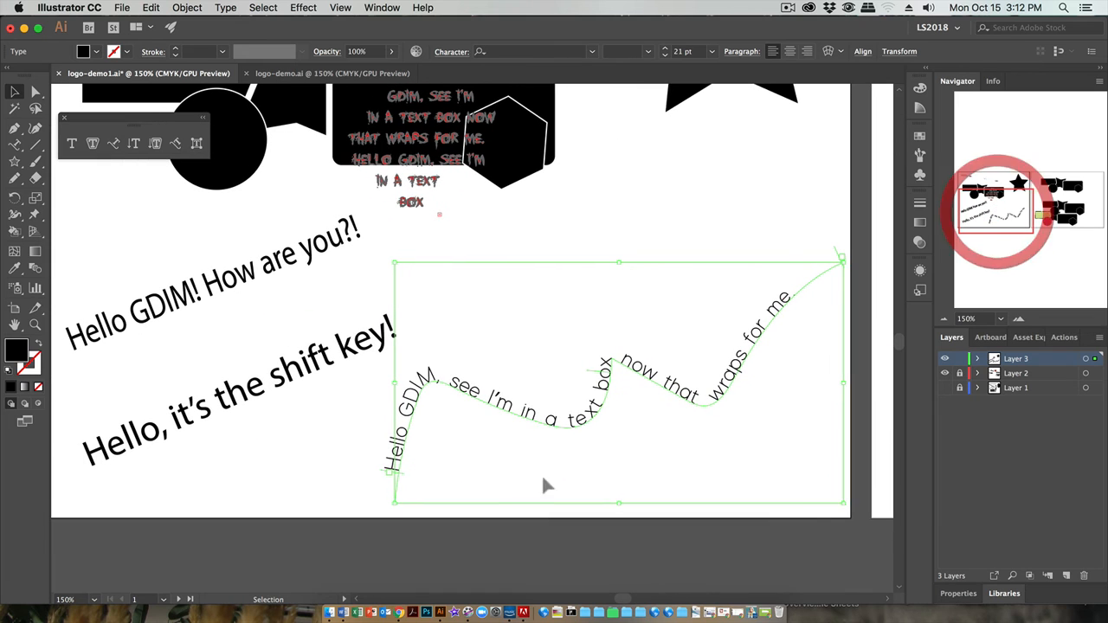
mouse_move(398, 481)
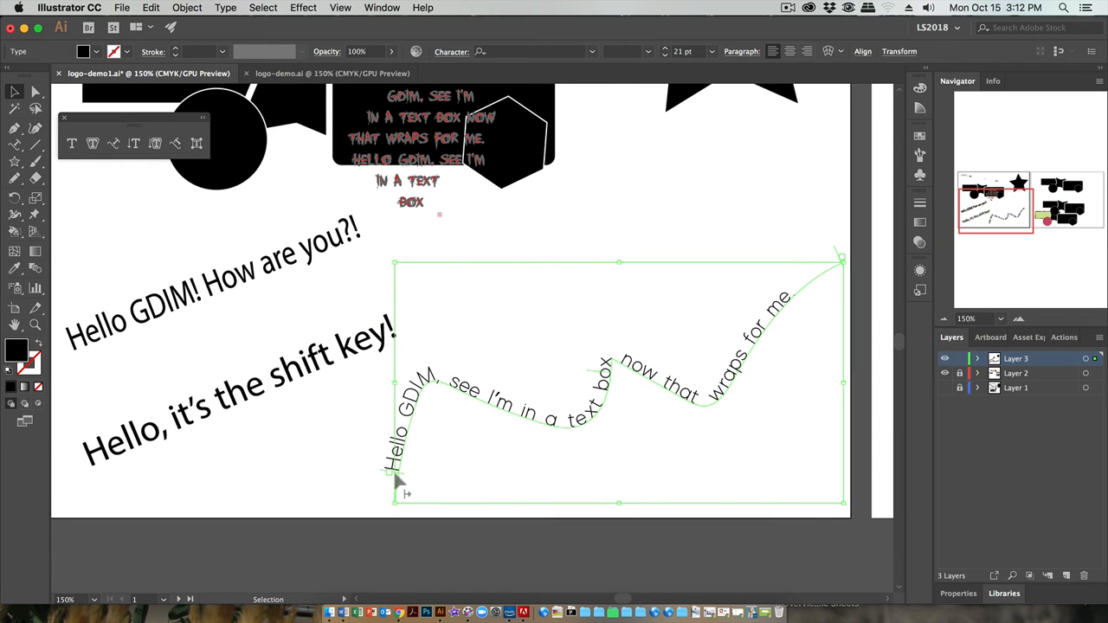
mouse_move(627, 371)
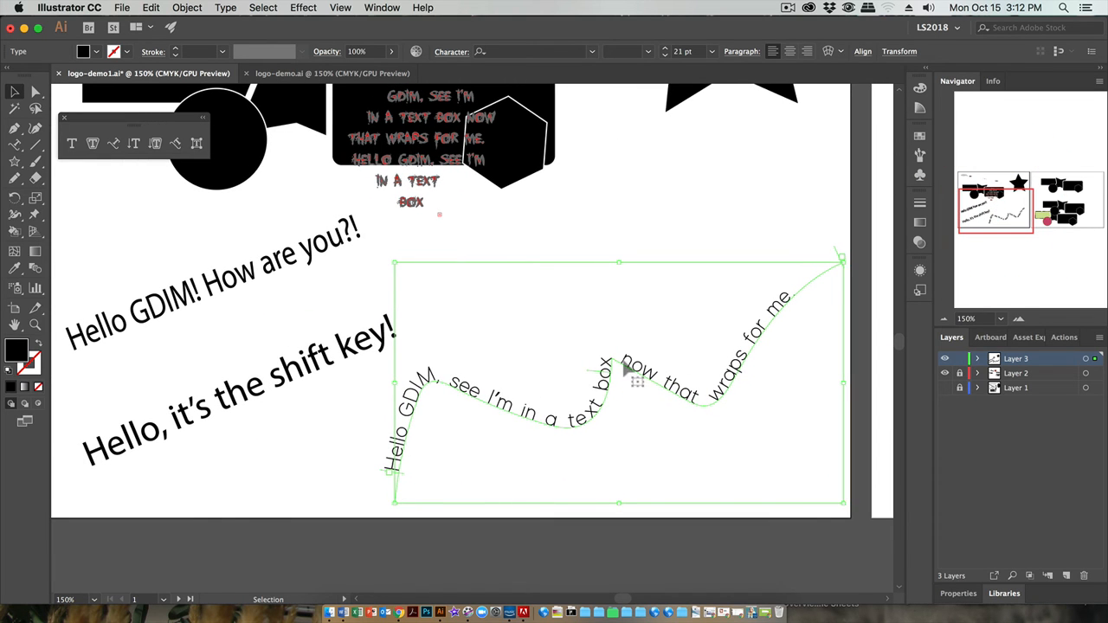
mouse_move(395, 481)
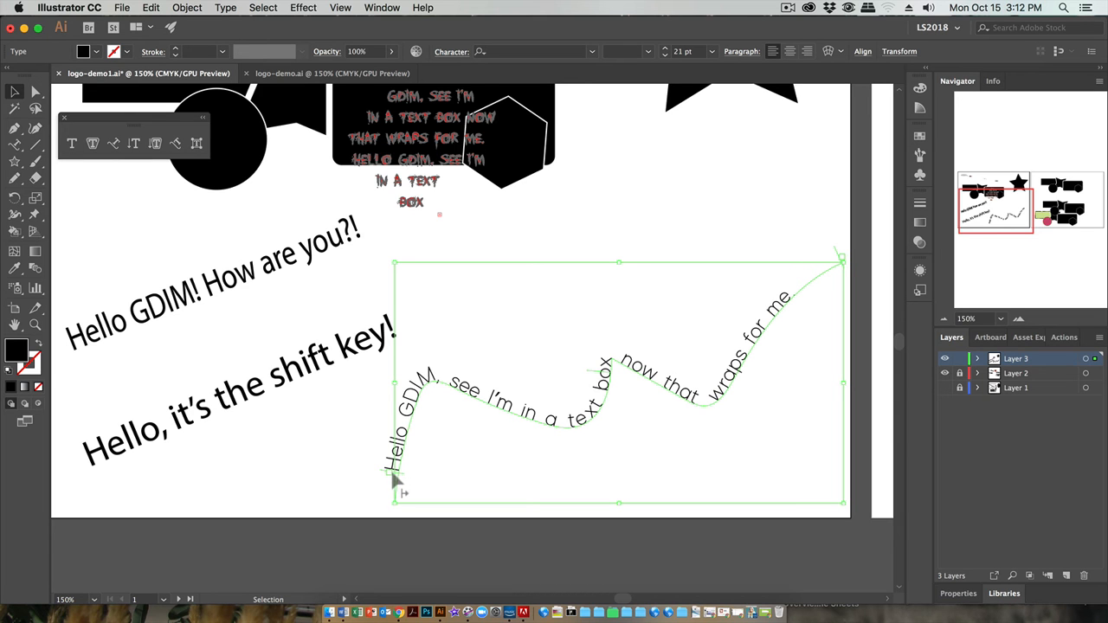
drag(395, 476, 419, 415)
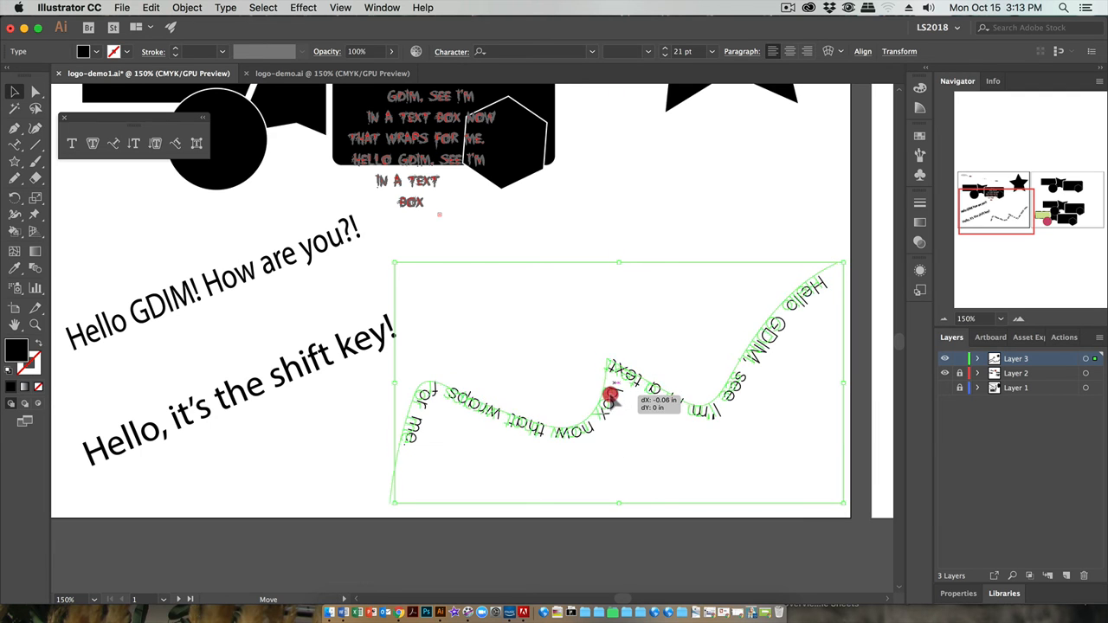
drag(615, 395, 597, 388)
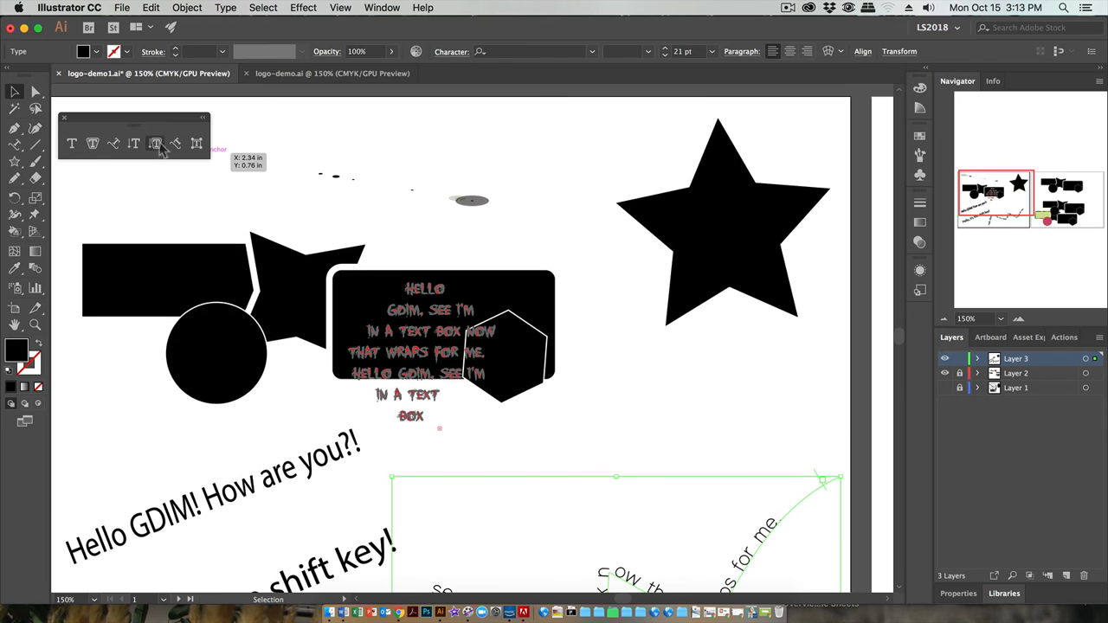
scroll(down, 3)
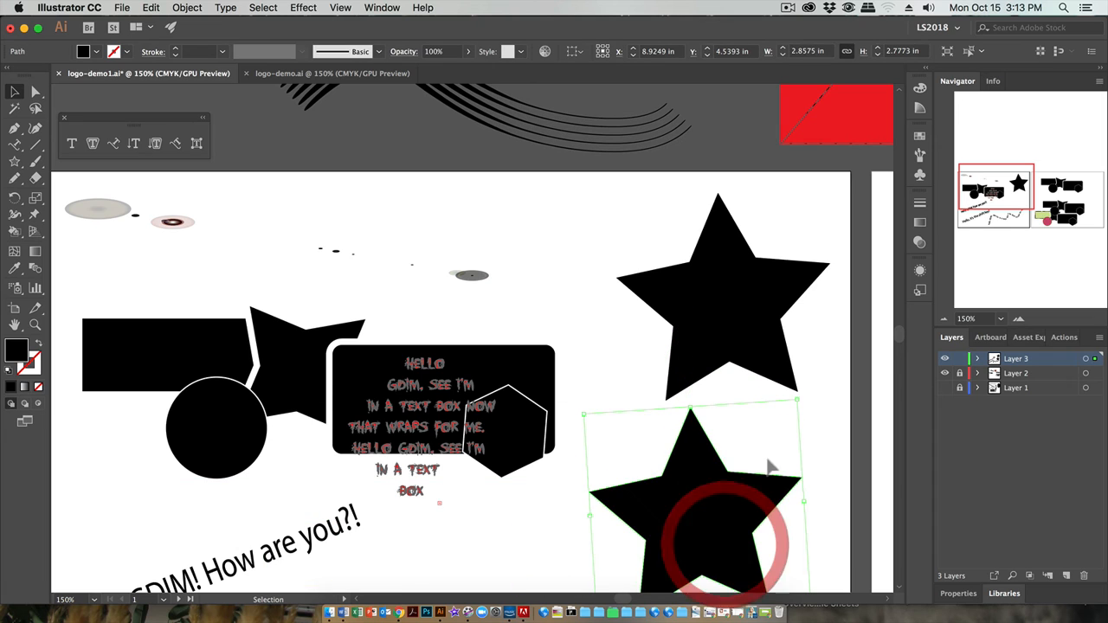
click(736, 294)
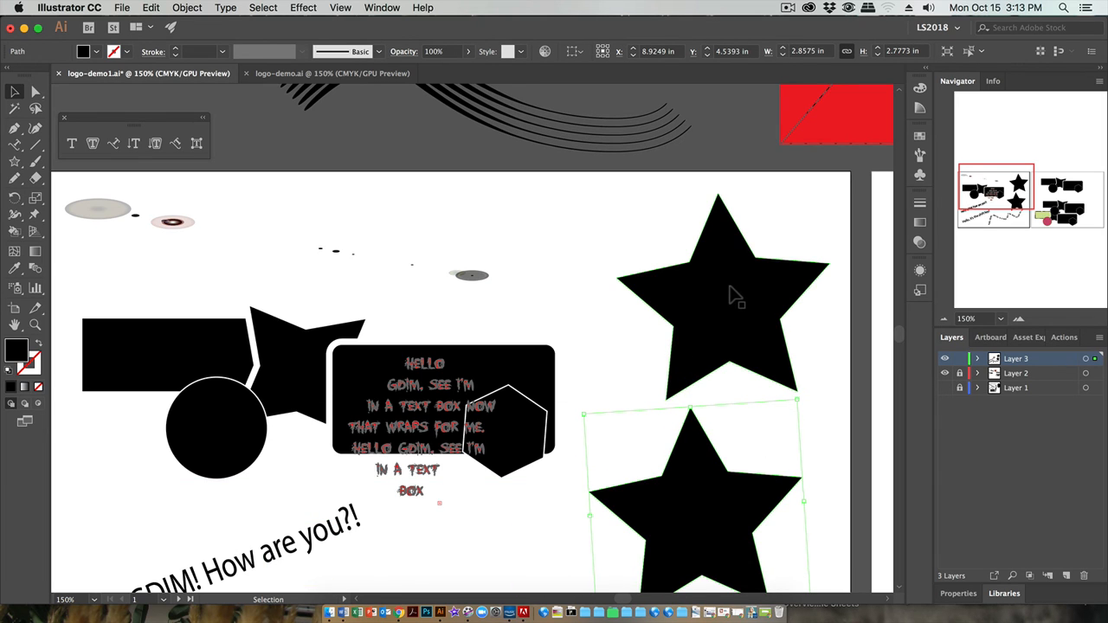
mouse_move(730, 292)
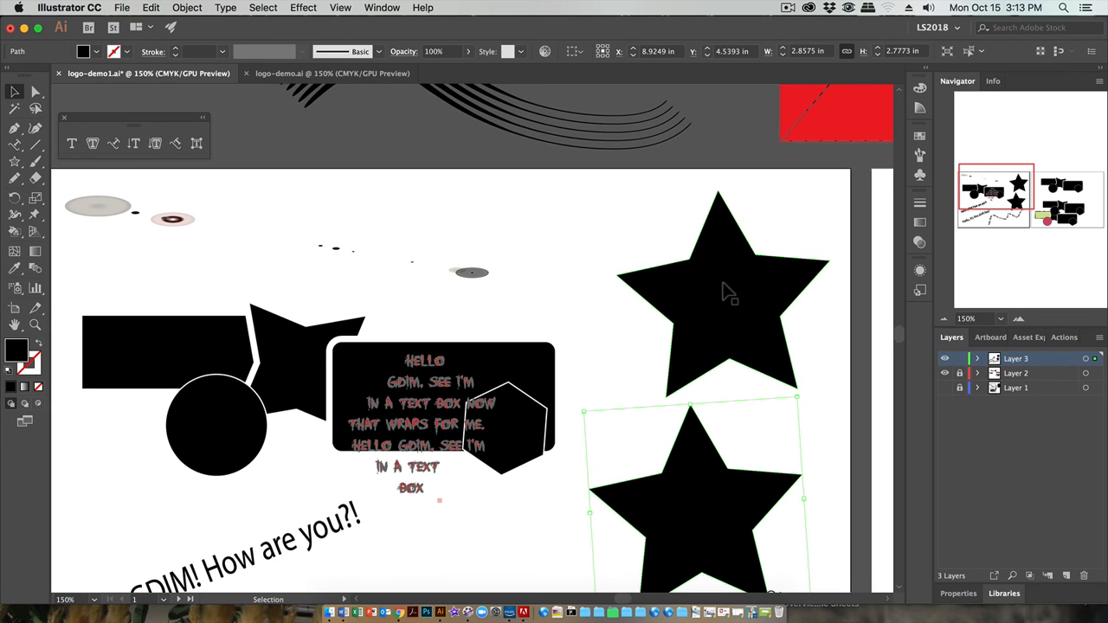
mouse_move(725, 293)
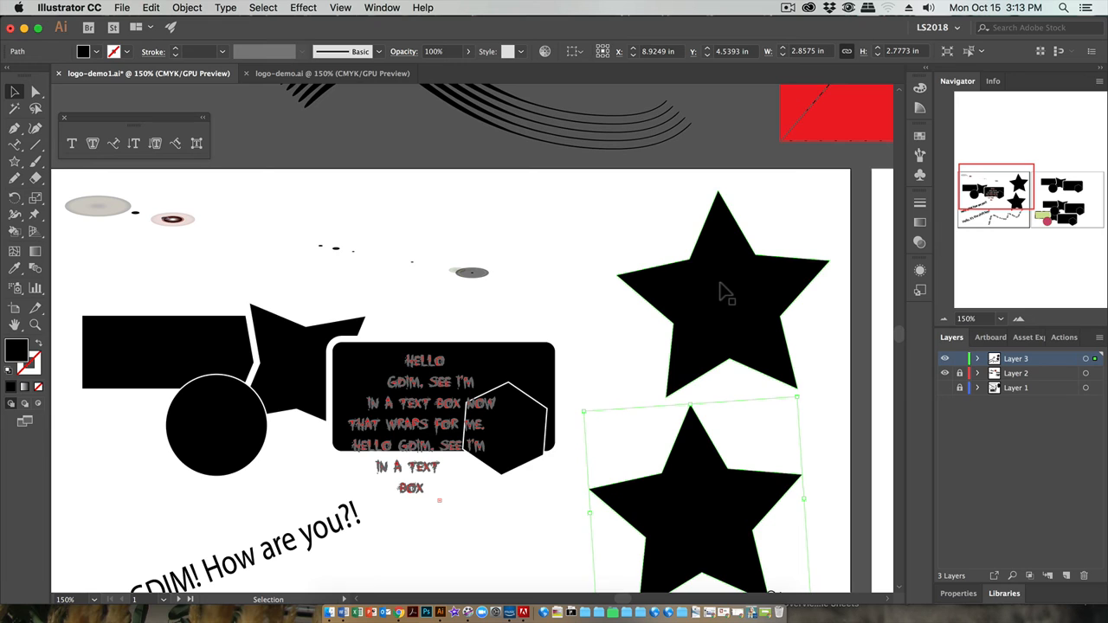
mouse_move(545, 214)
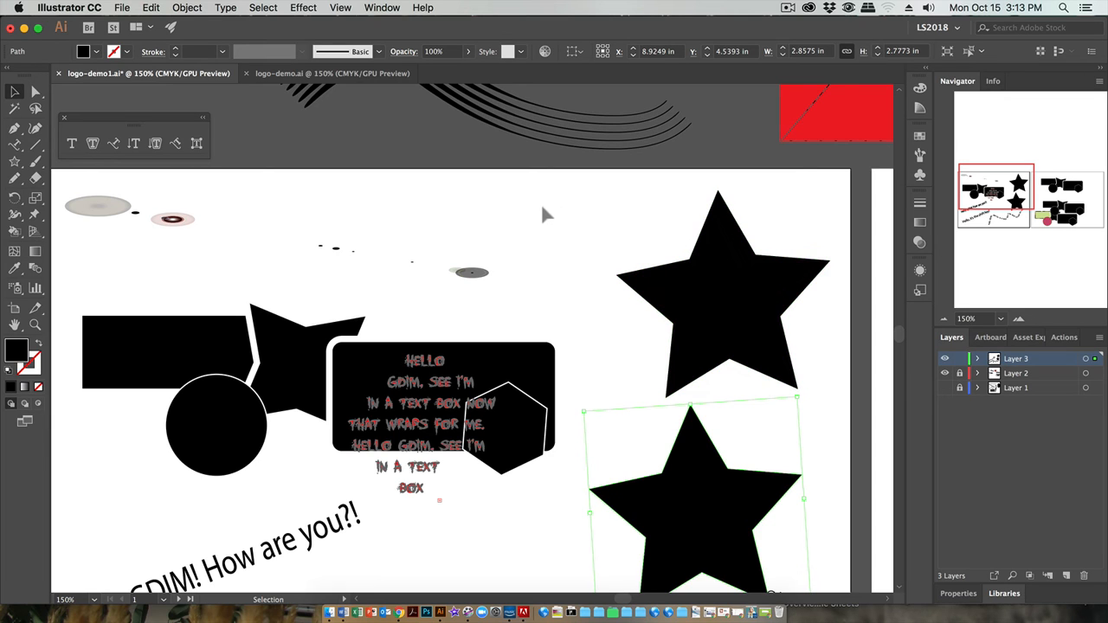
click(125, 236)
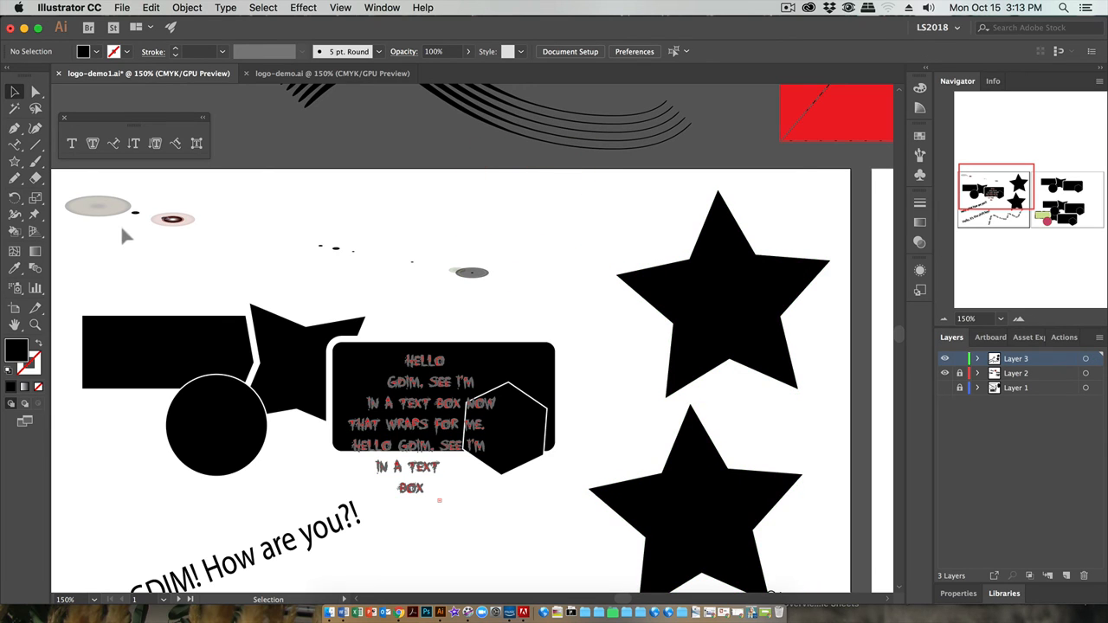
mouse_move(253, 175)
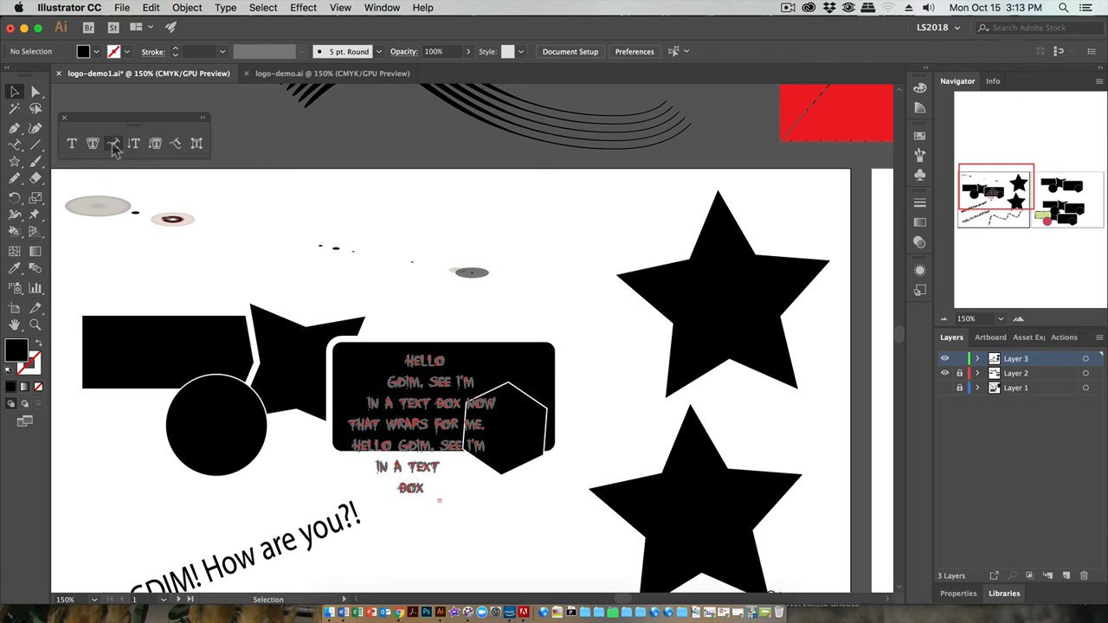
click(112, 142)
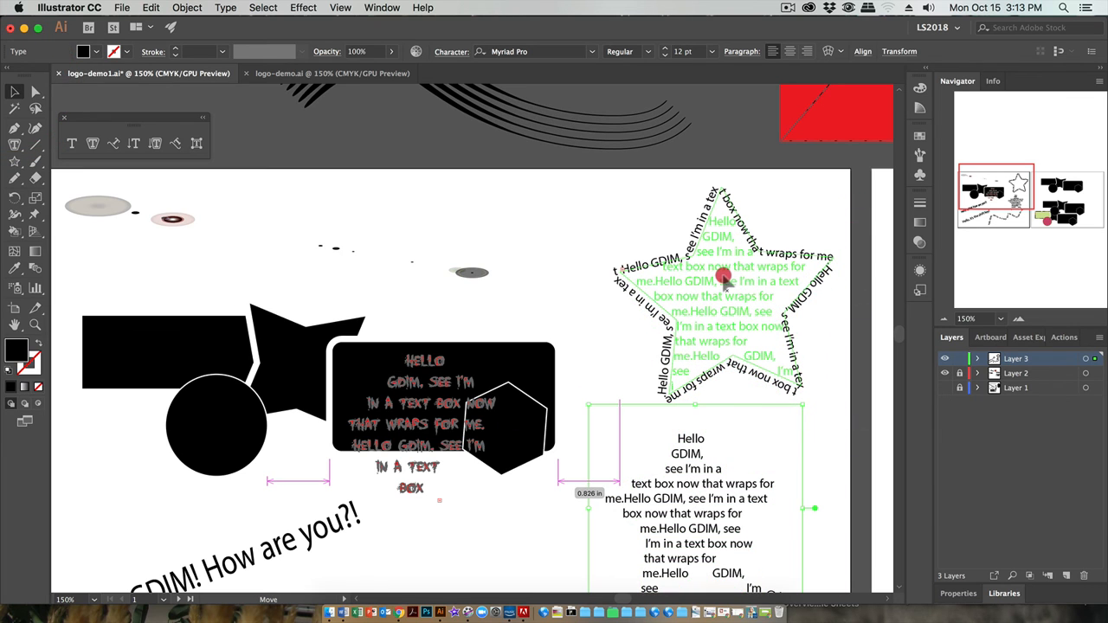
click(724, 294)
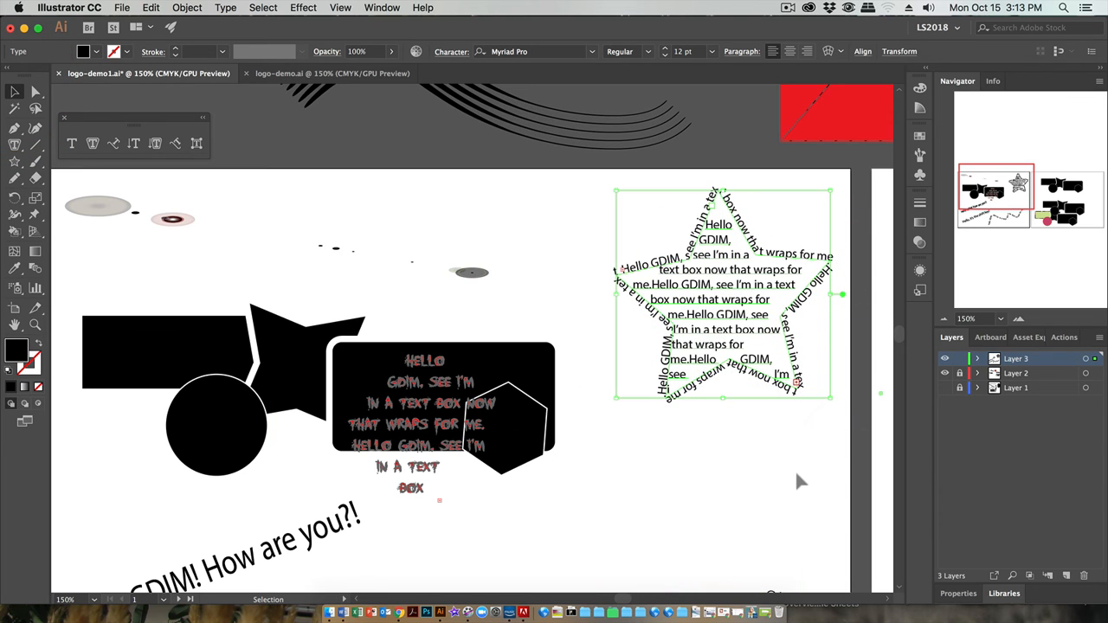
mouse_move(609, 326)
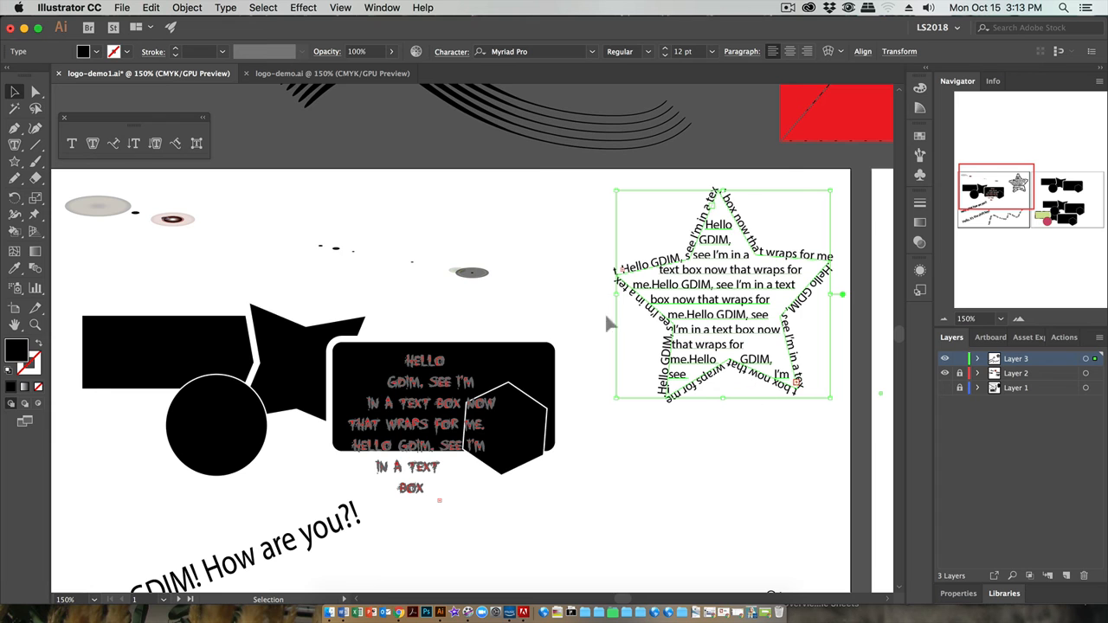
drag(724, 294, 724, 363)
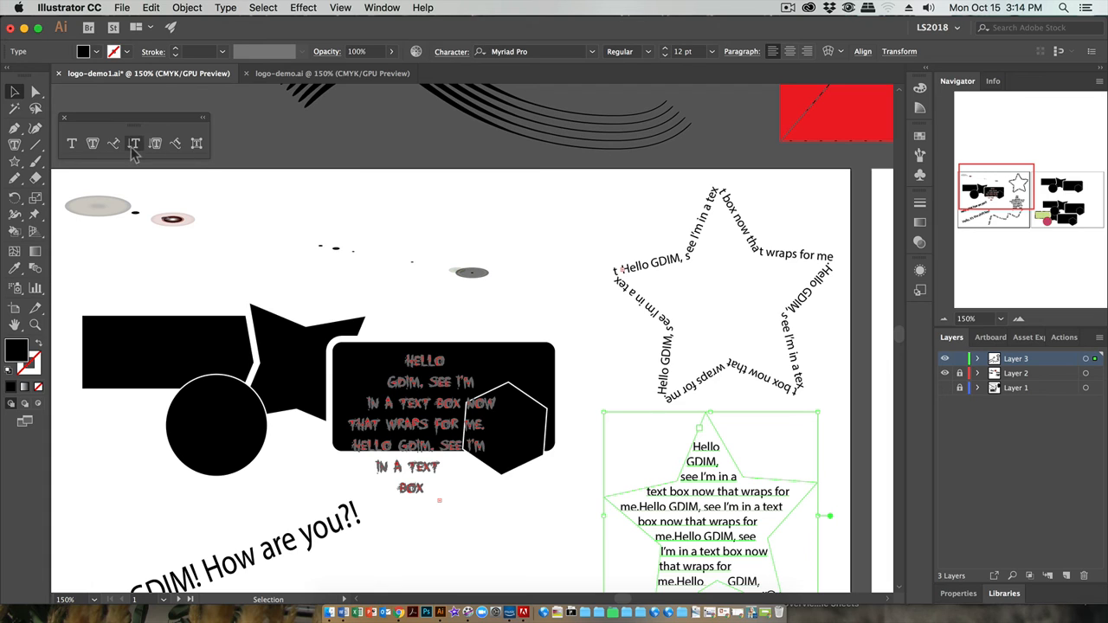
mouse_move(135, 145)
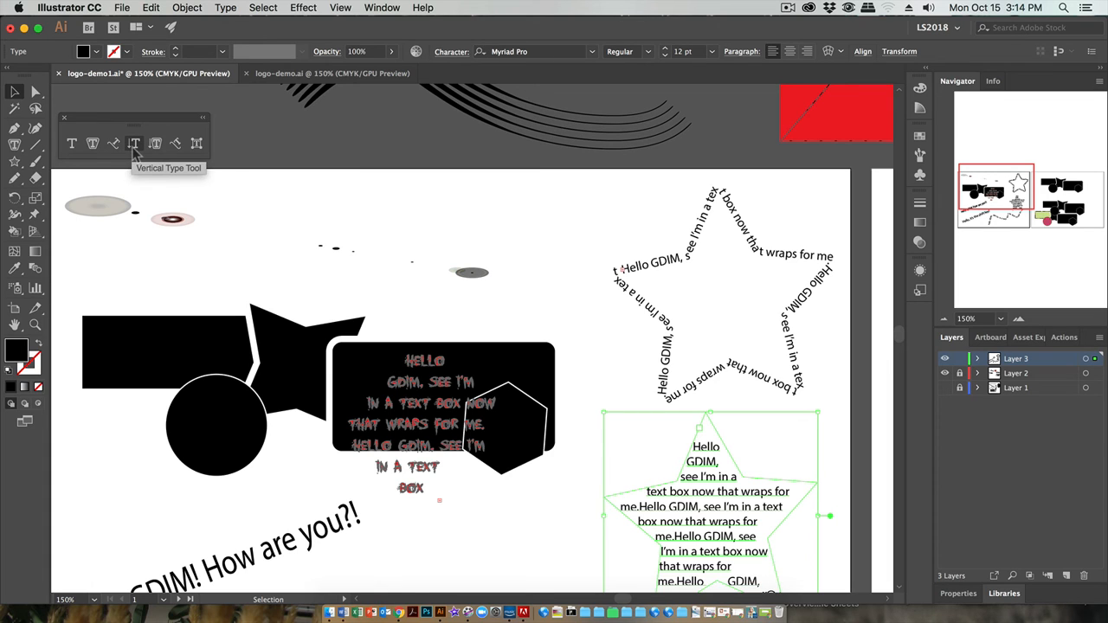
mouse_move(152, 302)
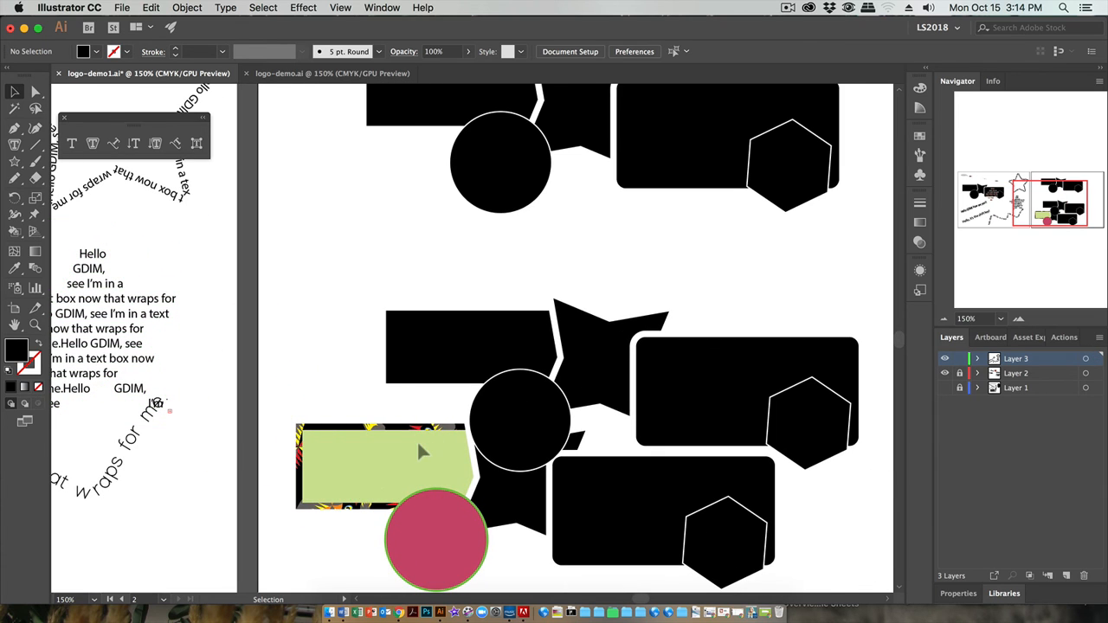
Step: Marquee-select every shape on the second artboard and delete them
click(520, 420)
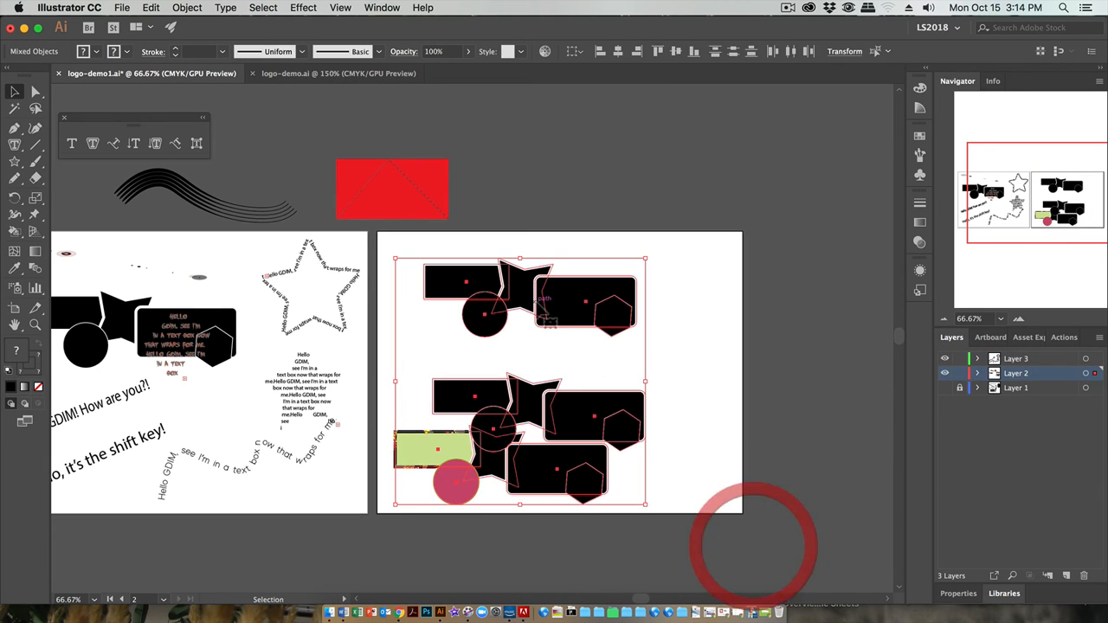
drag(520, 372, 831, 355)
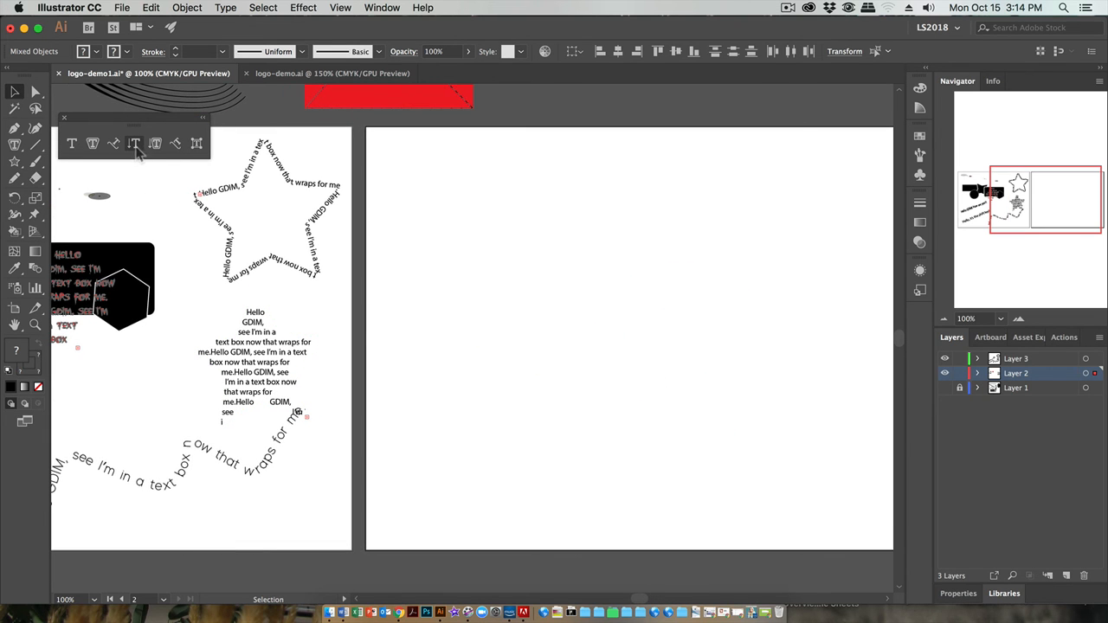
Step: Type vertical GDIM text and set it in Cooper Std Black at about 49 pt
click(135, 144)
text(GDIM)
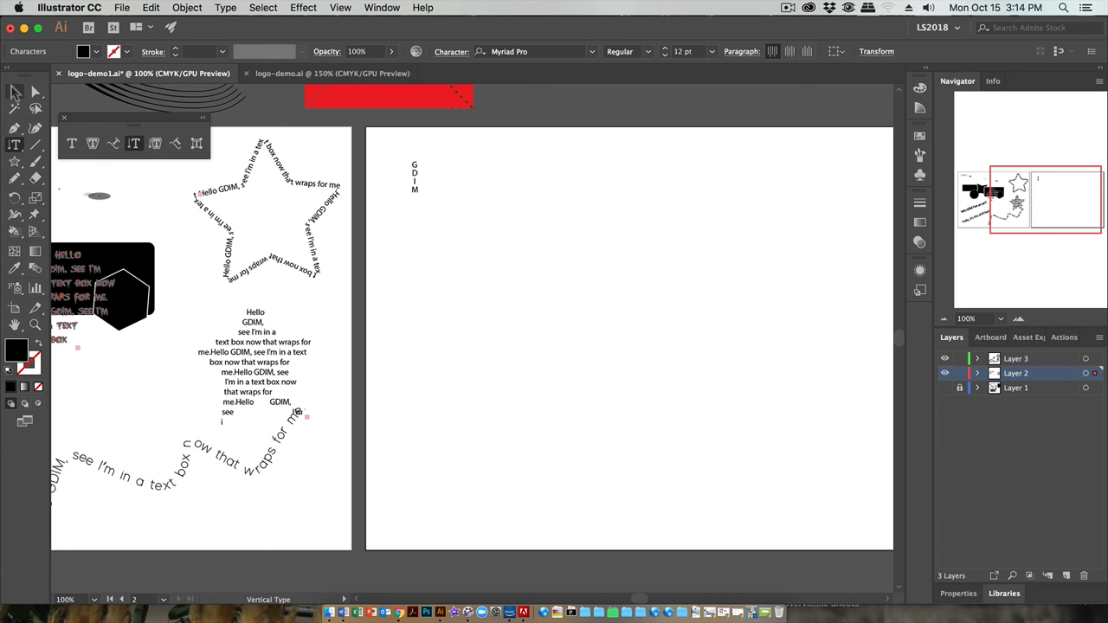
click(537, 52)
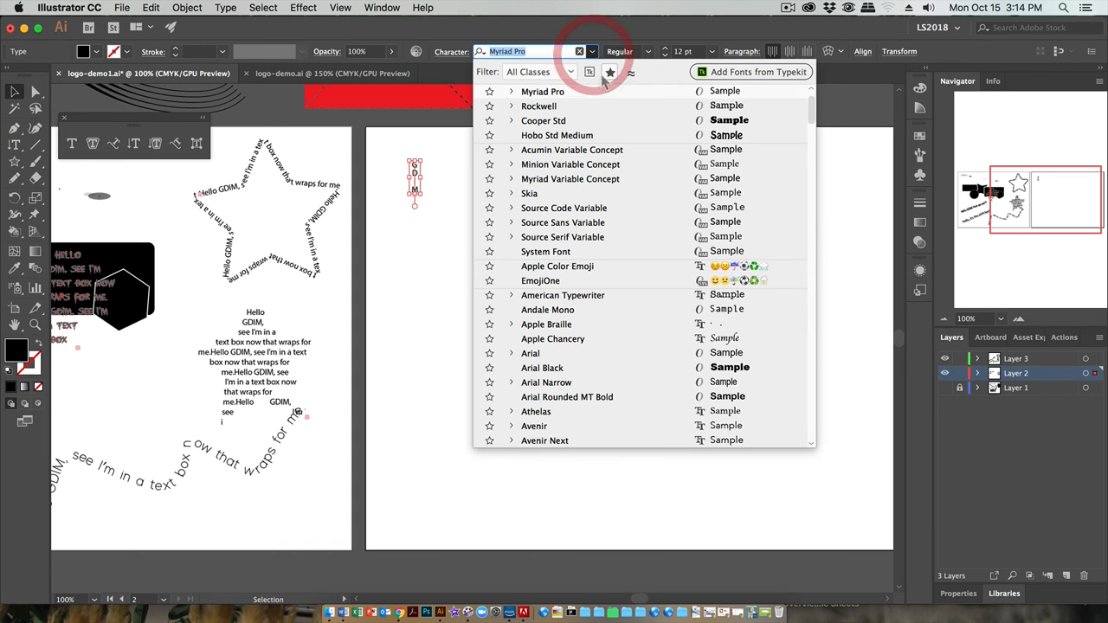
click(543, 121)
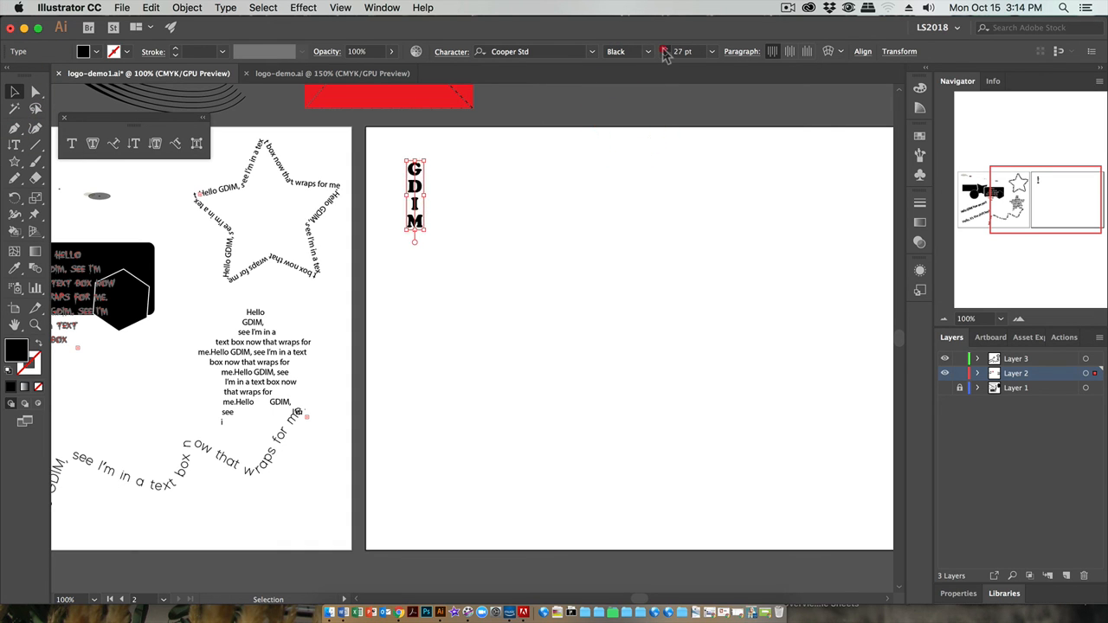
click(665, 48)
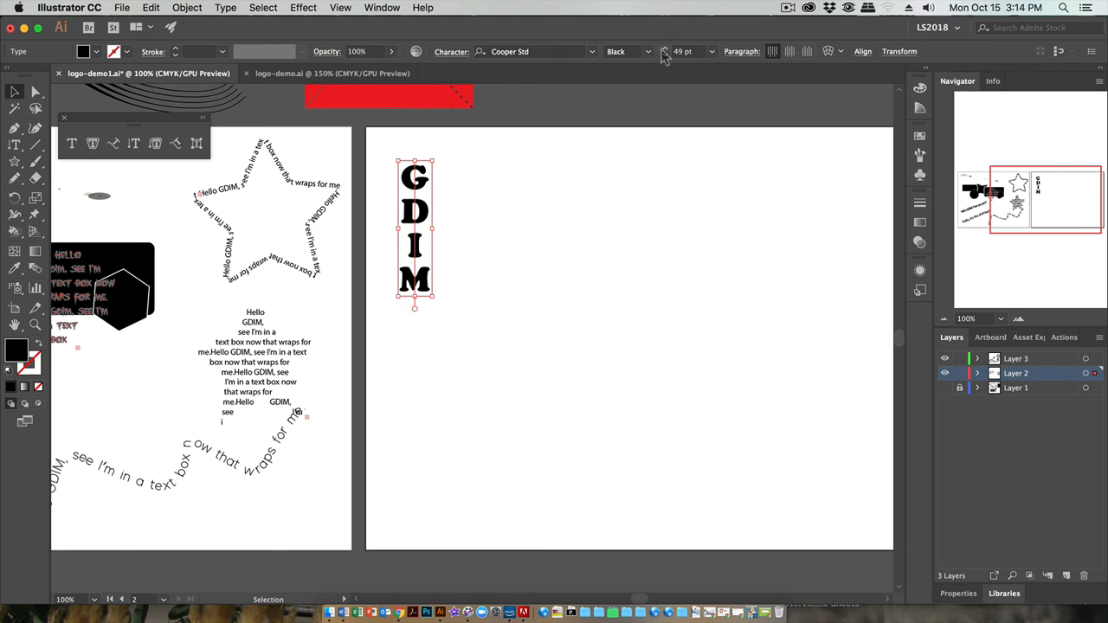
mouse_move(459, 73)
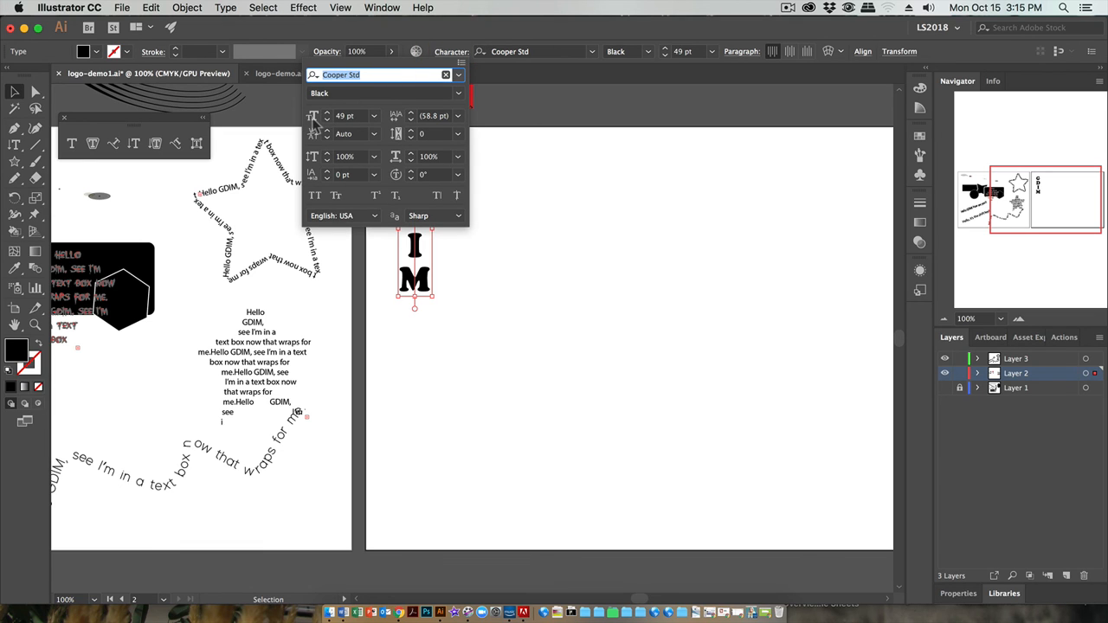
mouse_move(315, 115)
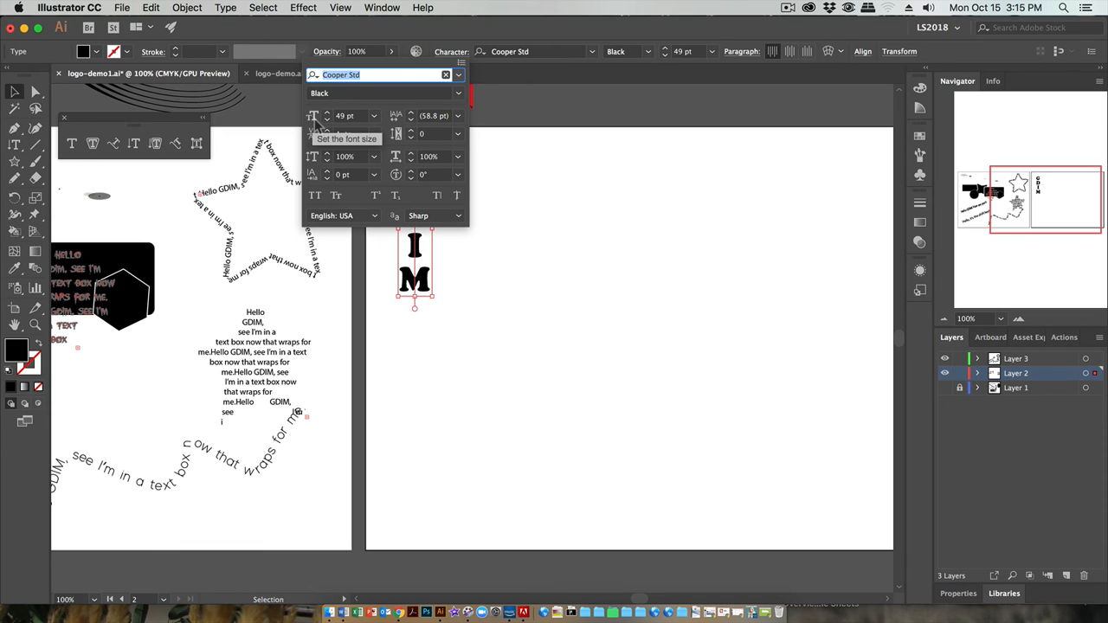
mouse_move(400, 119)
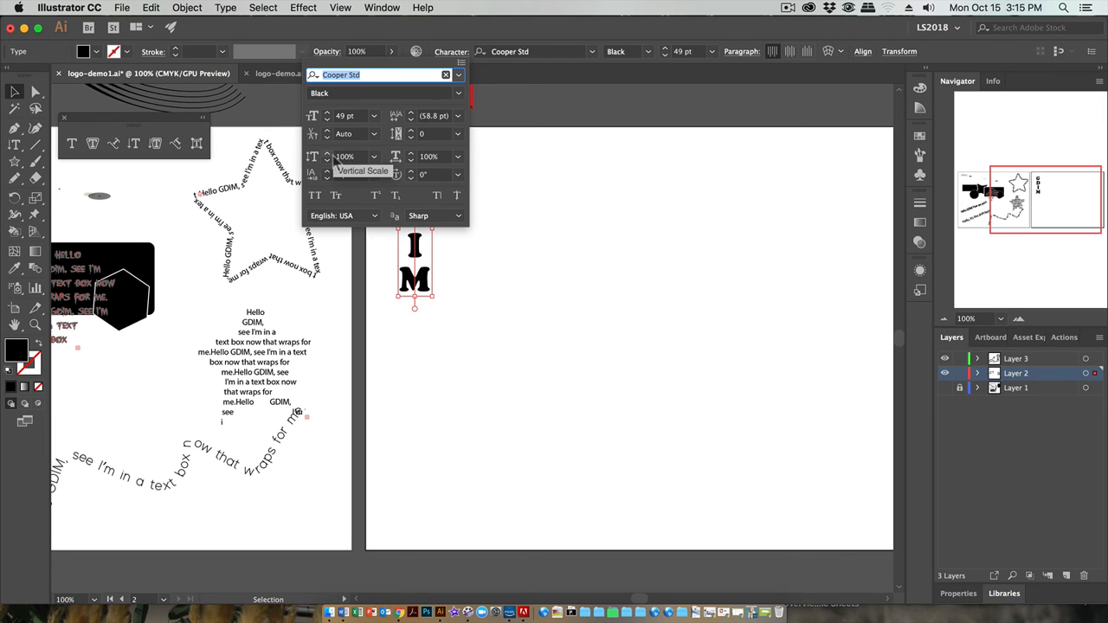
mouse_move(401, 160)
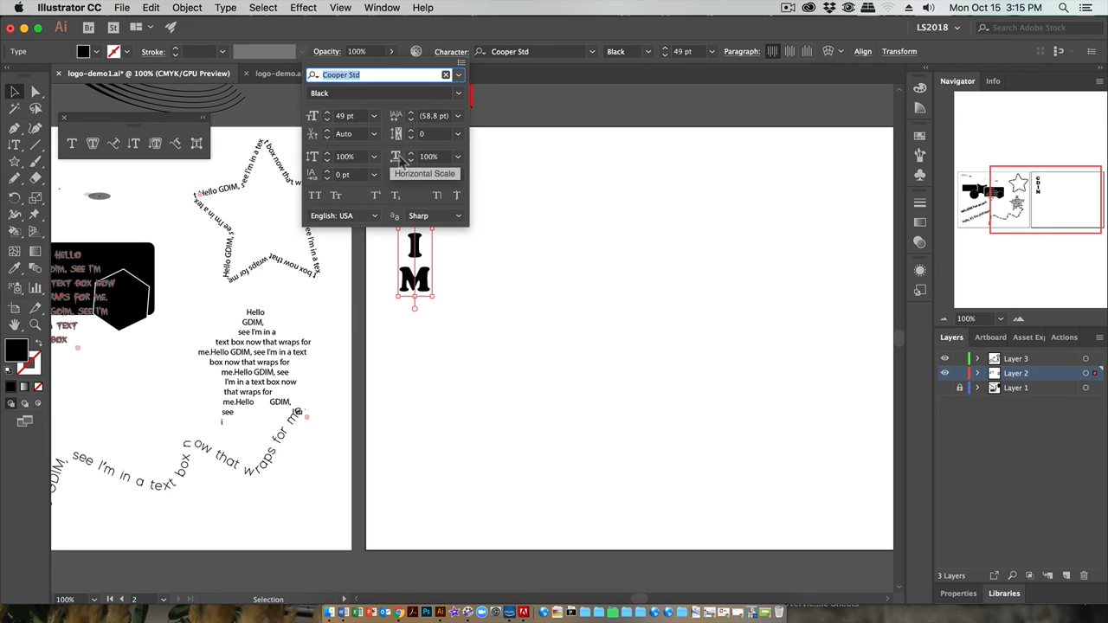
mouse_move(313, 178)
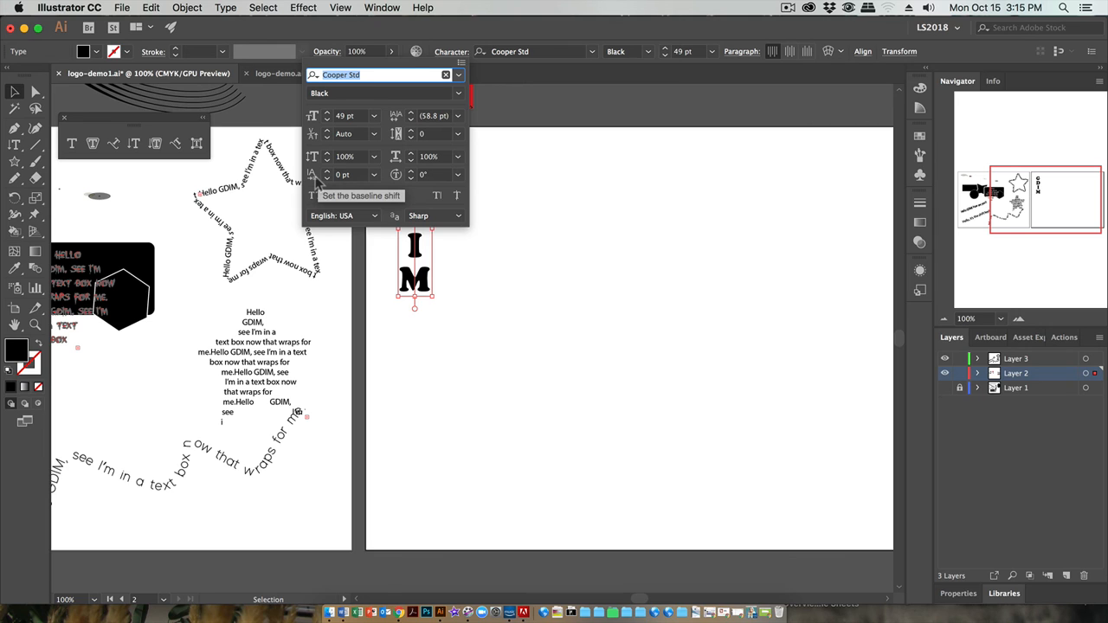
Step: Close the Character panel before moving the GDIM text to the artboard's top centre
click(327, 171)
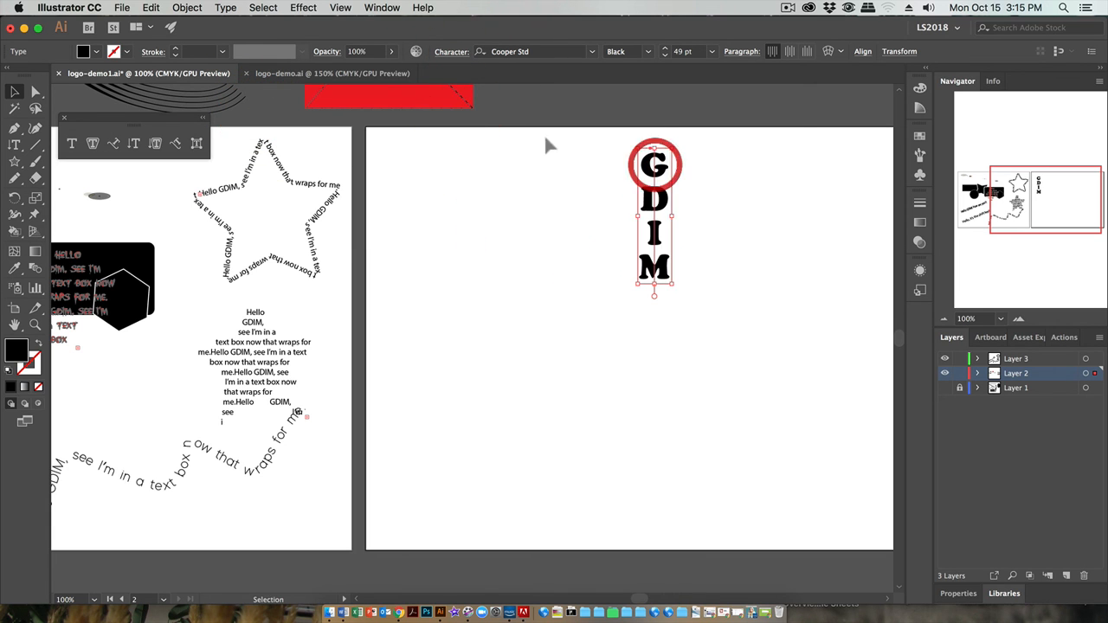
Step: Set the G to 55 pt with a -24 pt baseline shift and -41° character rotation
click(450, 52)
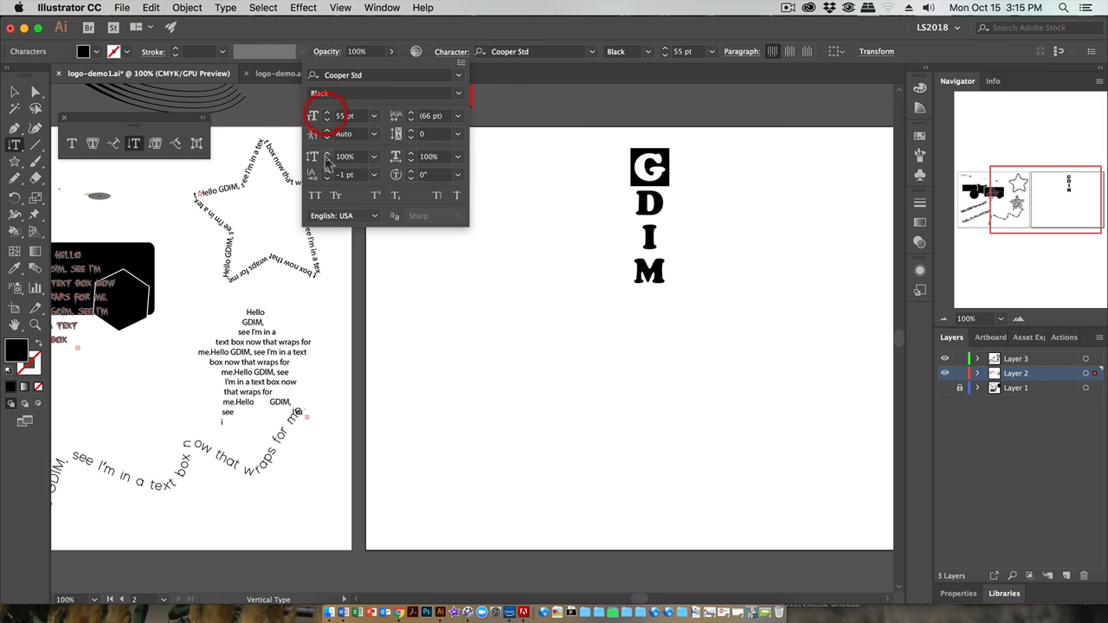
click(328, 176)
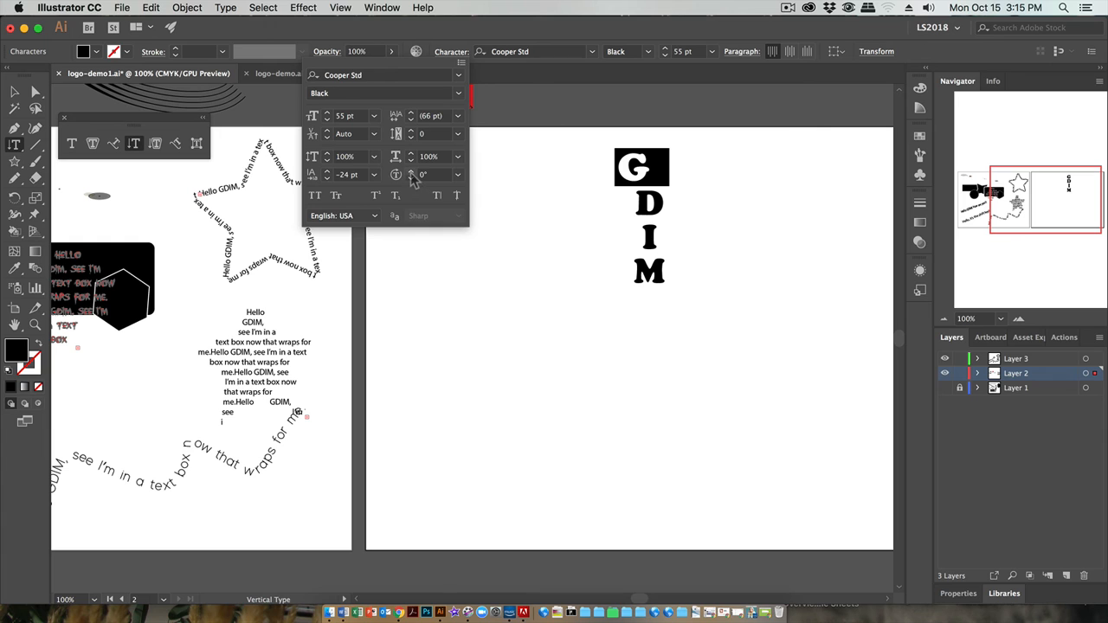
click(412, 171)
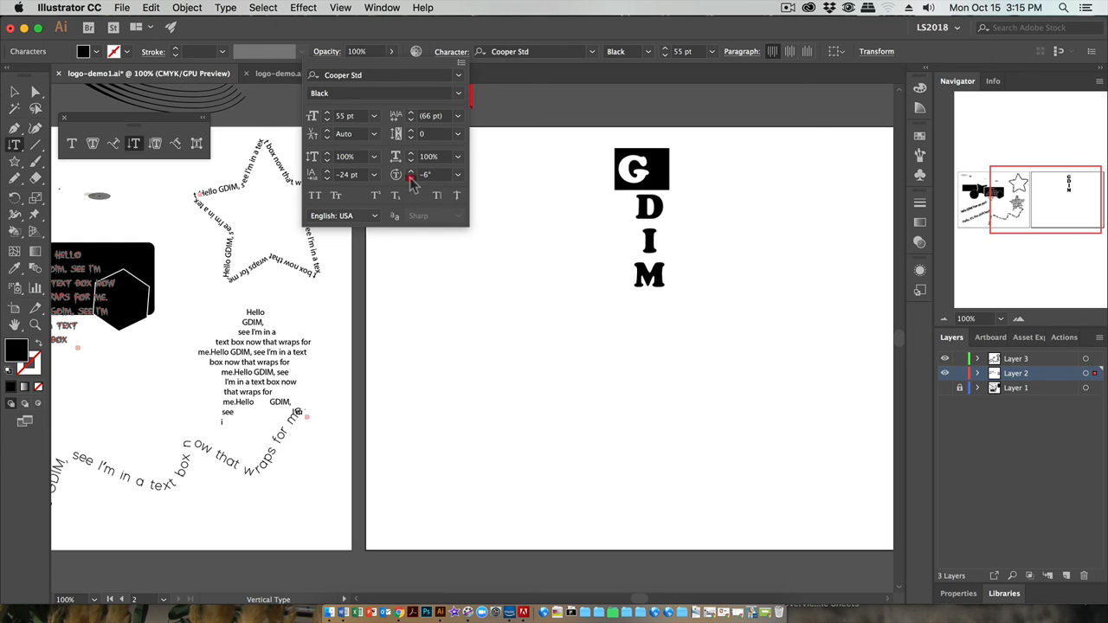
click(396, 173)
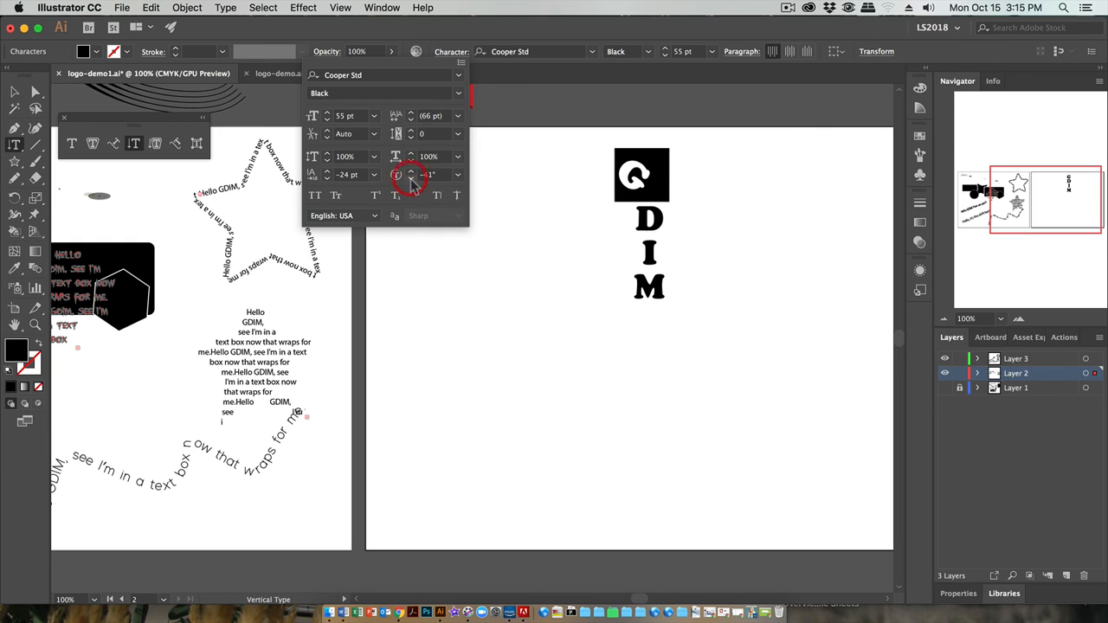
mouse_move(315, 194)
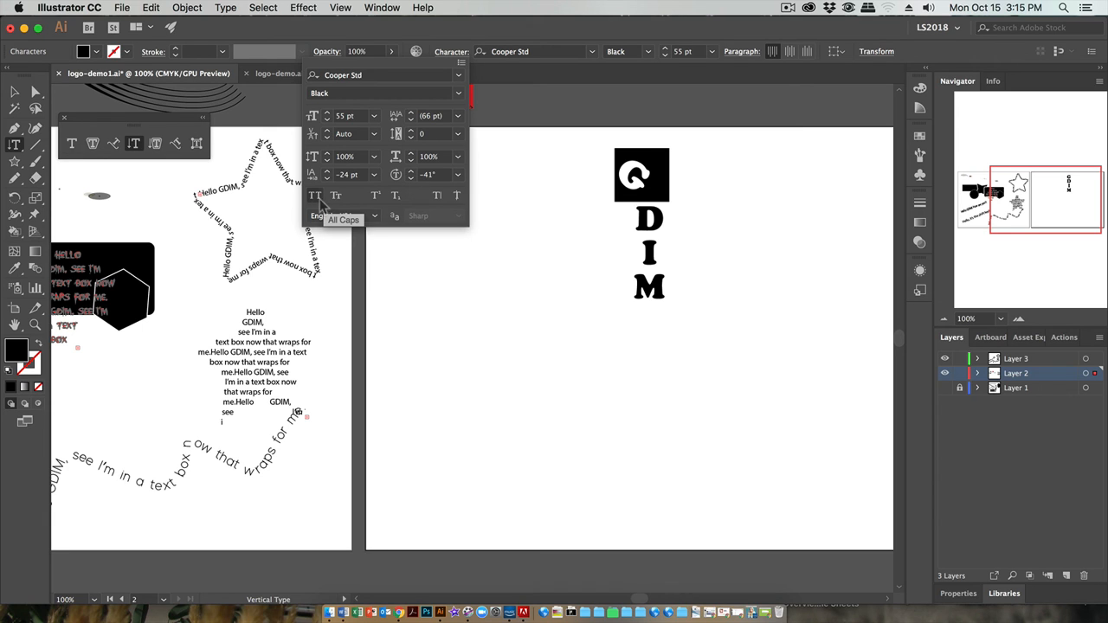
mouse_move(321, 204)
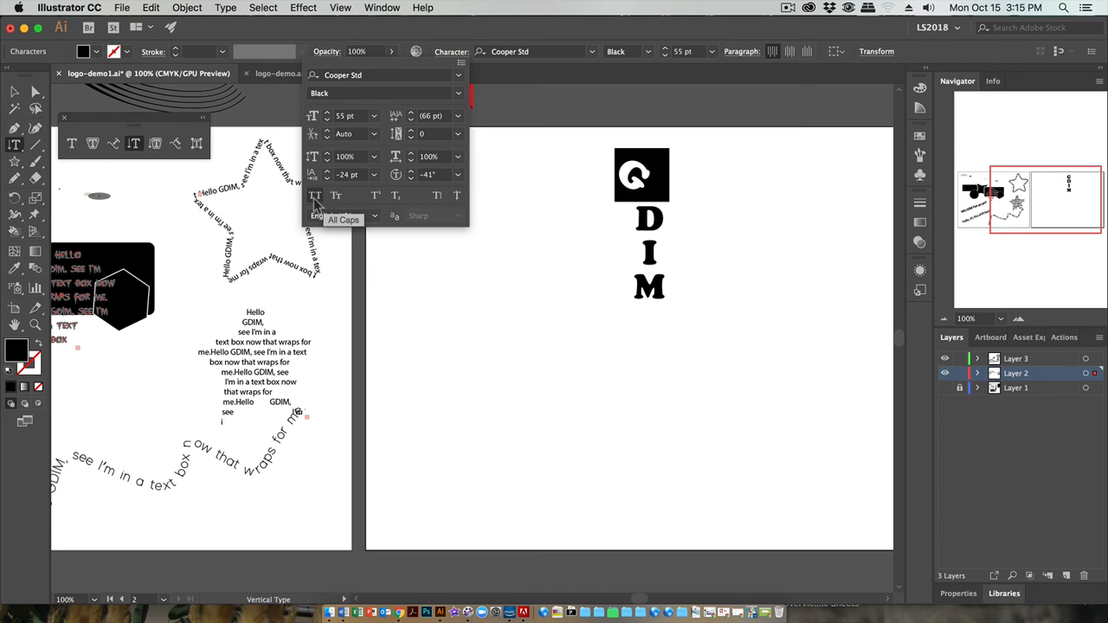
mouse_move(376, 194)
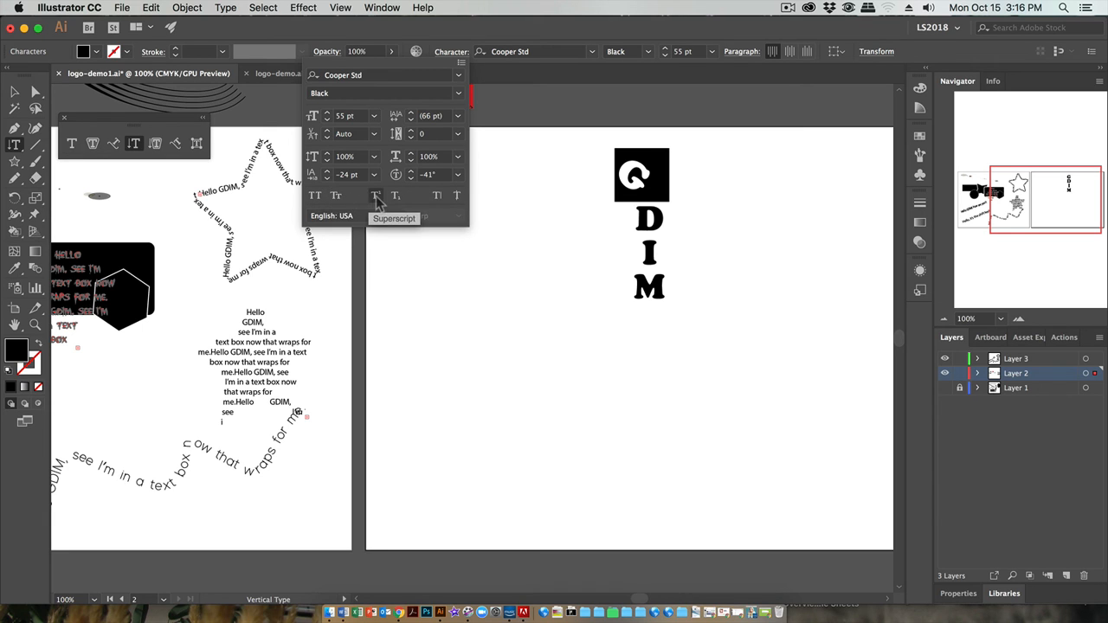
mouse_move(381, 199)
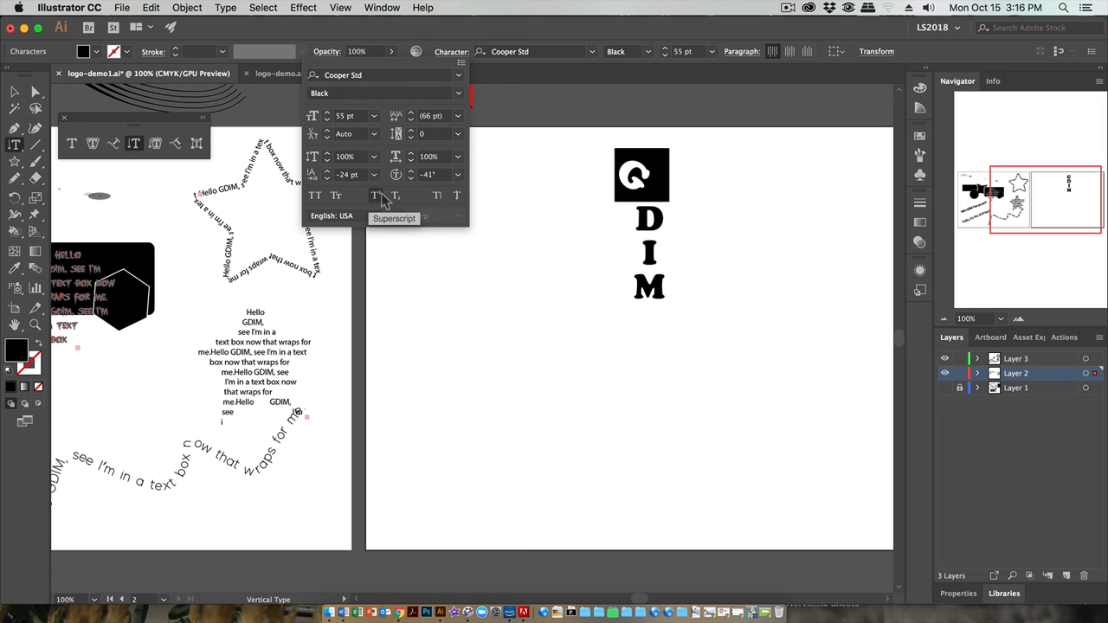
mouse_move(436, 194)
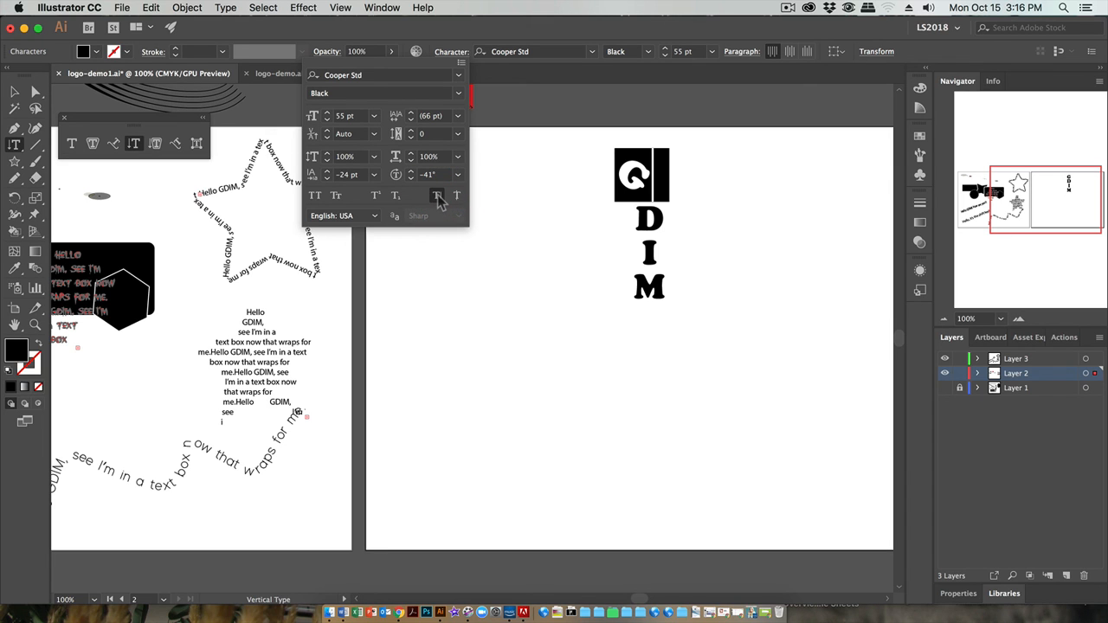
click(437, 194)
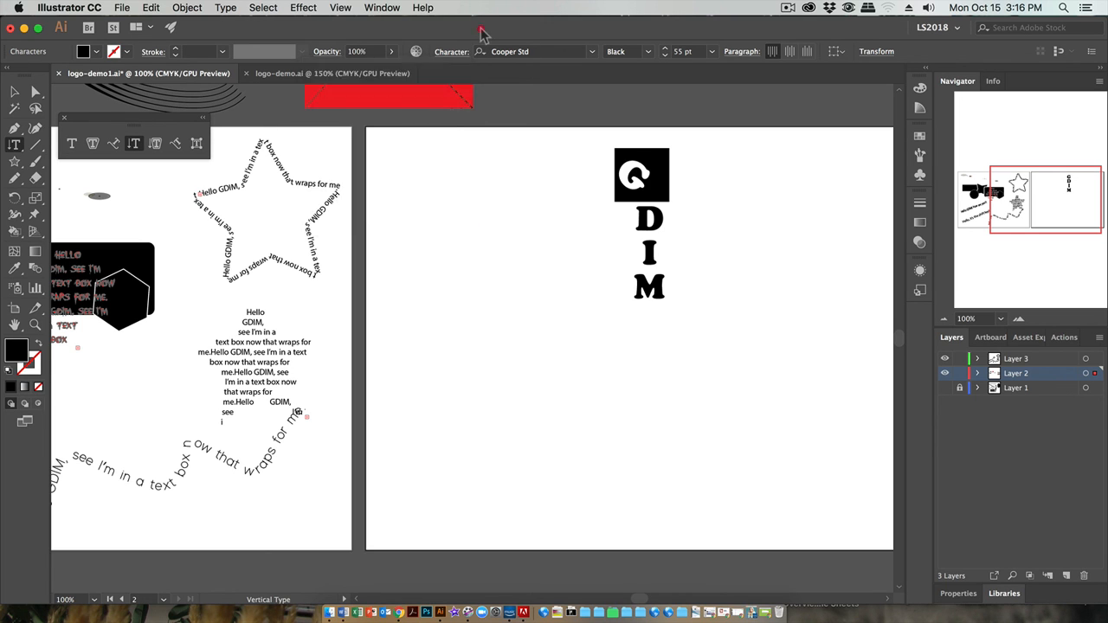
Step: Select the GDIM text and Alt-drag a duplicate beside the original
click(615, 298)
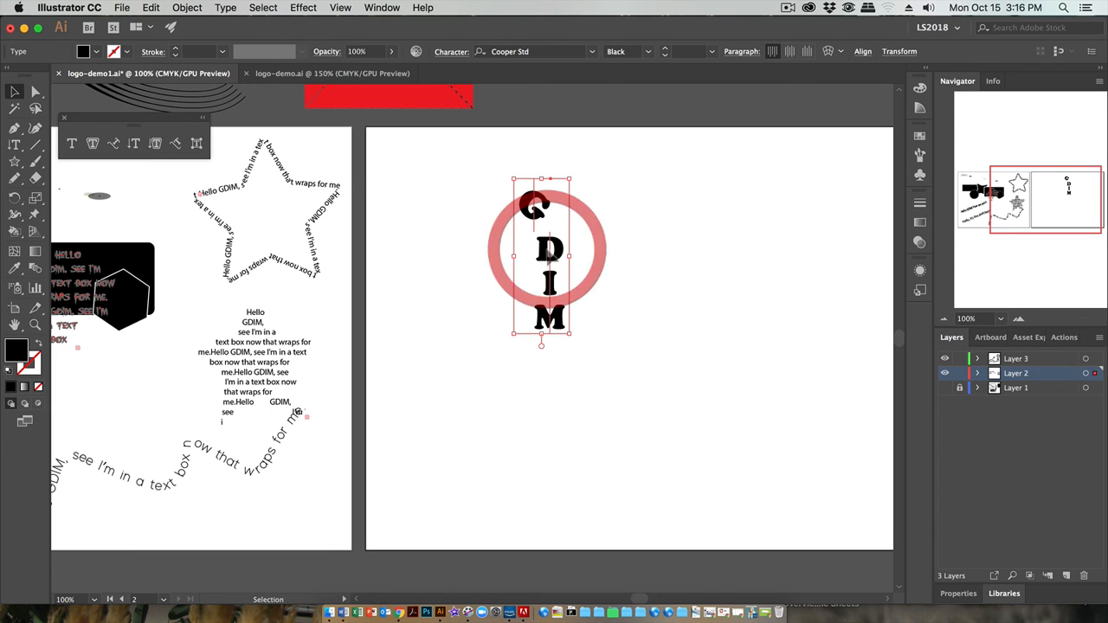
key(Delete)
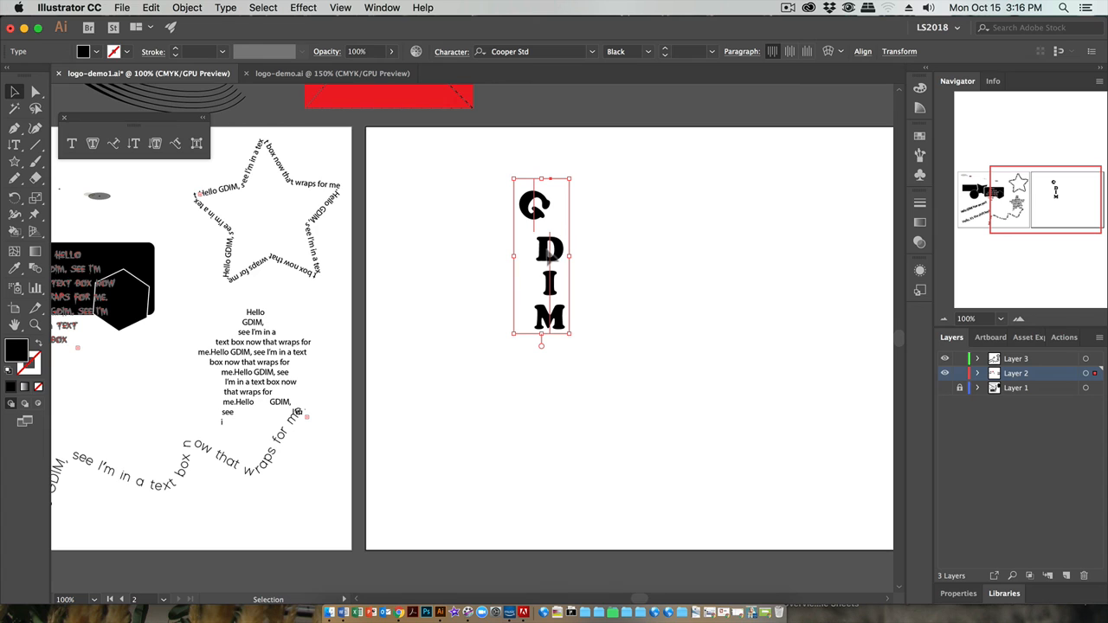
mouse_move(579, 249)
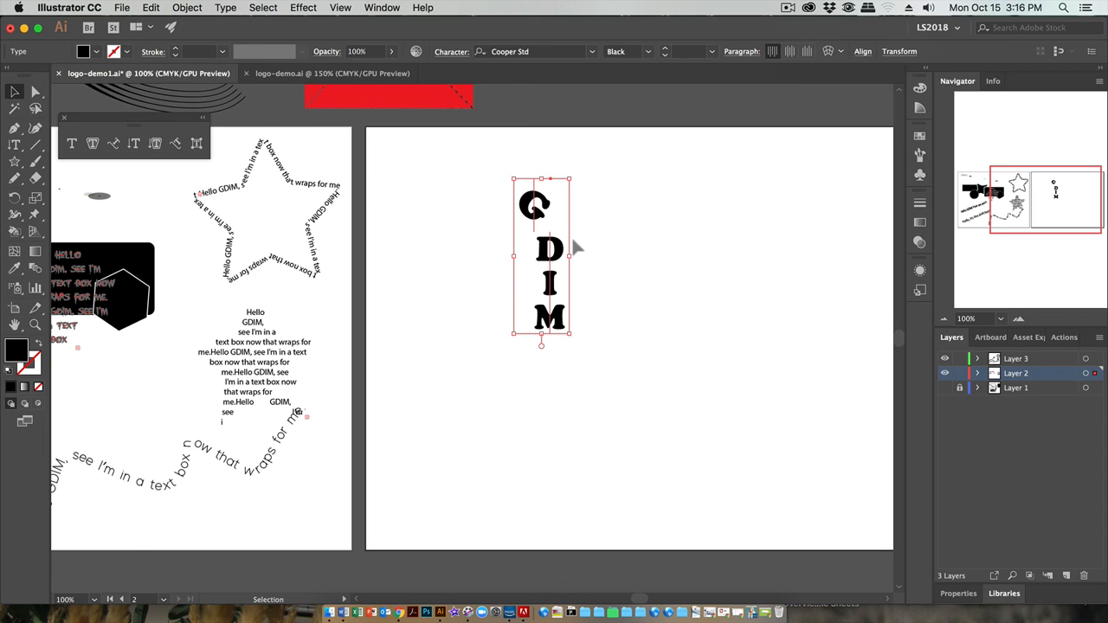
mouse_move(580, 251)
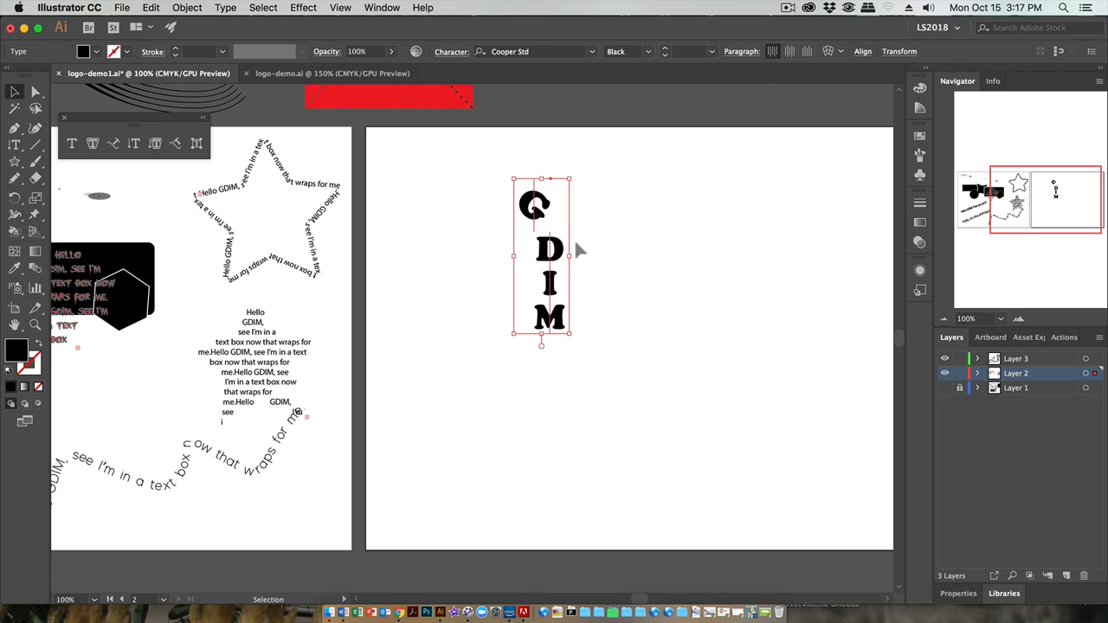
mouse_move(568, 256)
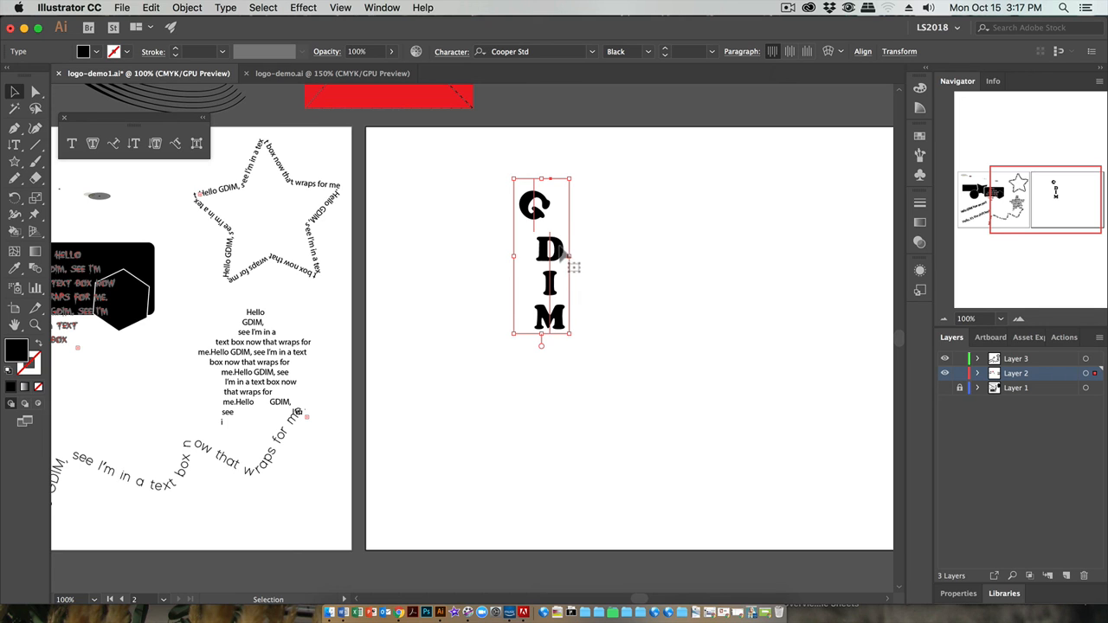
drag(550, 260, 667, 260)
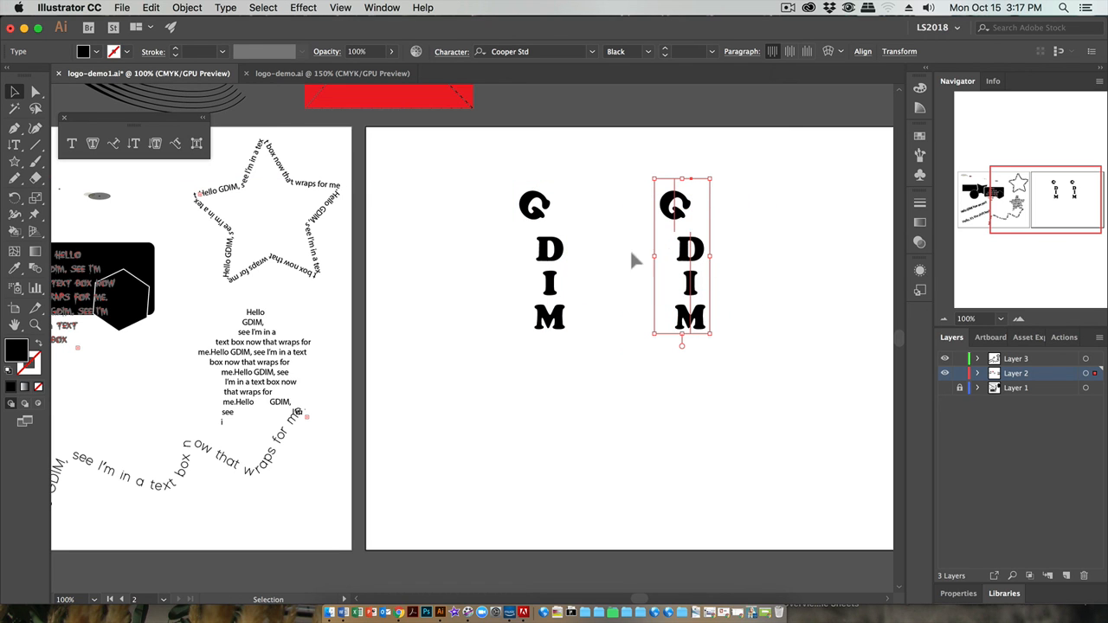
drag(551, 260, 471, 260)
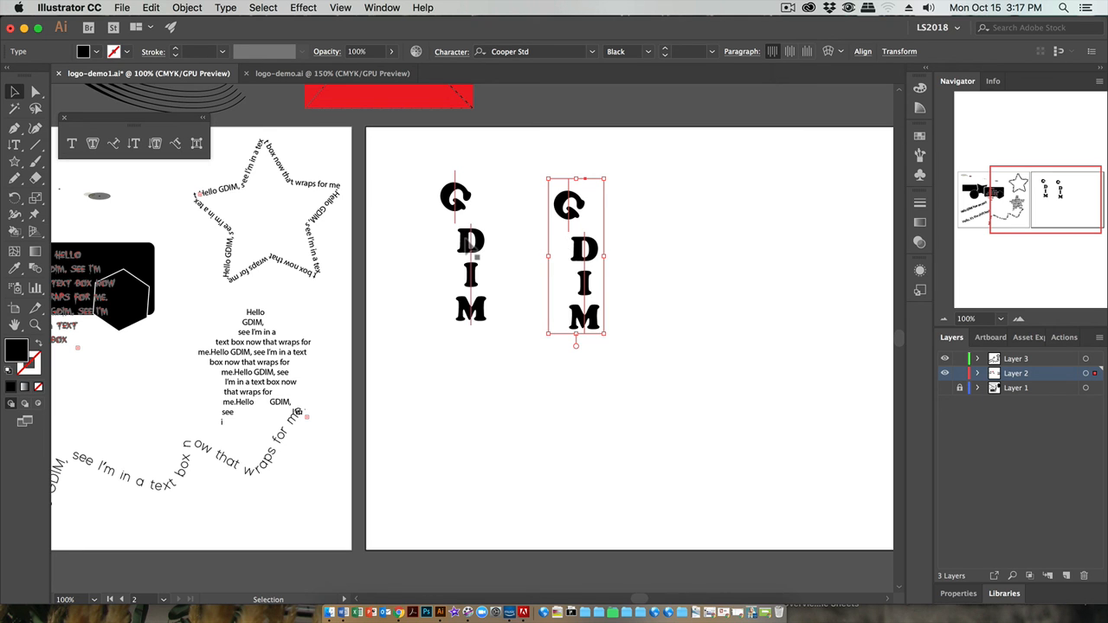
Step: Move the spare GDIM copy up onto the pasteboard and settle the original on the artboard
drag(574, 256, 511, 156)
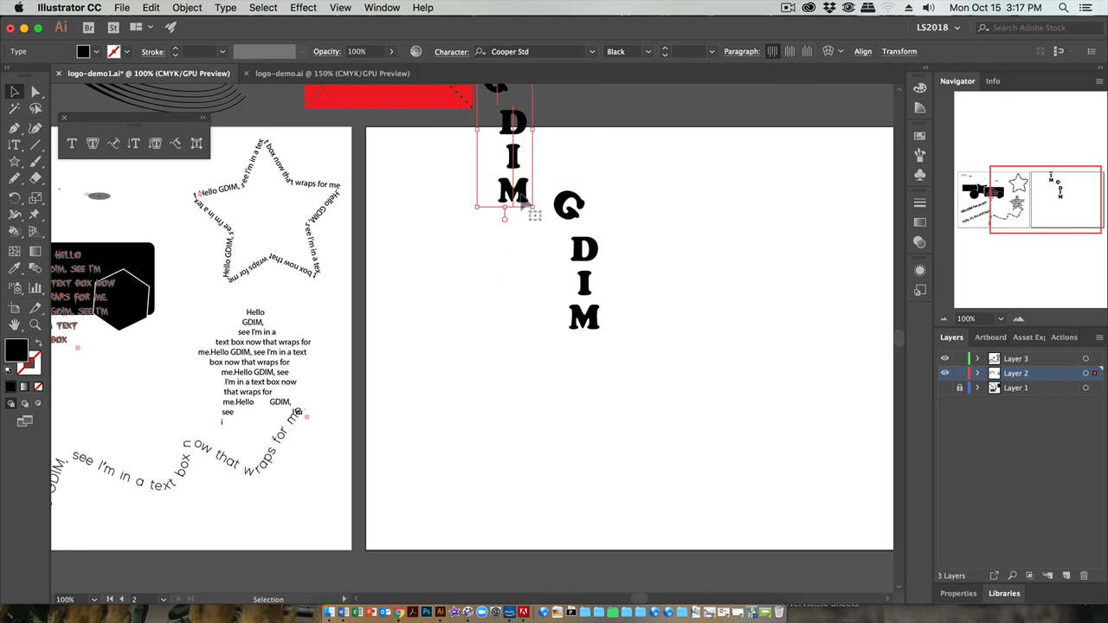
drag(513, 159, 533, 104)
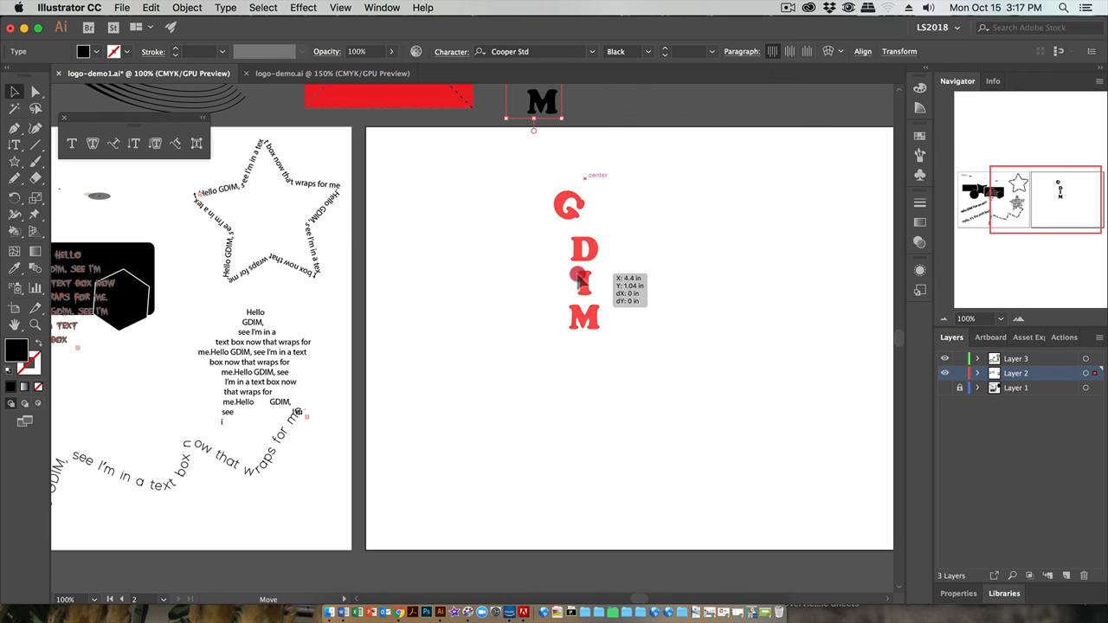
drag(585, 260, 493, 260)
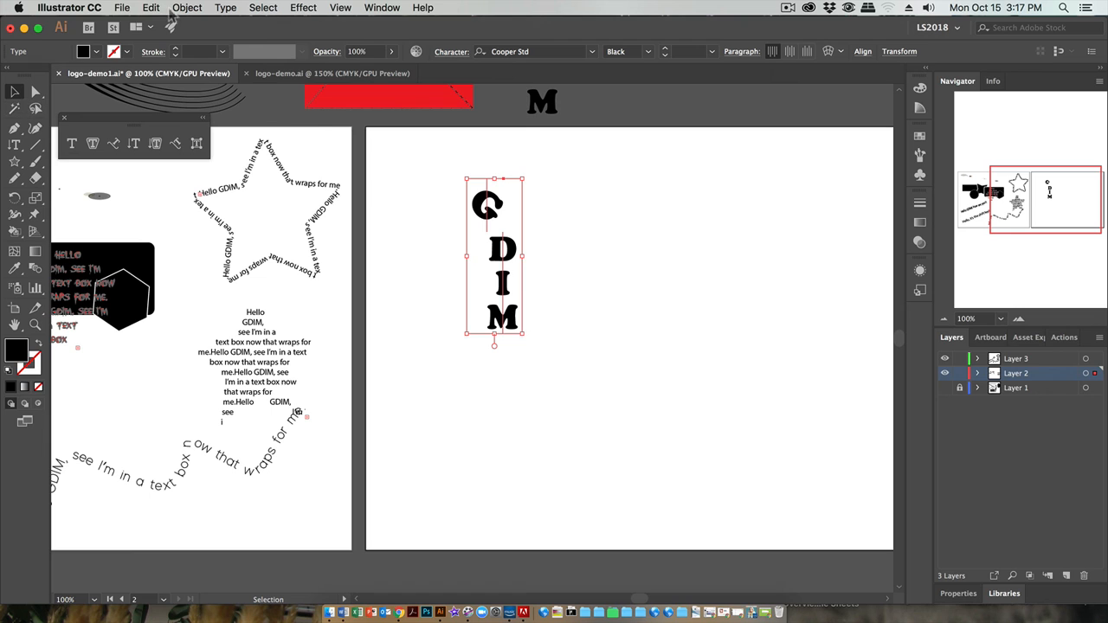
Step: Convert the selected GDIM text to outlines via Type > Create Outlines
click(187, 7)
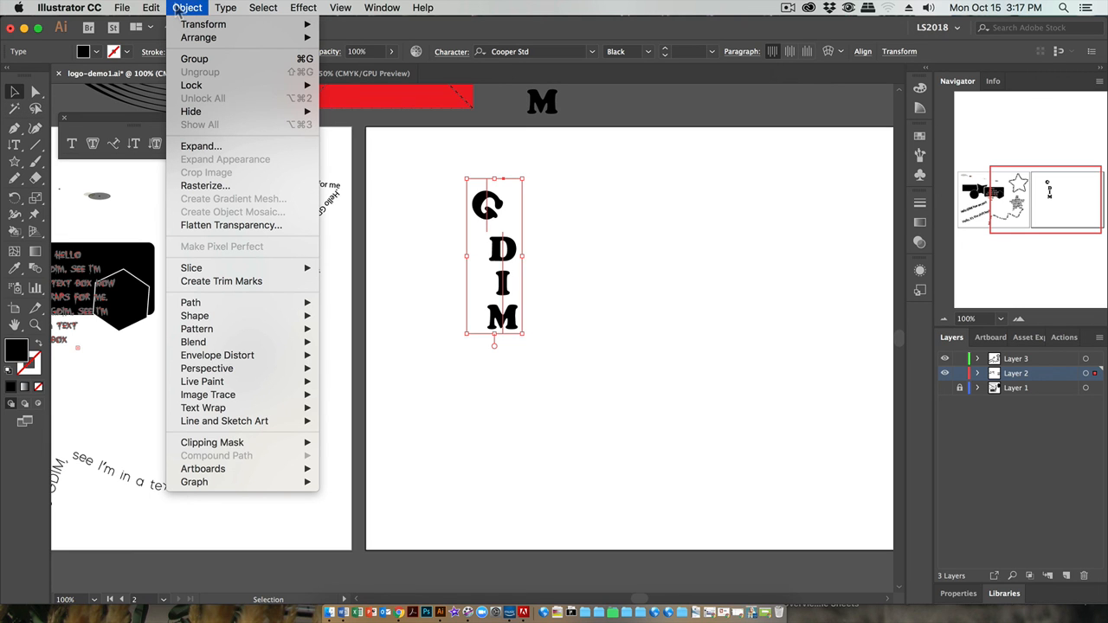
click(226, 7)
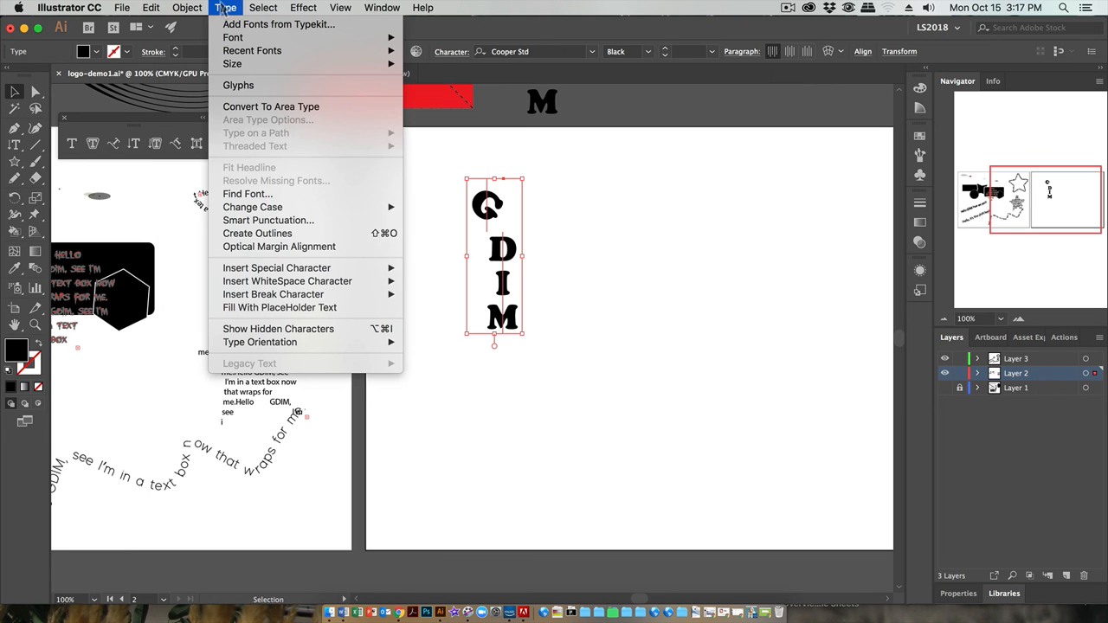
mouse_move(268, 220)
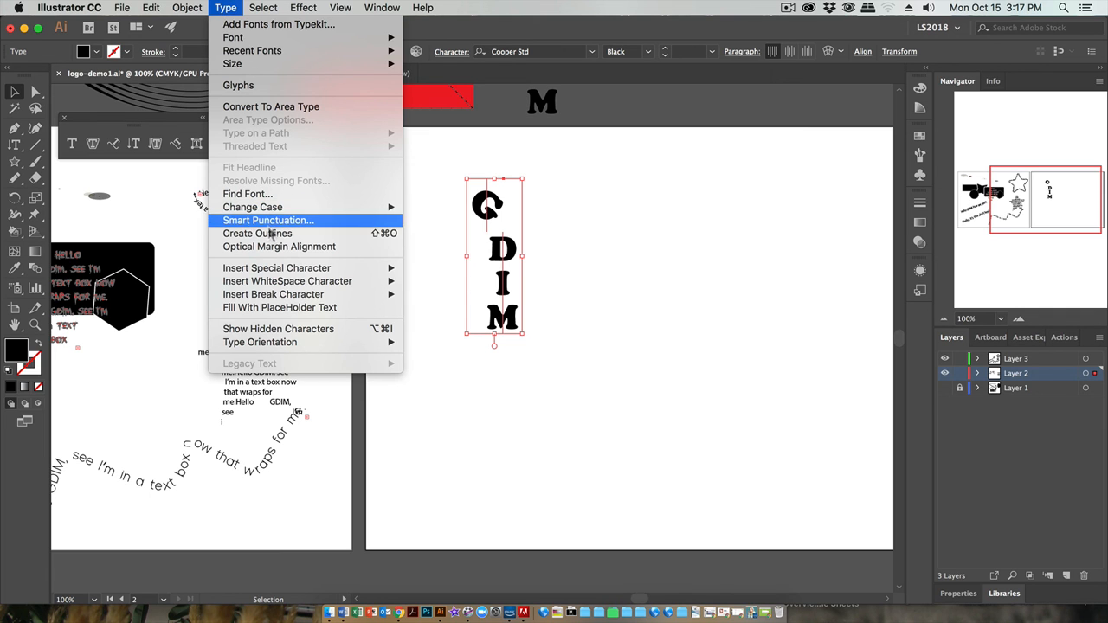
click(257, 232)
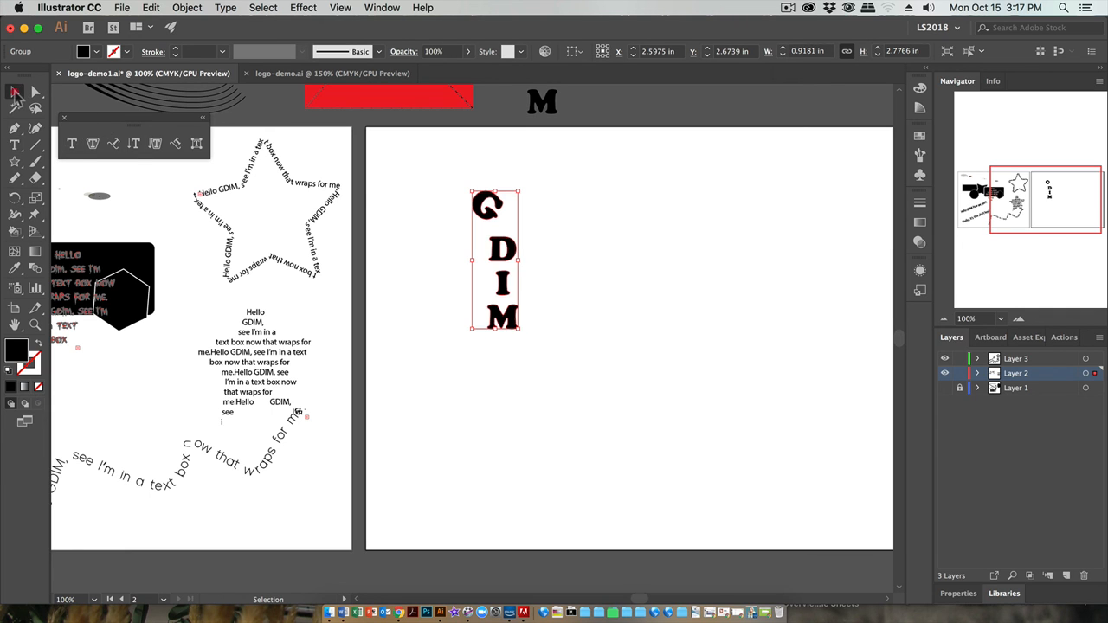
mouse_move(424, 194)
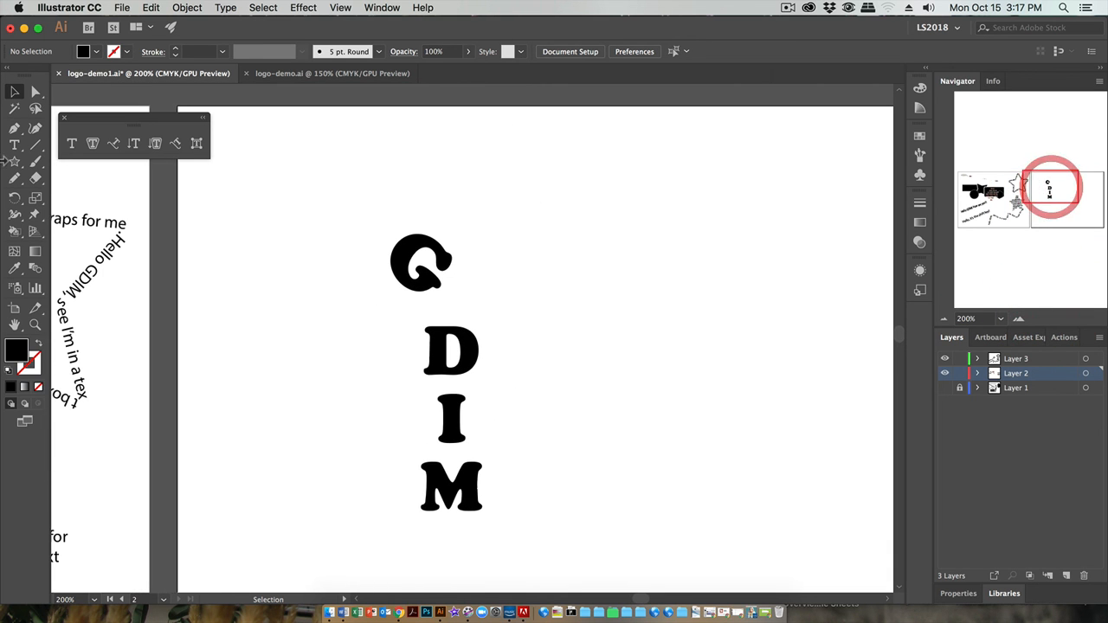
mouse_move(36, 94)
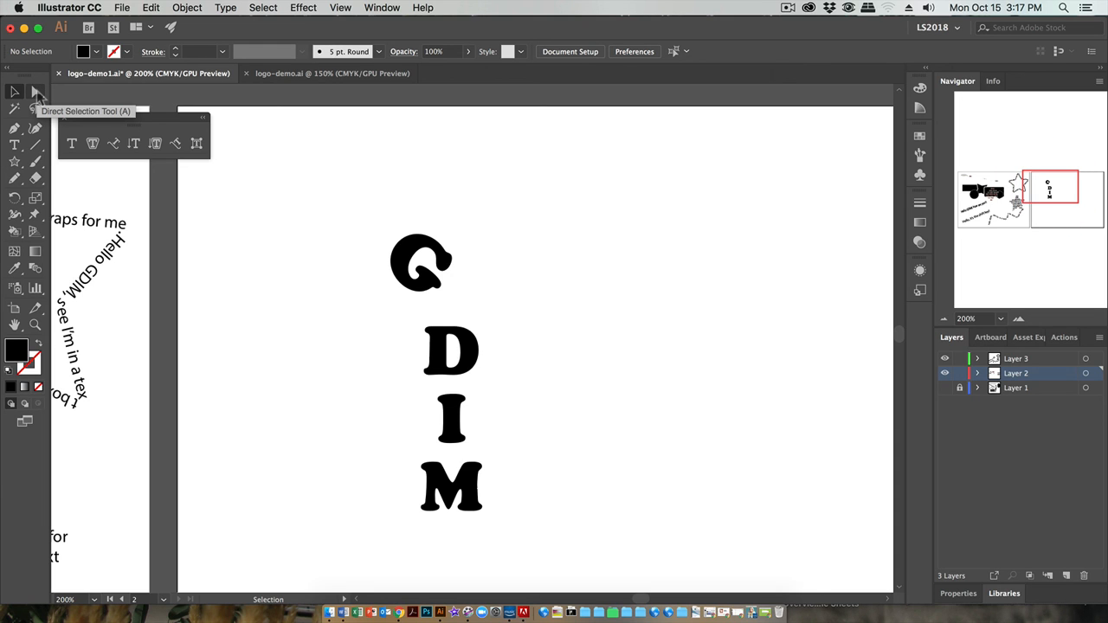
Step: With the Direct Selection tool, drag the G's anchor points outward into a curved horn
click(34, 92)
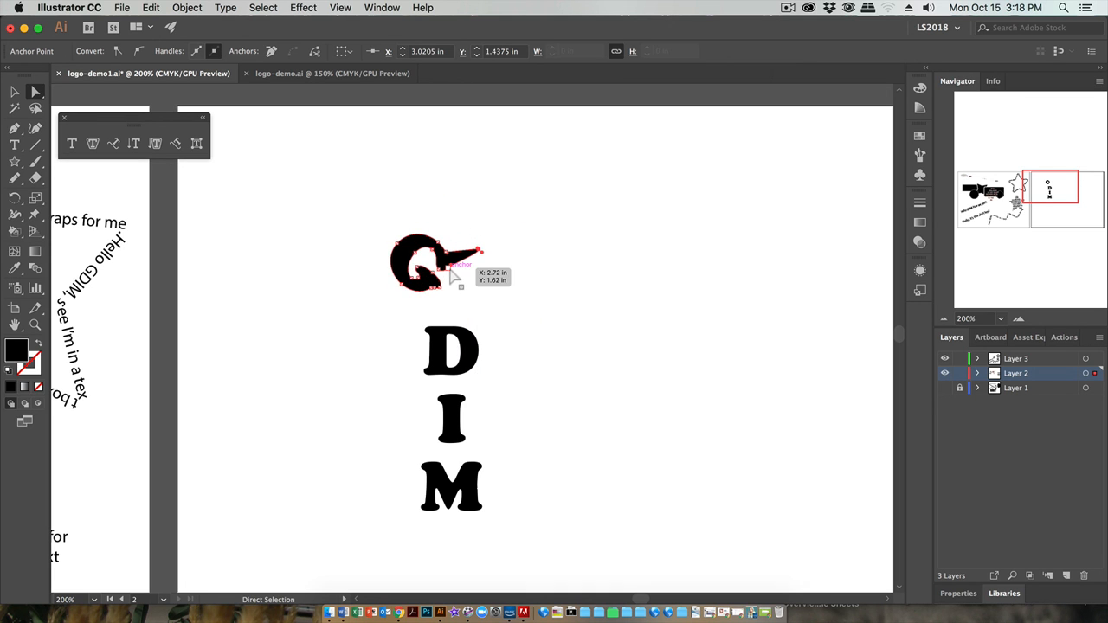
drag(453, 277, 459, 279)
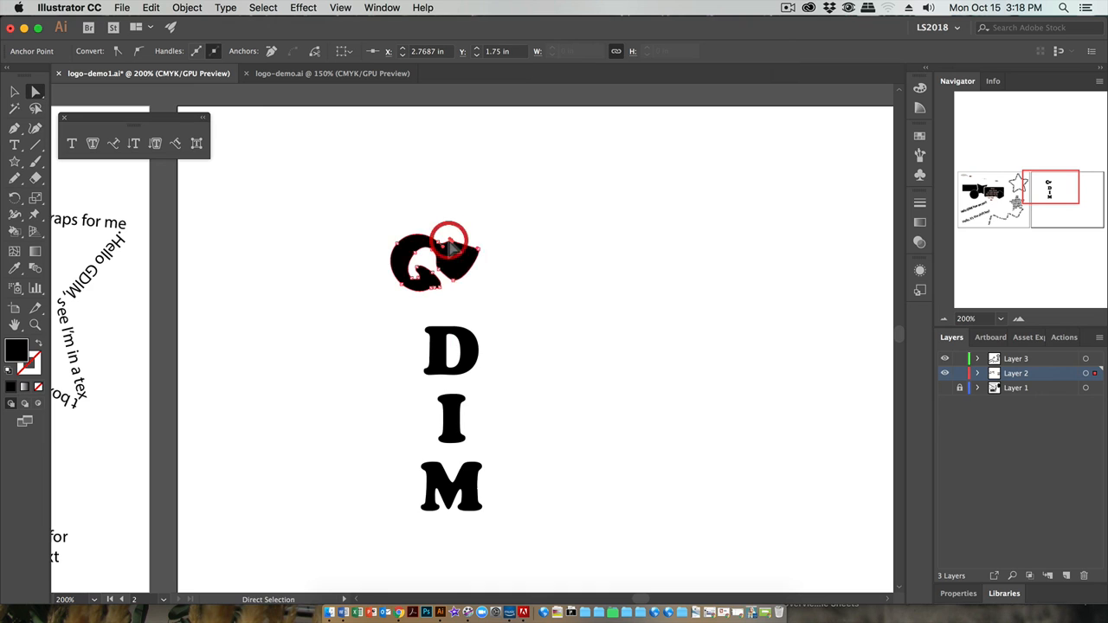
drag(449, 240, 481, 241)
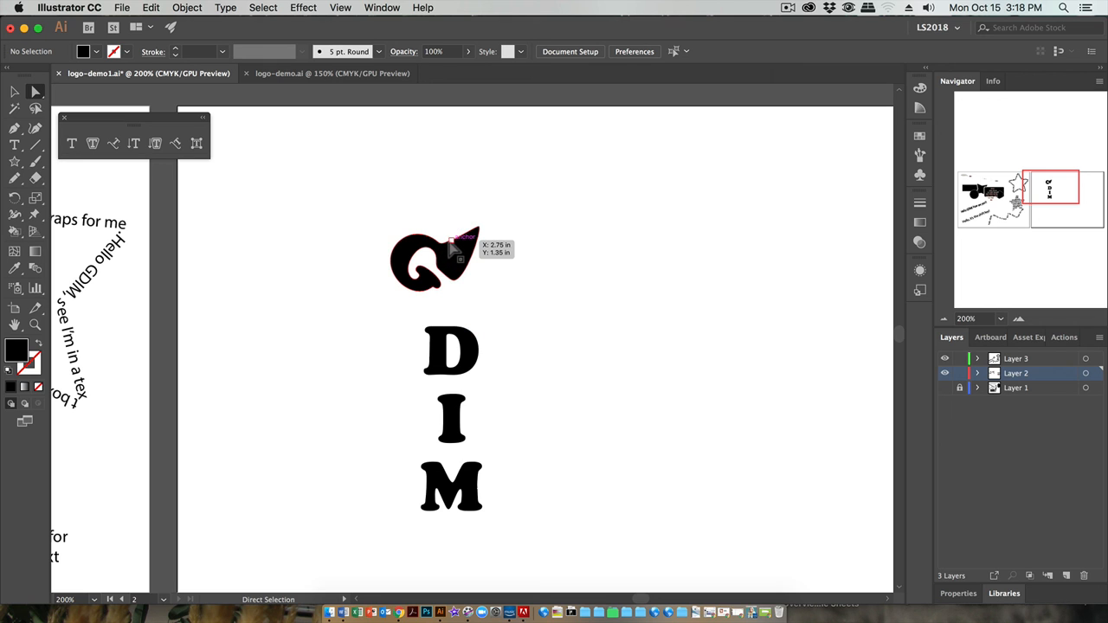
click(453, 246)
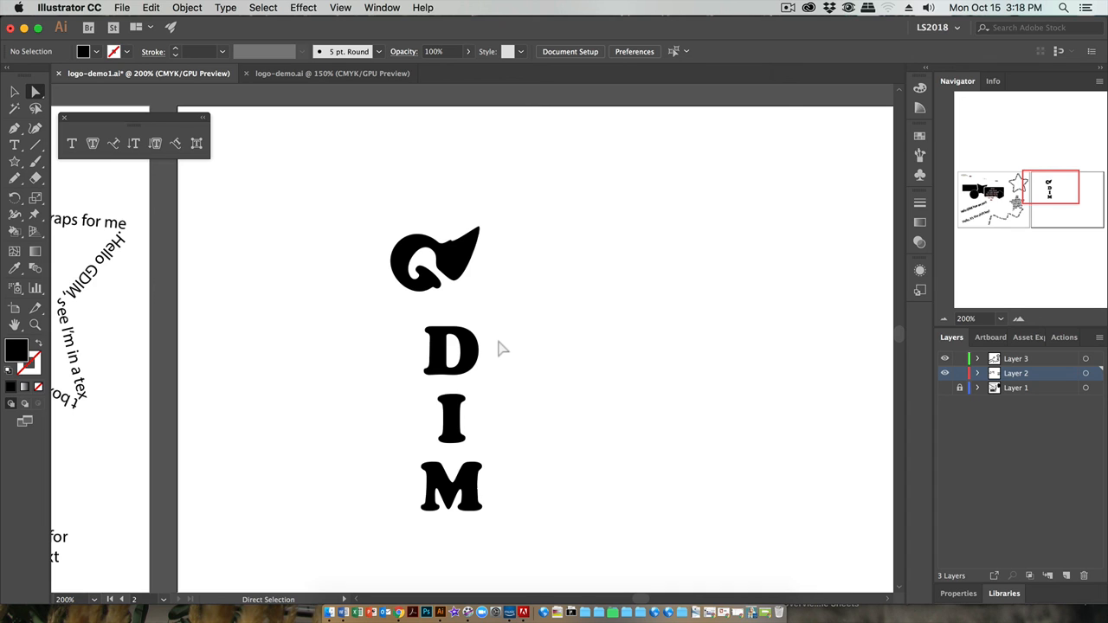
mouse_move(541, 374)
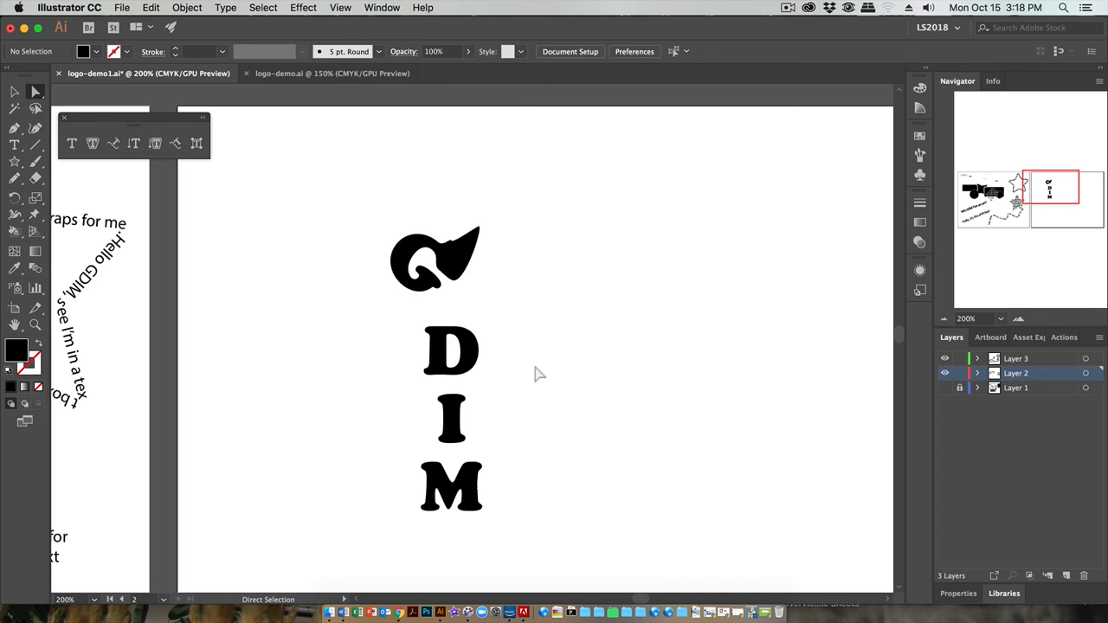
mouse_move(433, 412)
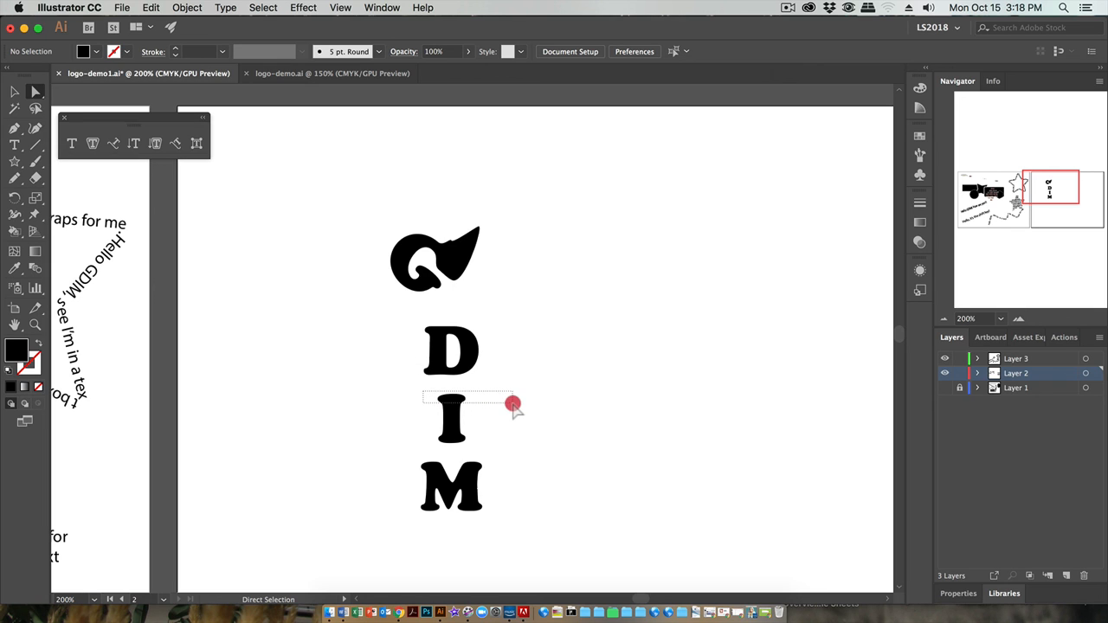
Step: Drag the I's anchor points up and right into a long diagonal slash
click(450, 415)
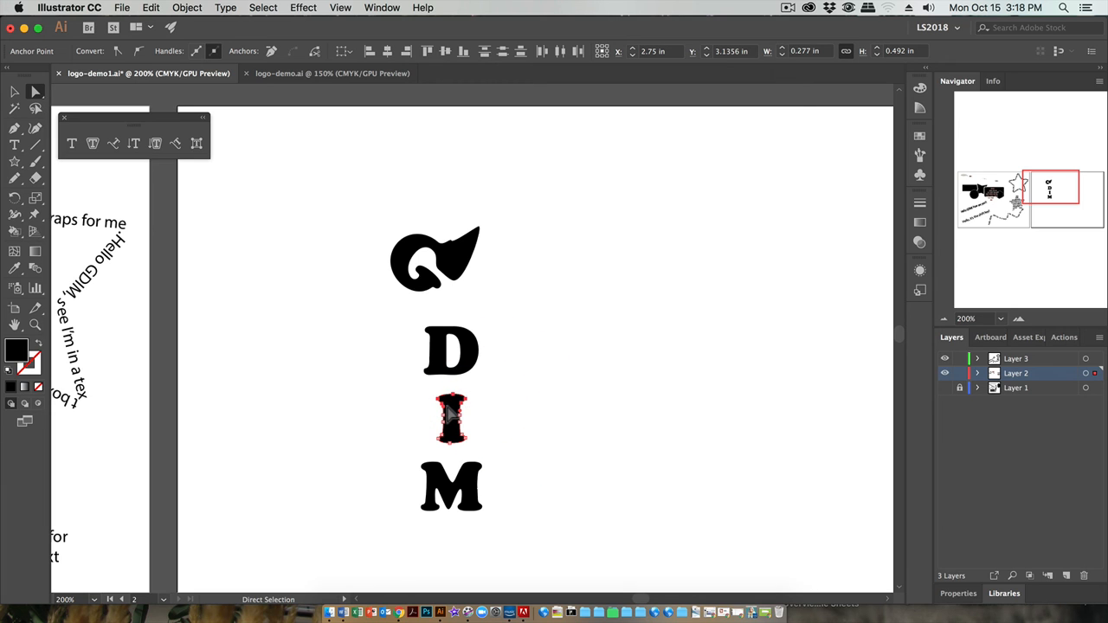
drag(451, 421, 509, 365)
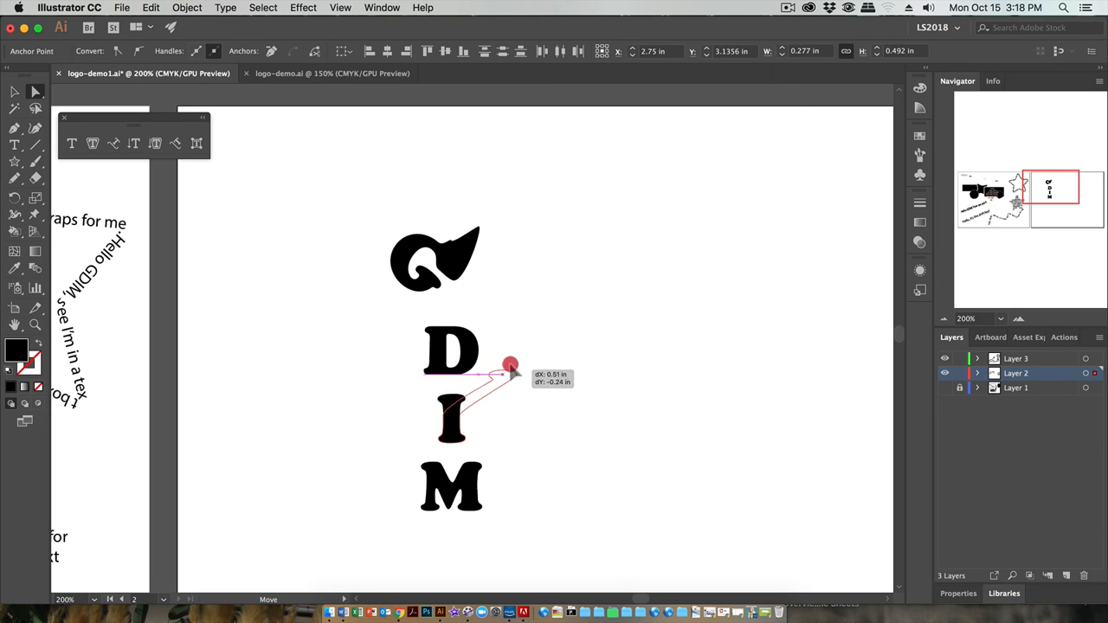
drag(502, 372, 526, 331)
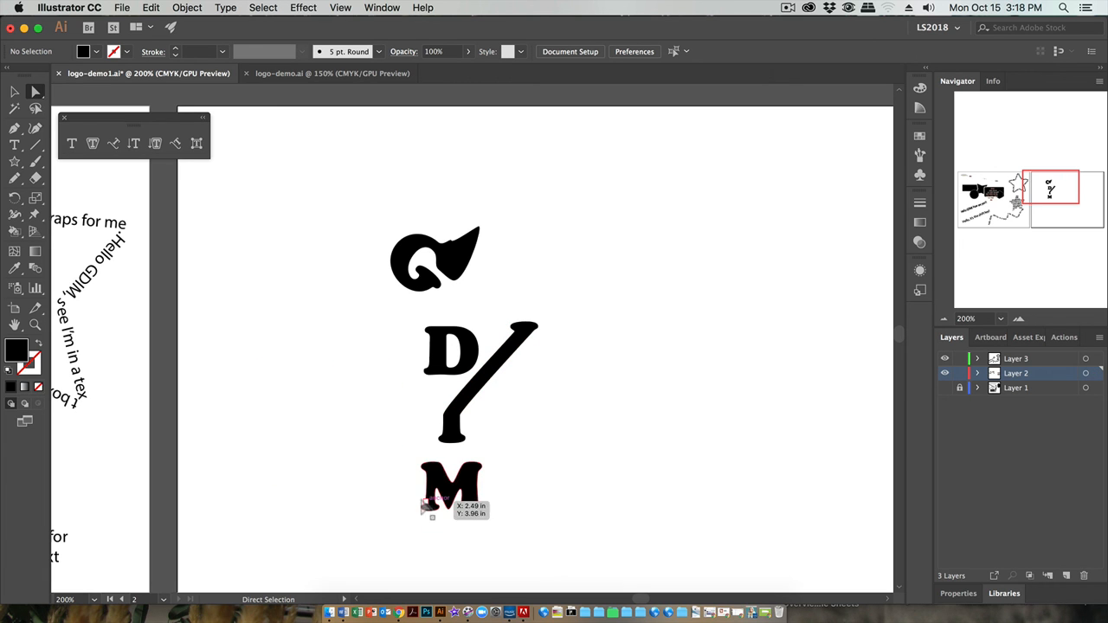
Step: Pull an M corner point out into a spike, then marquee-select the D's points
click(450, 484)
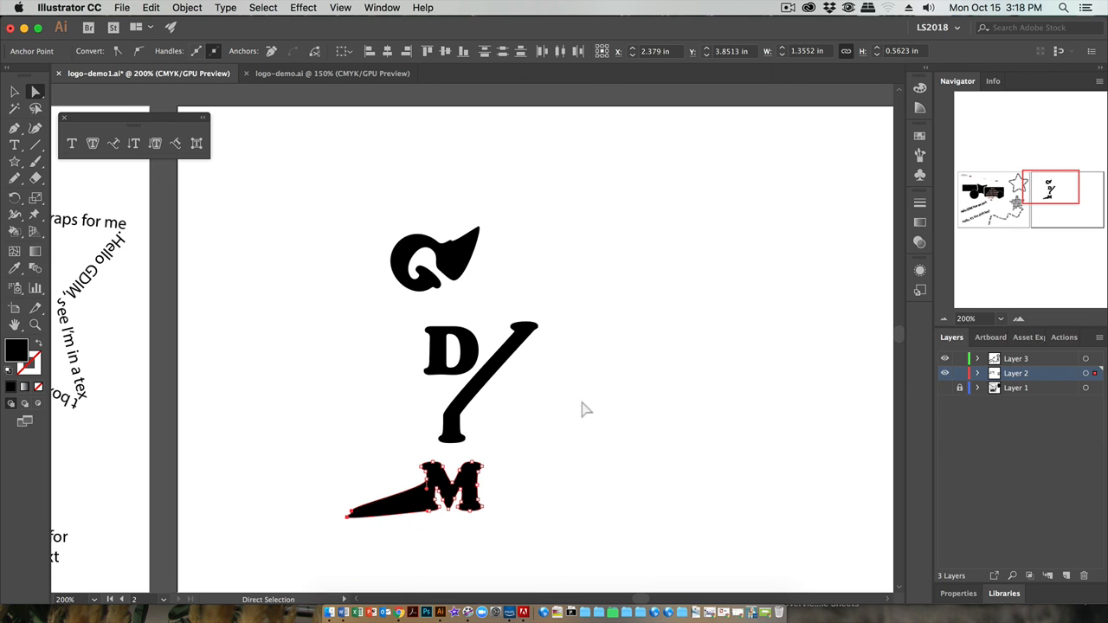
click(422, 336)
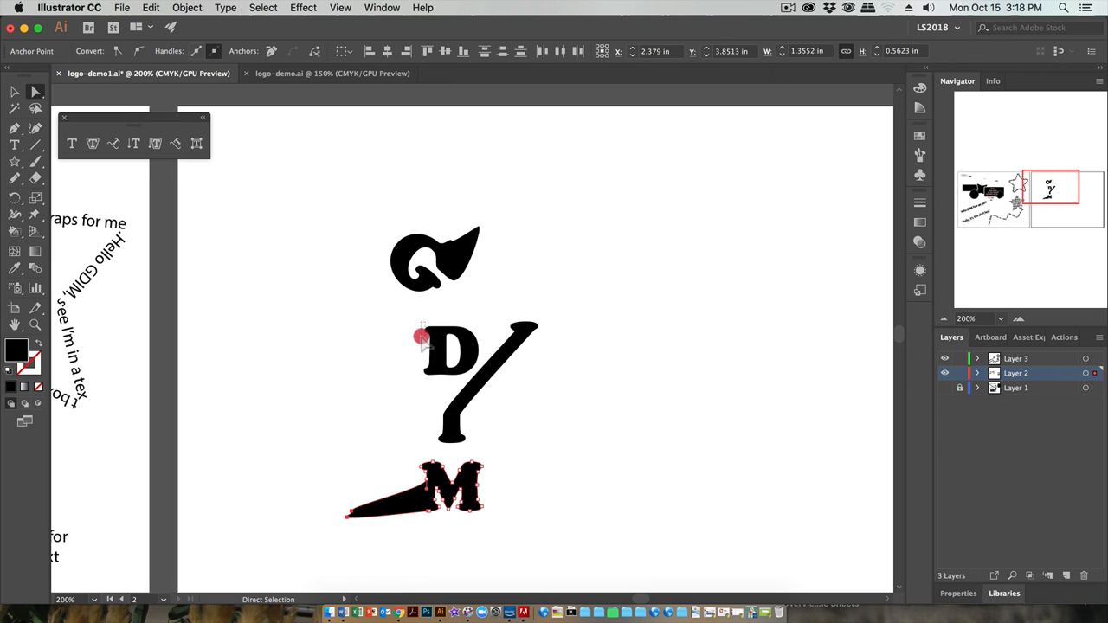
drag(424, 336, 412, 332)
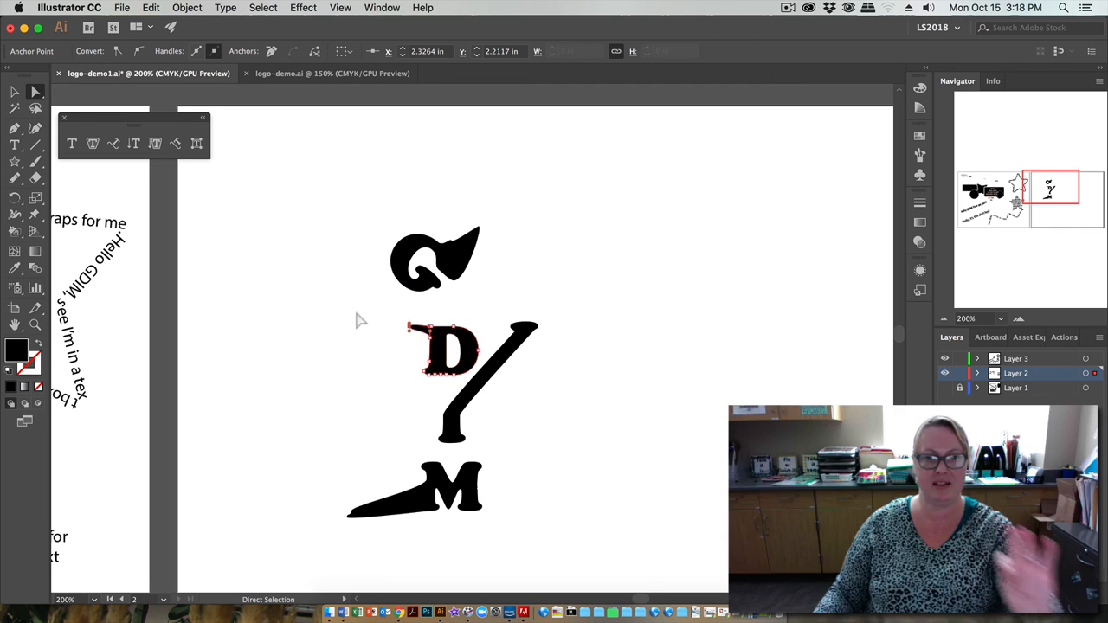
mouse_move(326, 301)
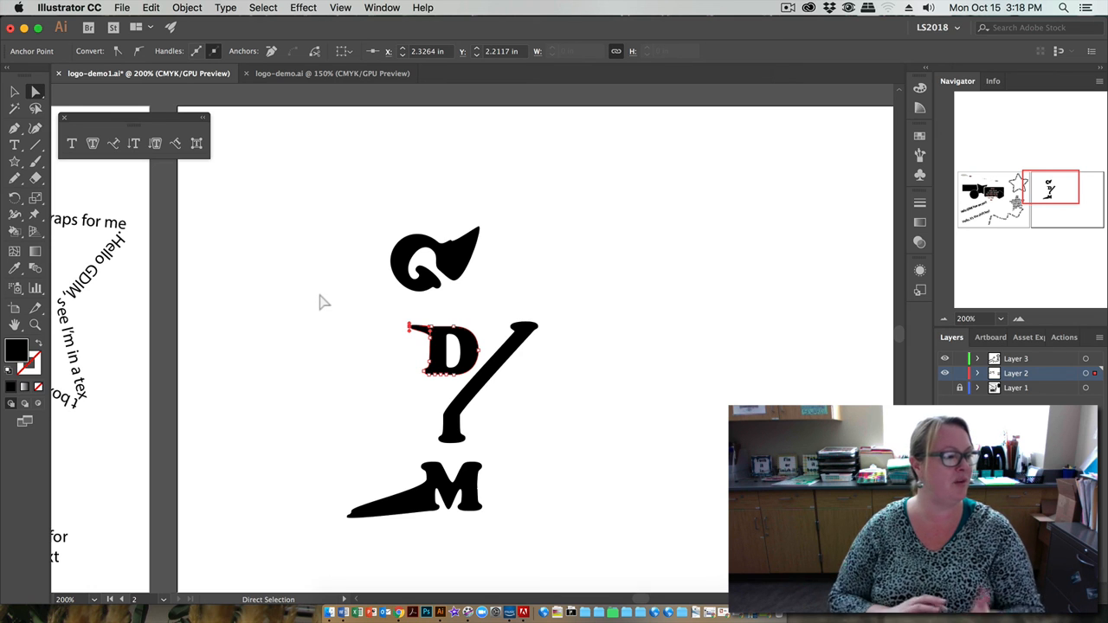